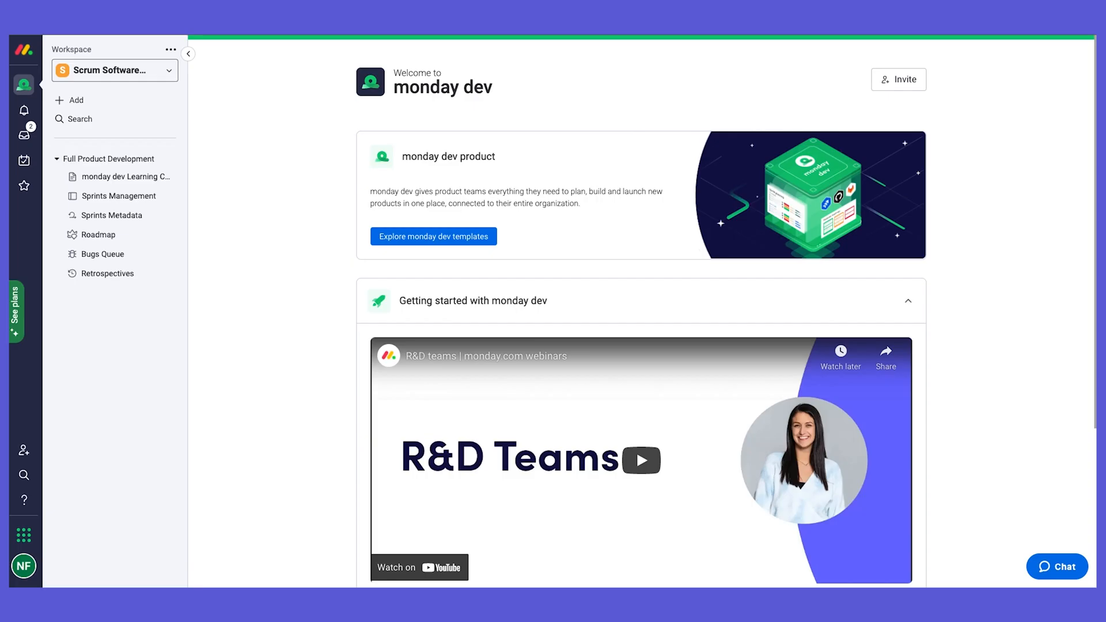
mouse_move(98, 234)
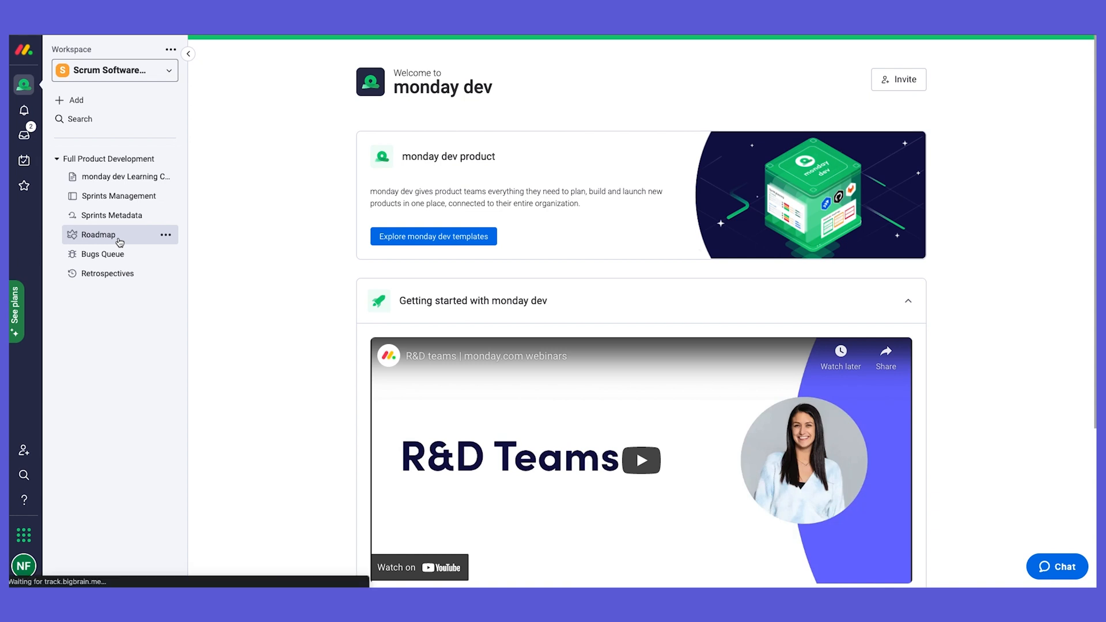
Open the Roadmap board from the Full Product Development workspace sidebar
click(98, 234)
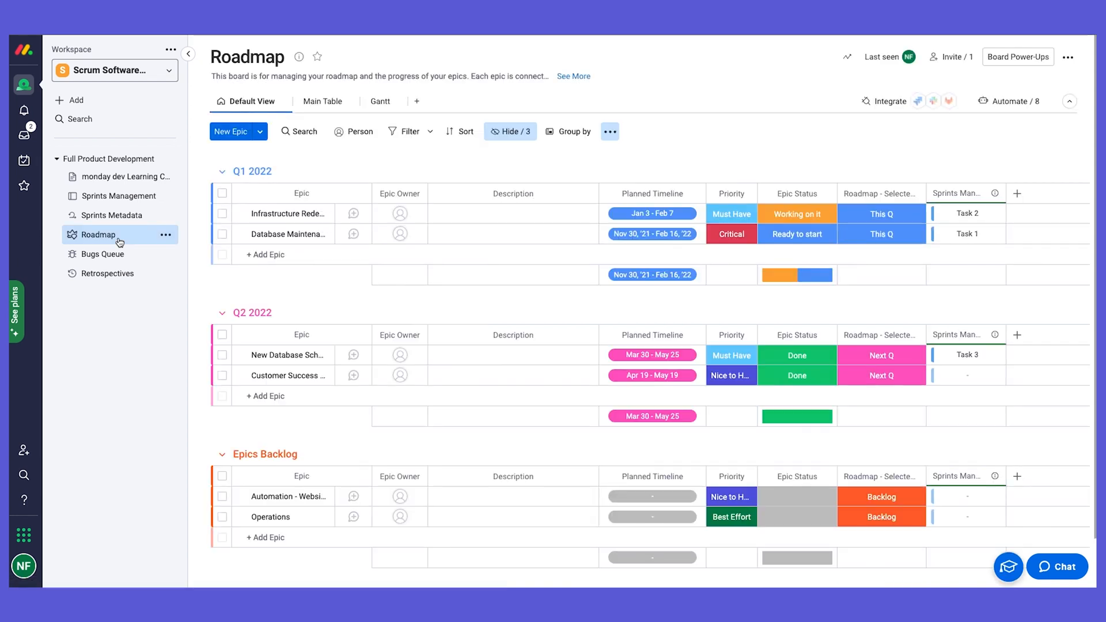
mouse_move(133, 252)
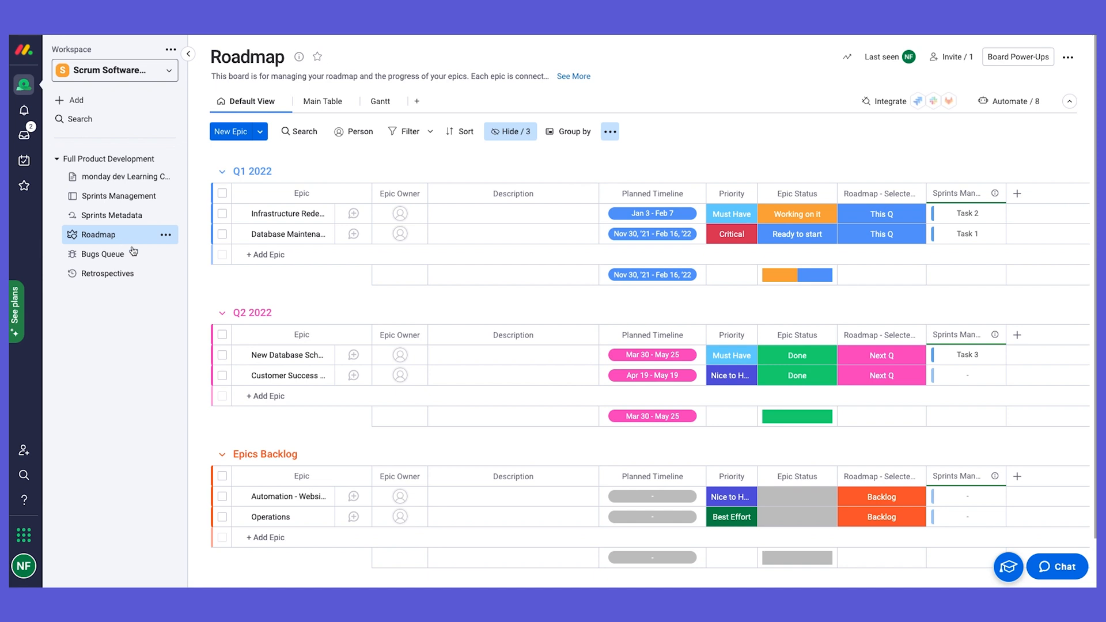
mouse_move(681, 153)
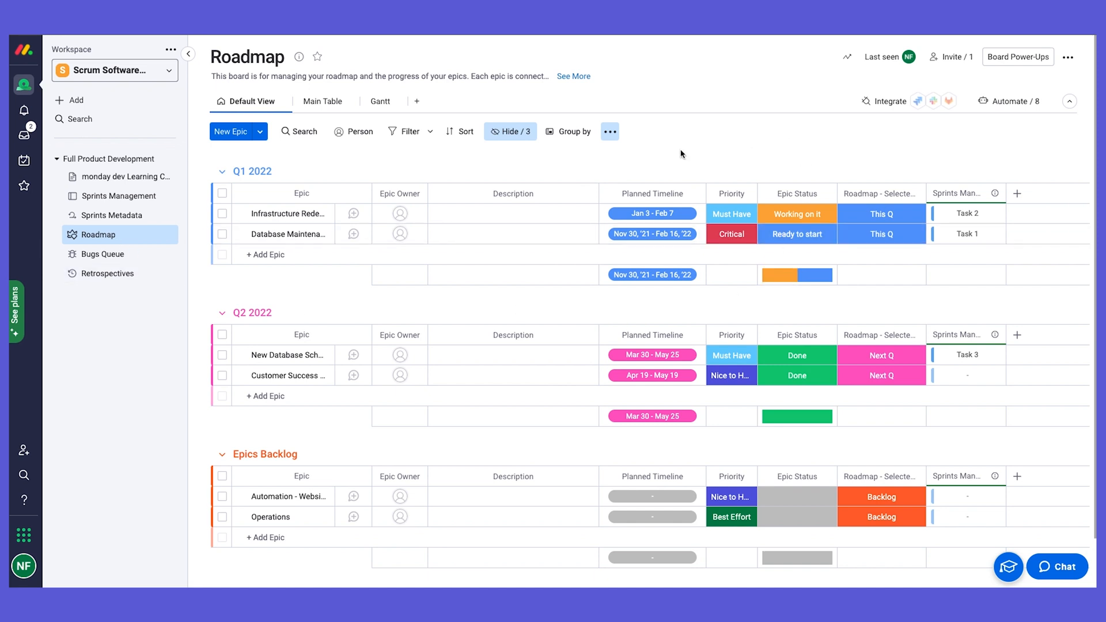
mouse_move(268, 434)
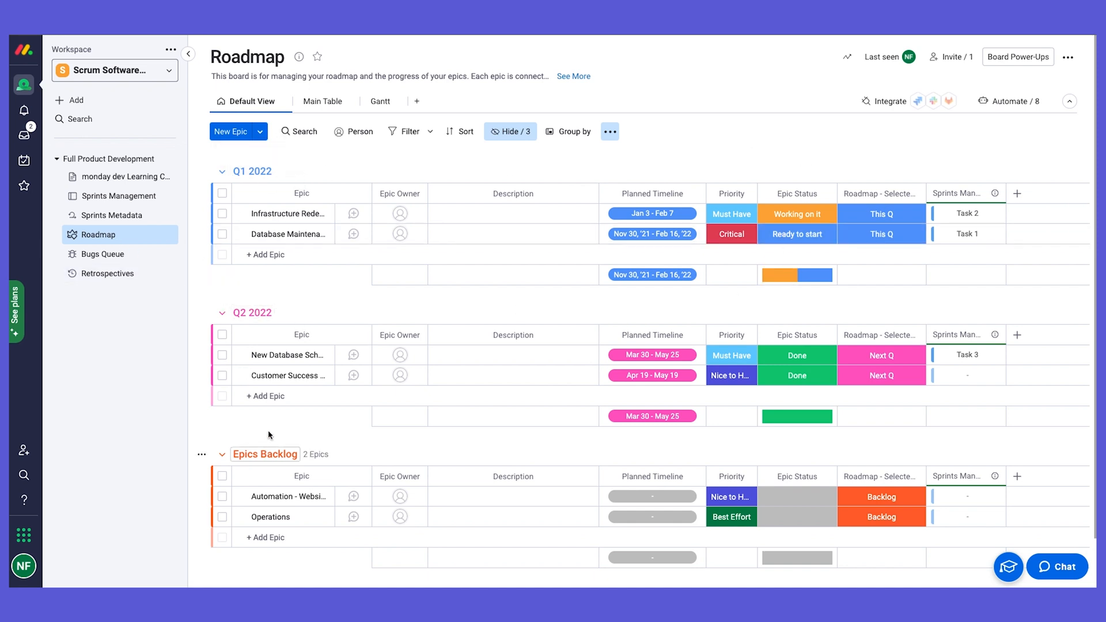
mouse_move(247, 220)
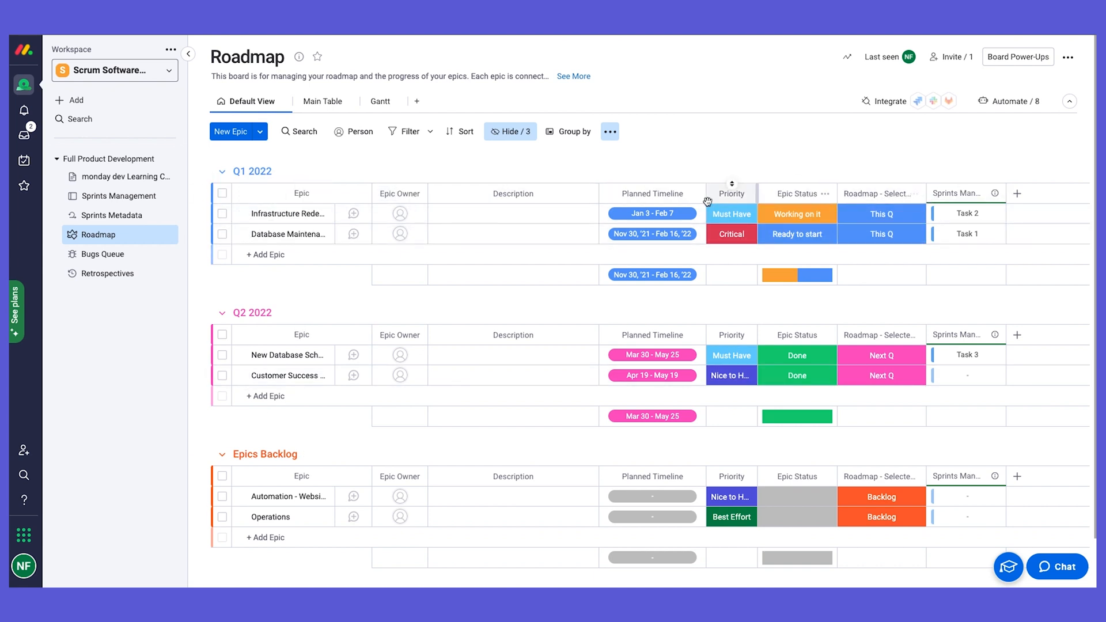
mouse_move(948, 193)
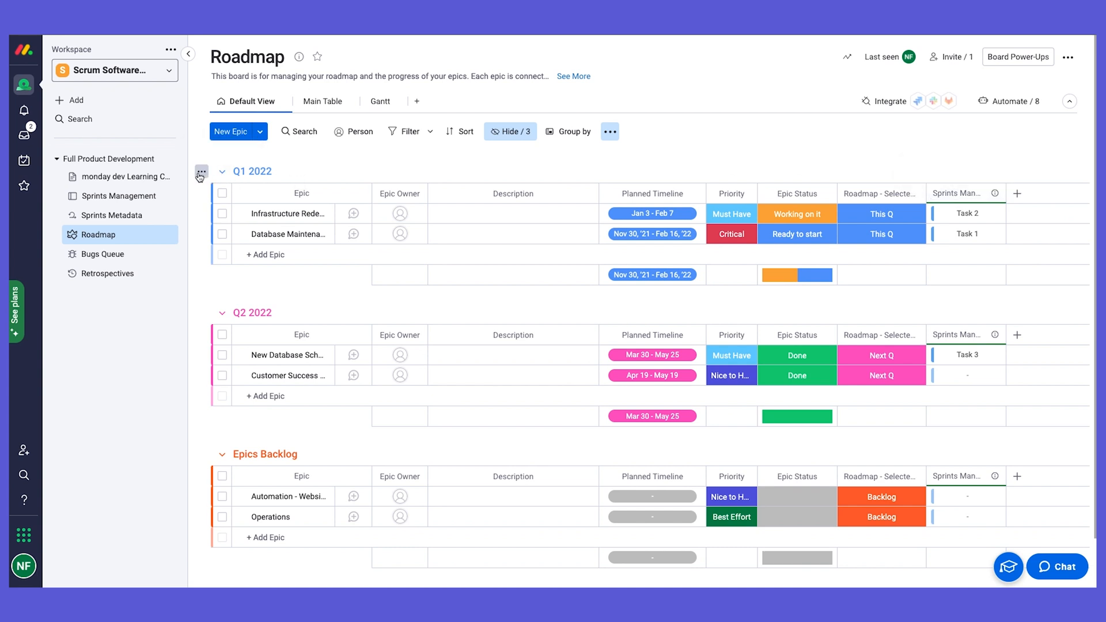
click(200, 173)
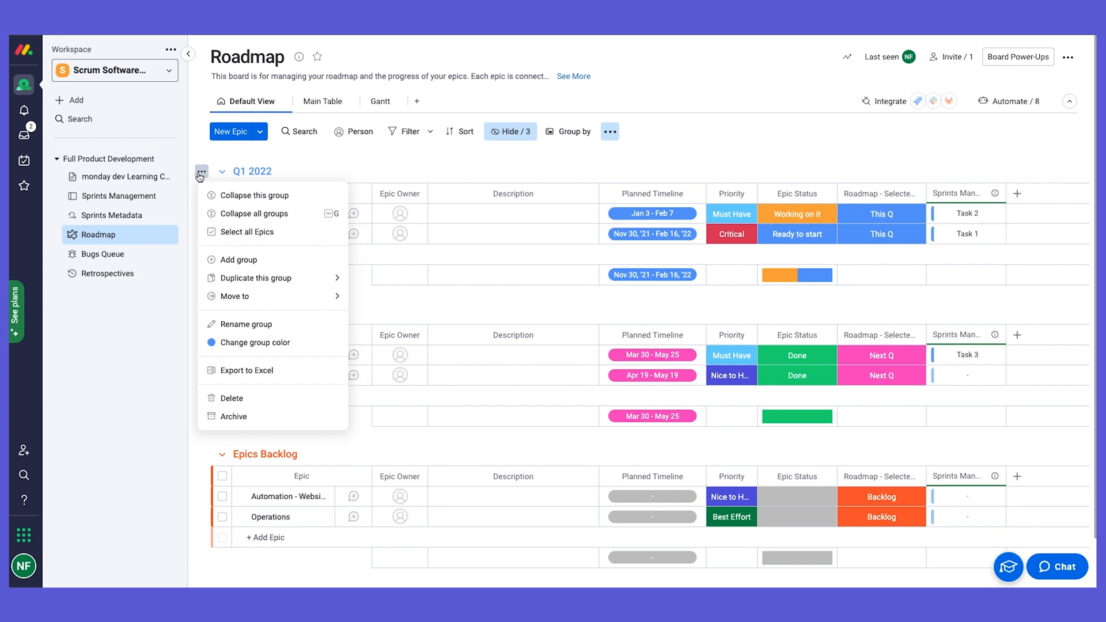
click(251, 213)
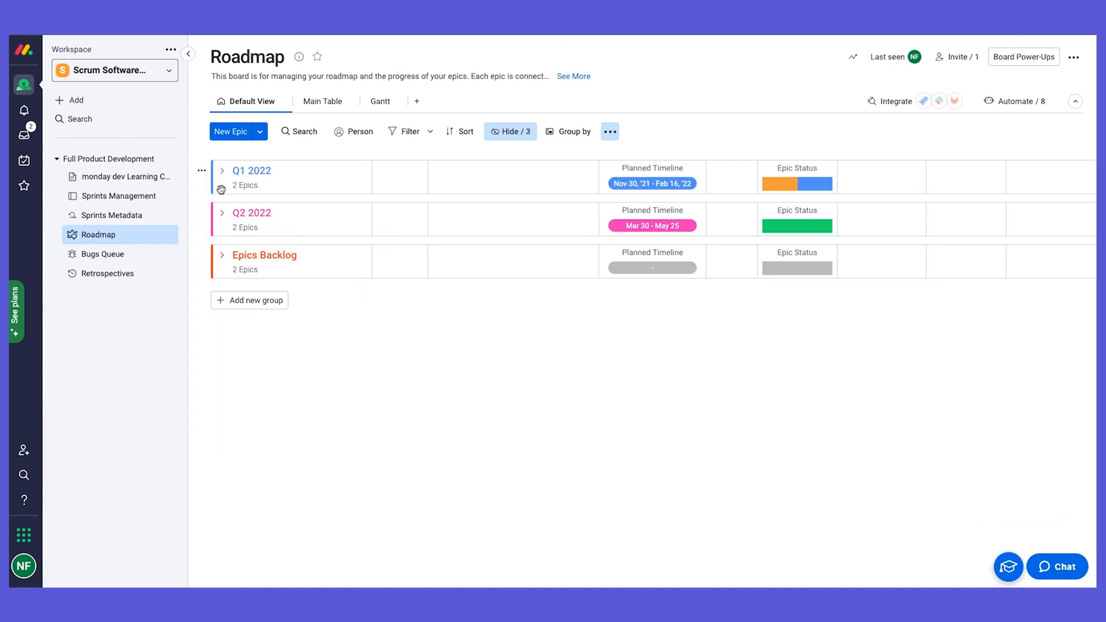
click(223, 170)
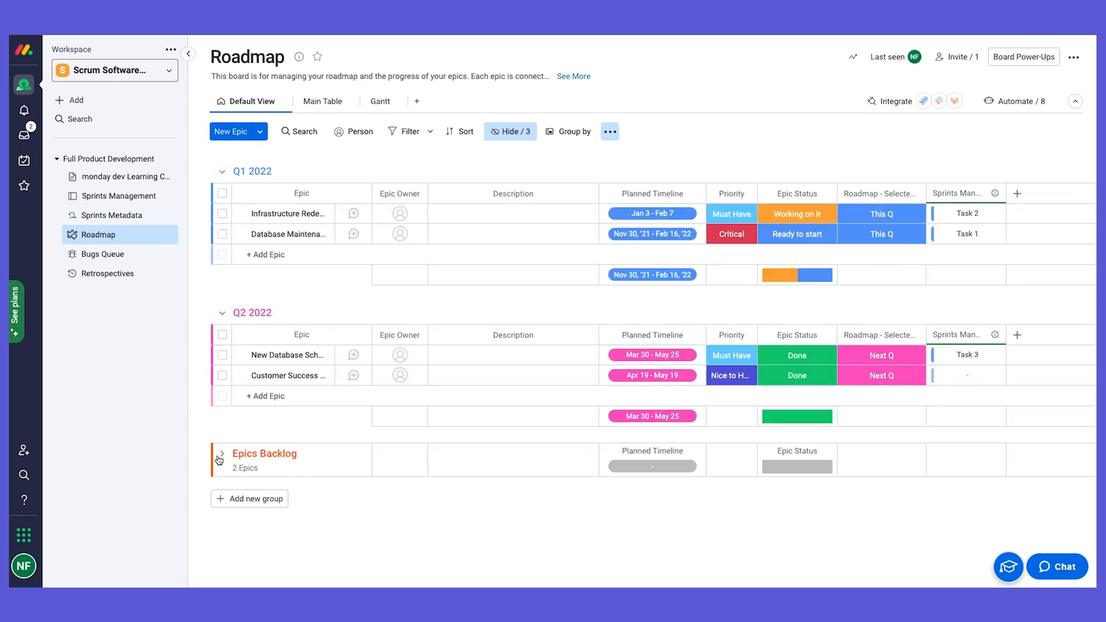
click(220, 454)
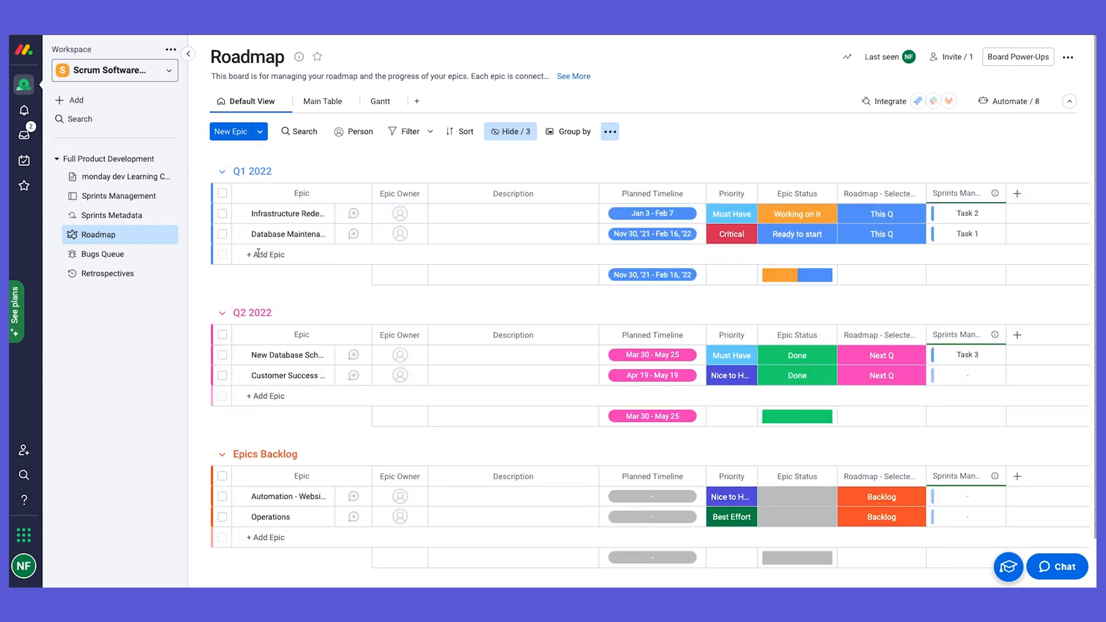
Add a "New Epic" item at the top of the Q1 2022 group via New Epic
click(265, 254)
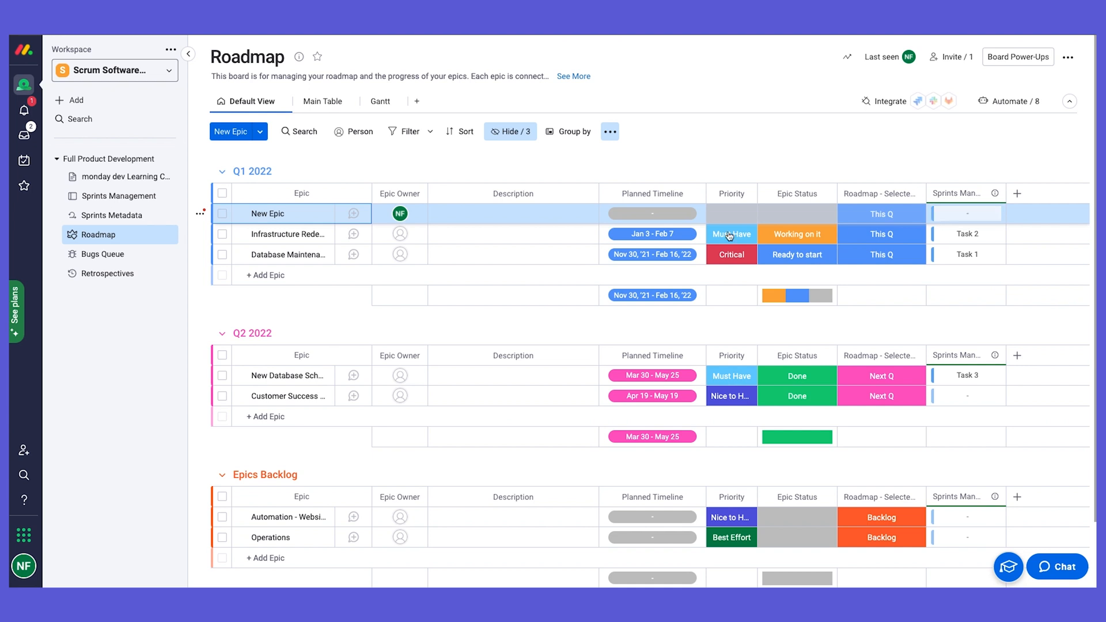
mouse_move(400, 192)
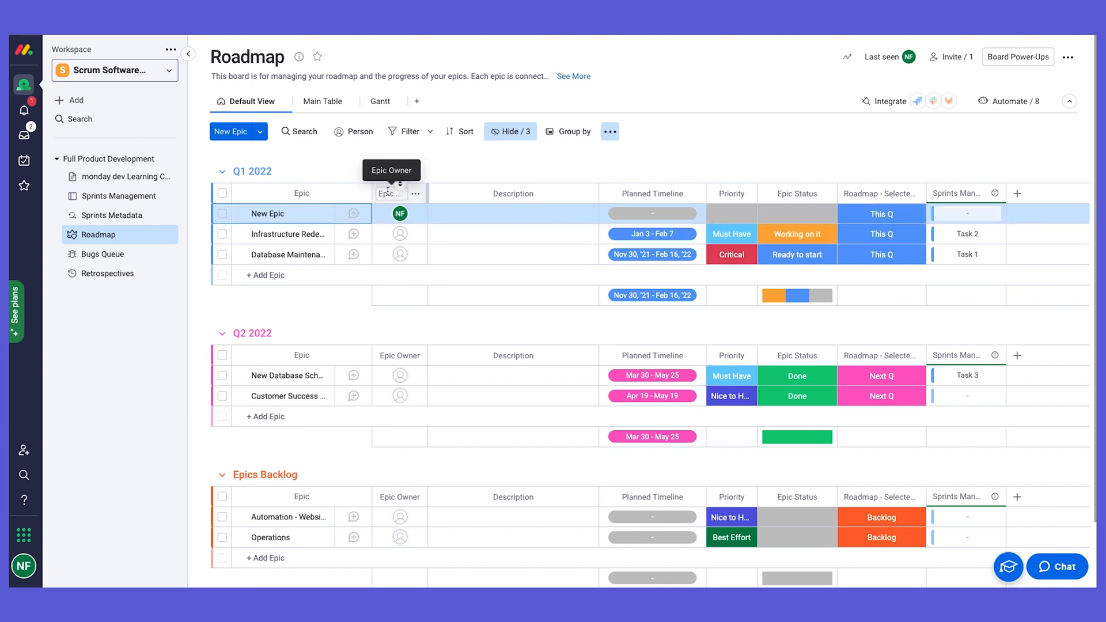
click(398, 213)
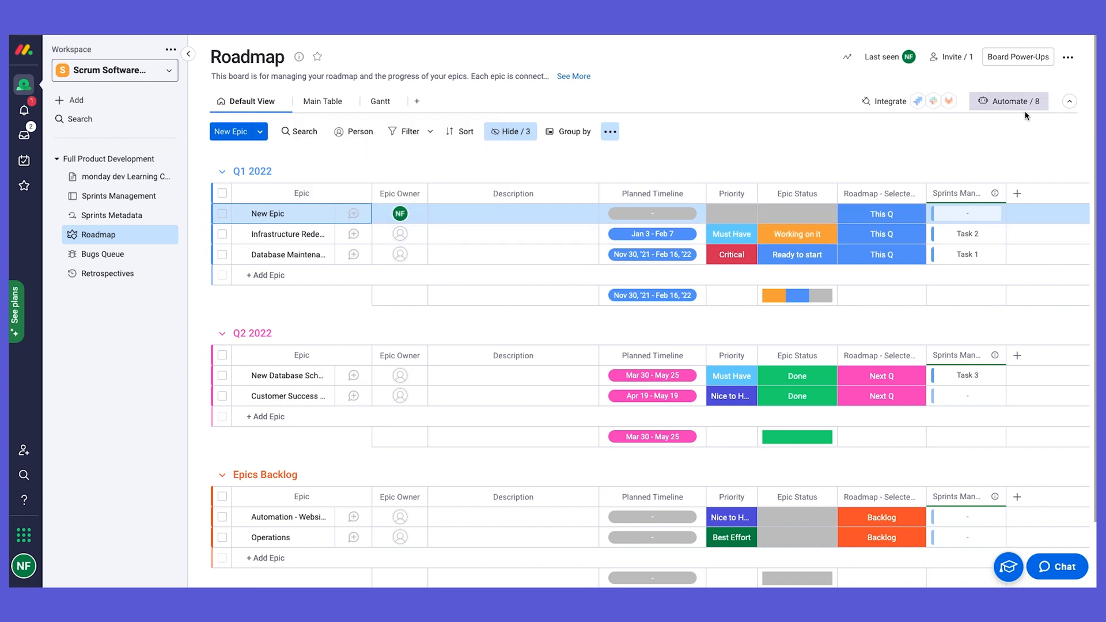
mouse_move(422, 198)
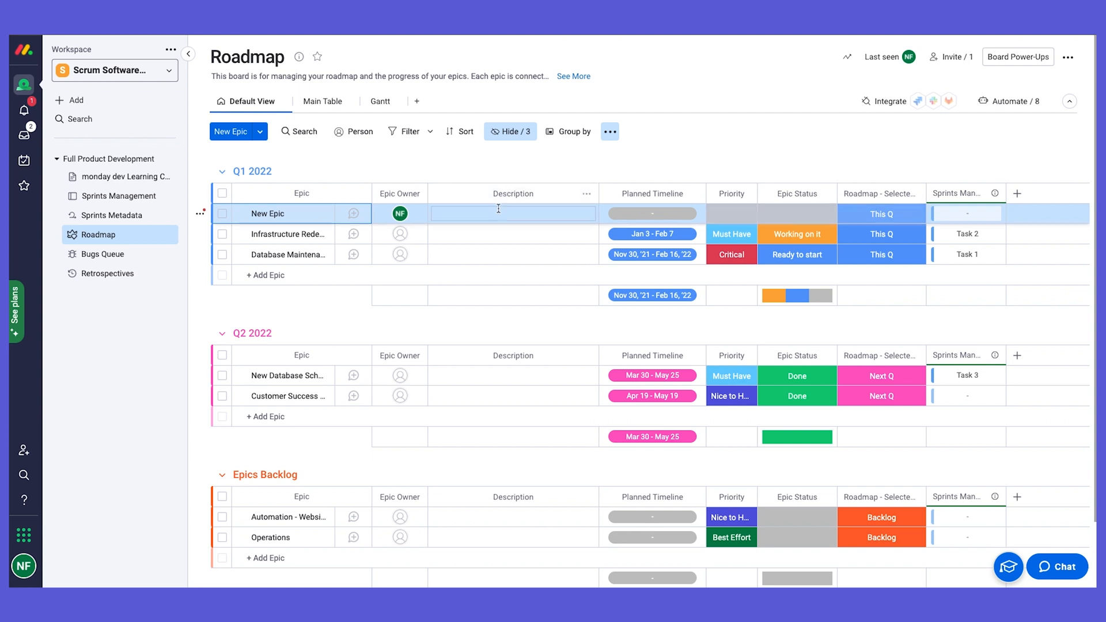
Enter 'description', set a Jun 7–23 planned timeline and Critical priority on the new epic
click(513, 213)
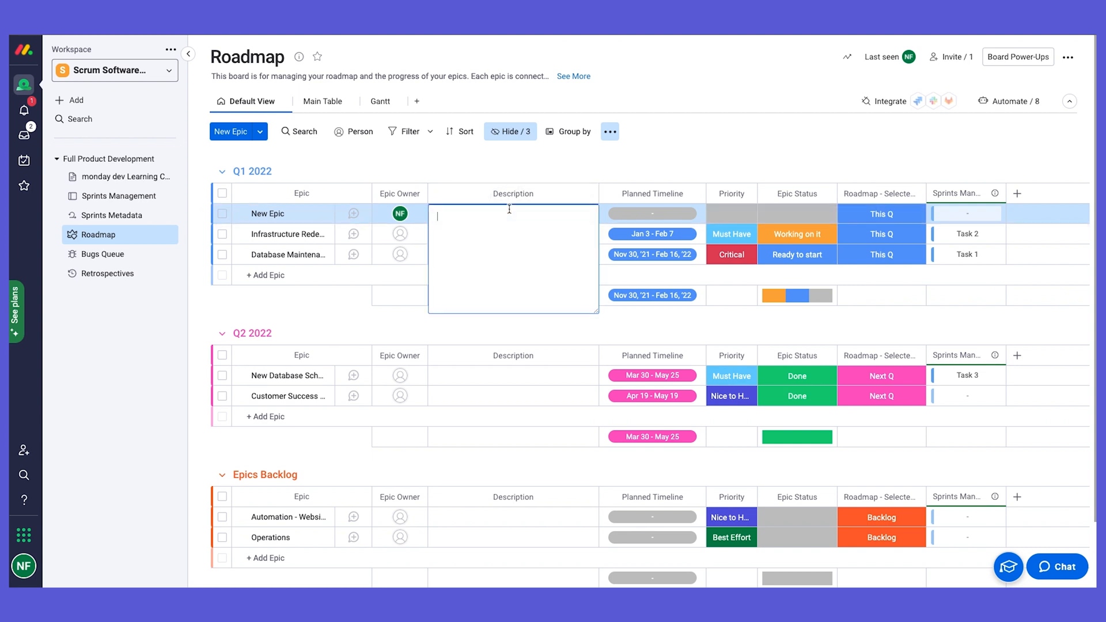
text(des)
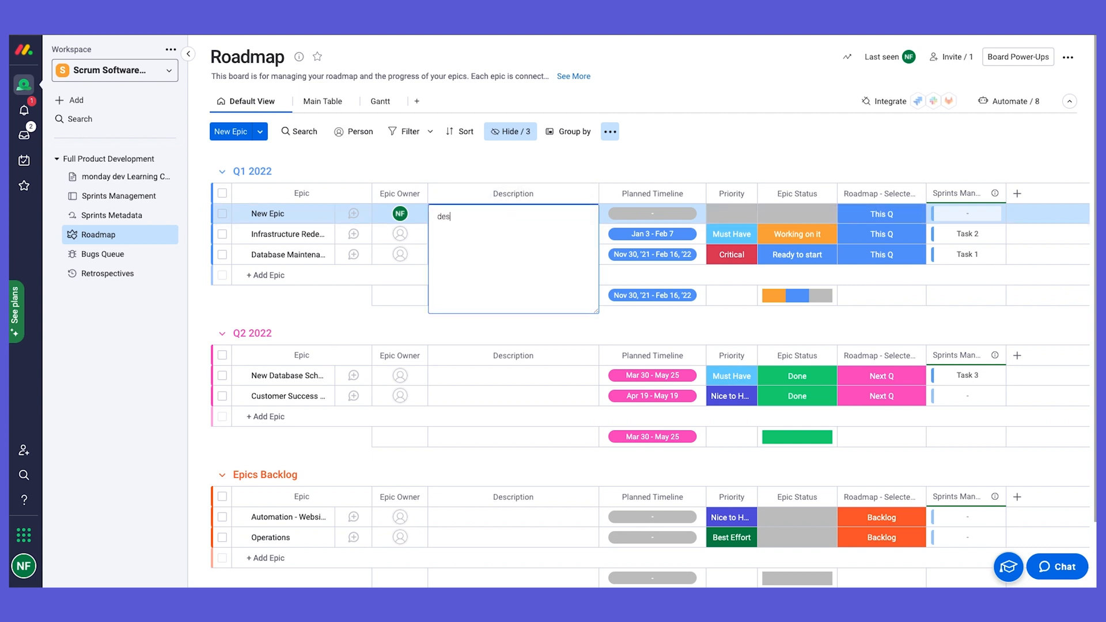
text(cription)
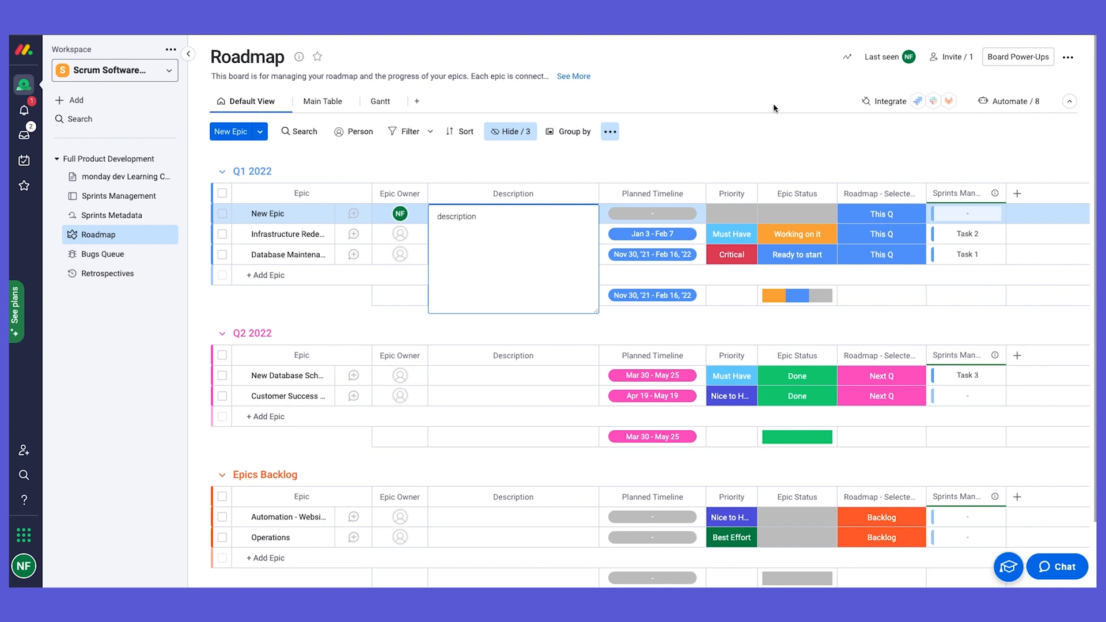
click(651, 213)
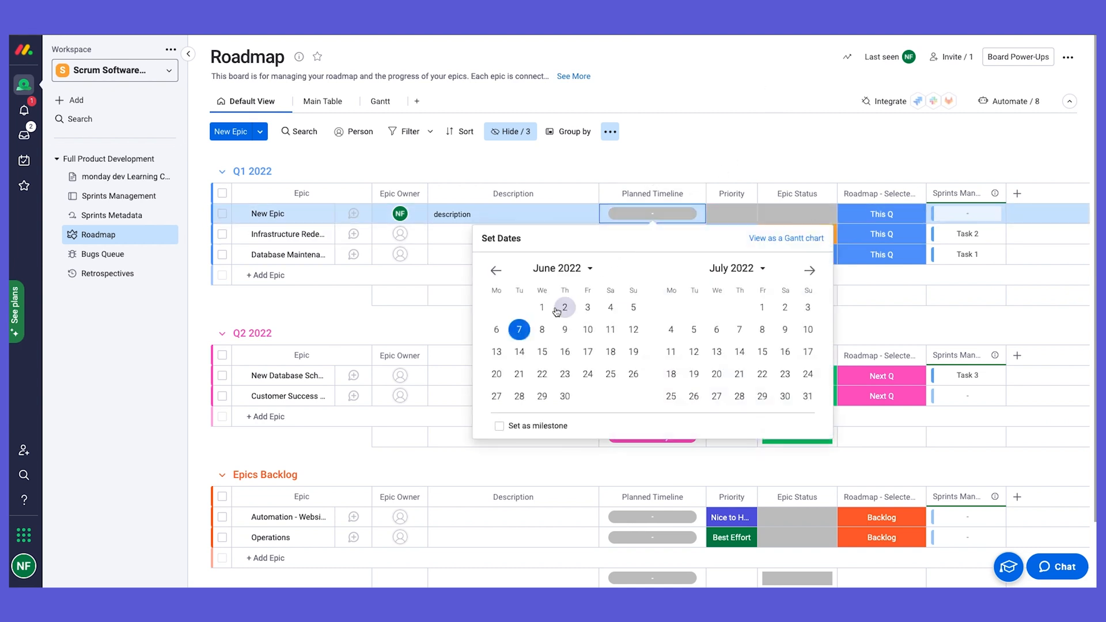
click(565, 373)
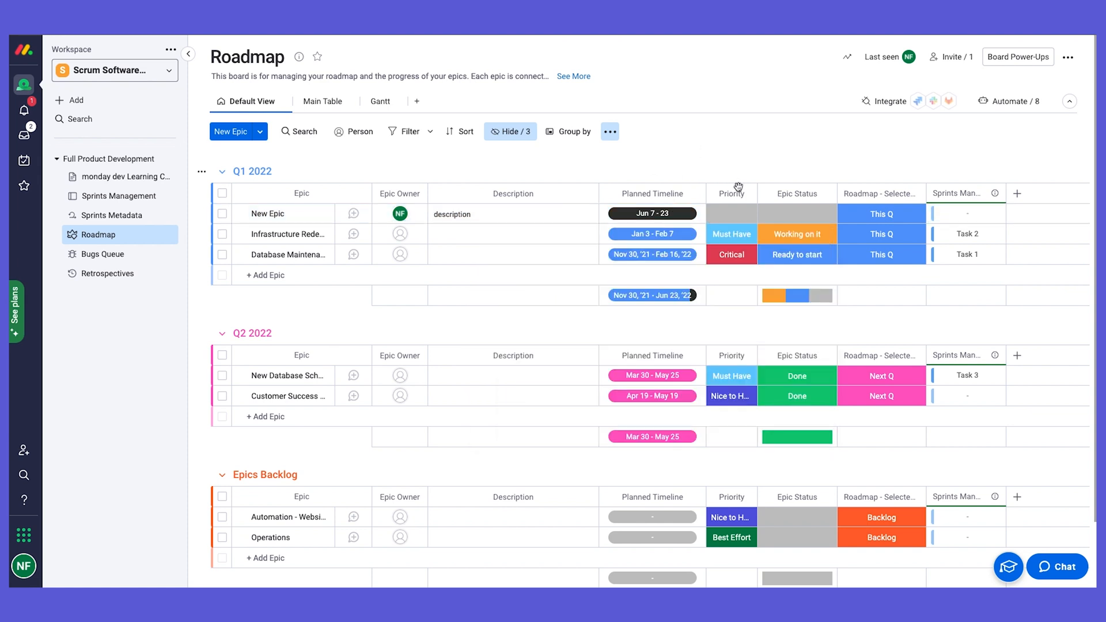
click(730, 213)
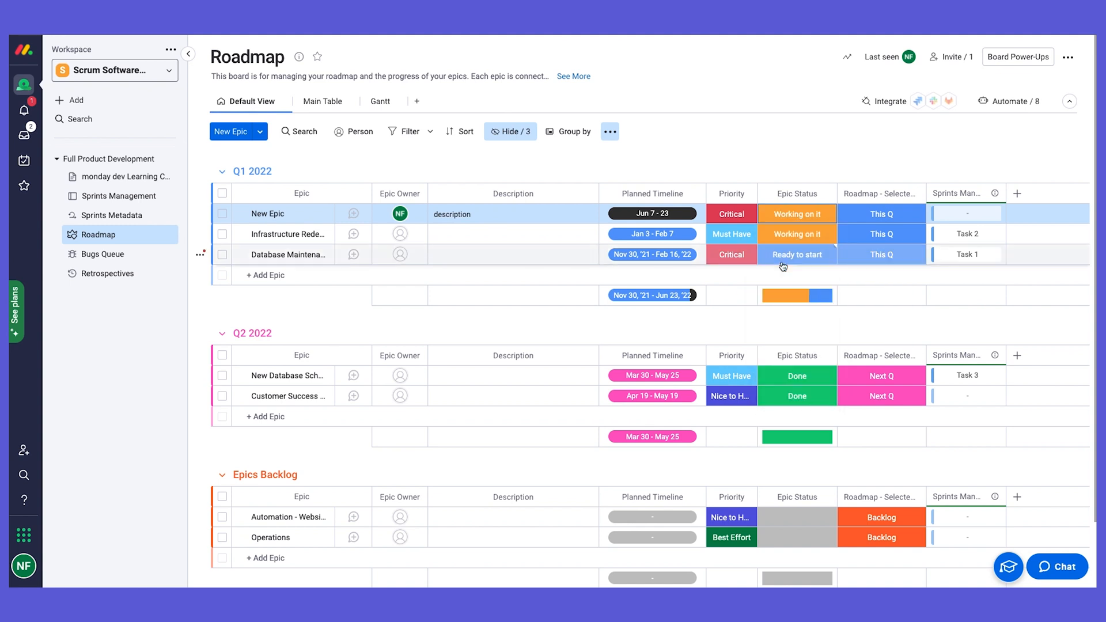
mouse_move(887, 215)
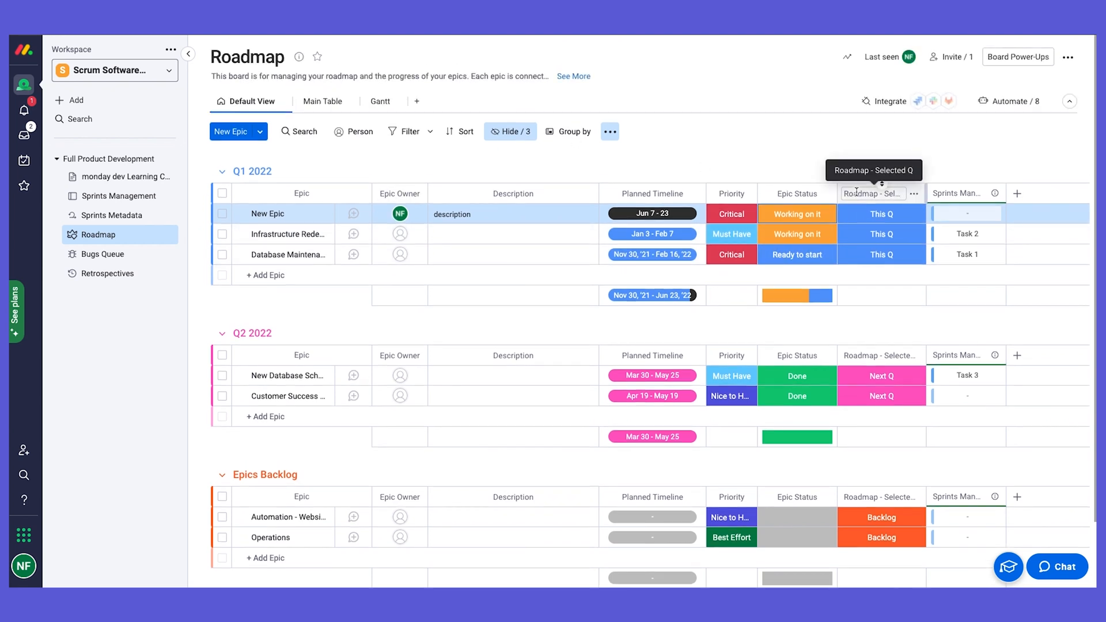
mouse_move(955, 173)
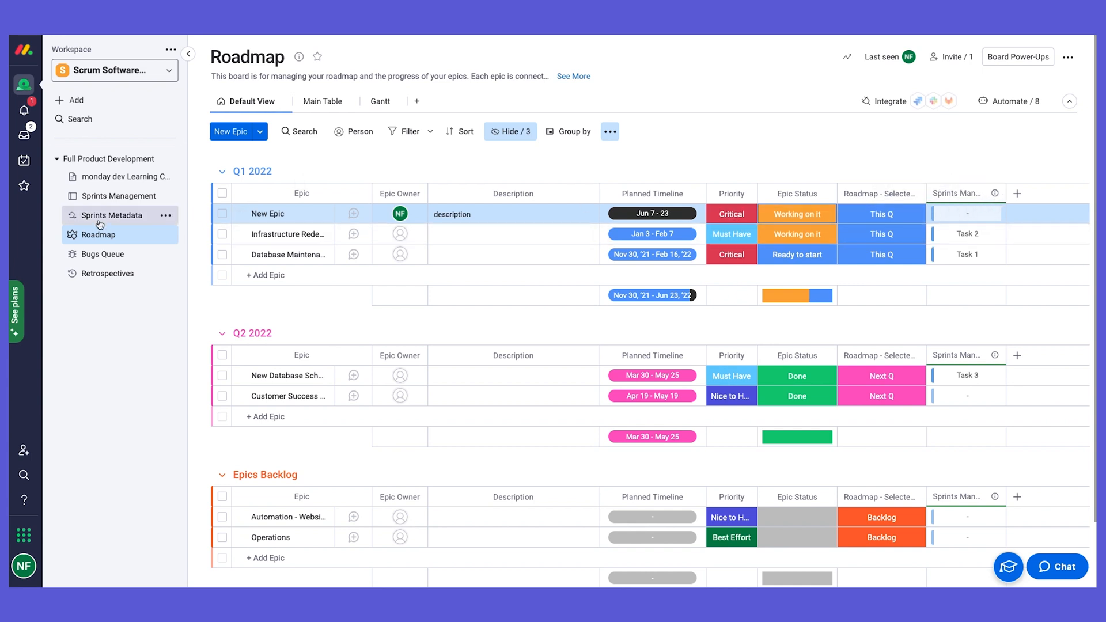
mouse_move(920, 252)
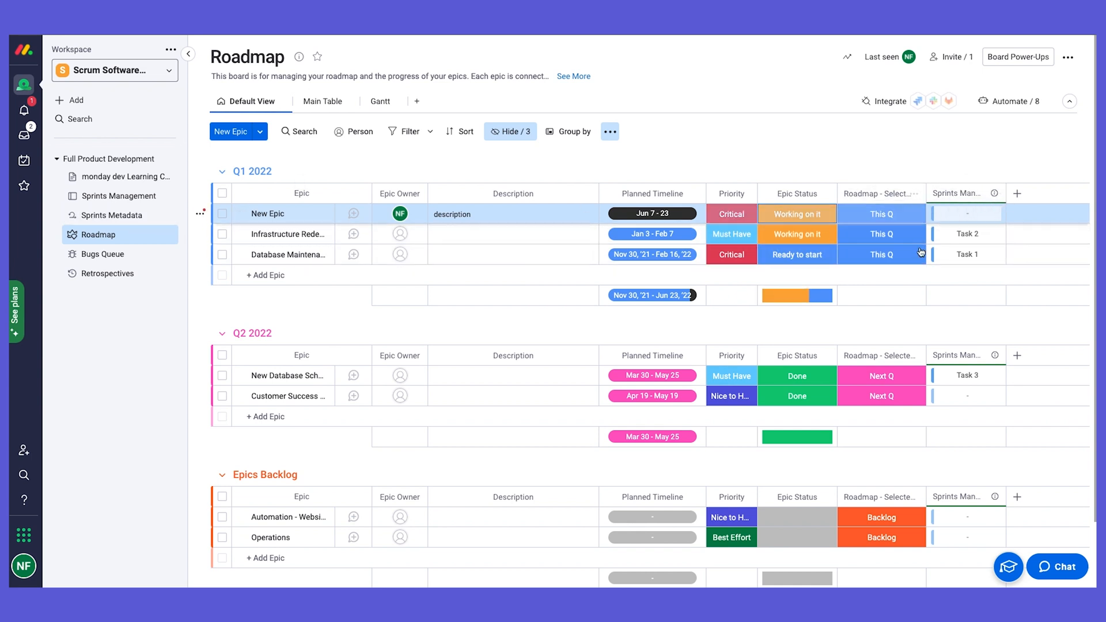
mouse_move(931, 274)
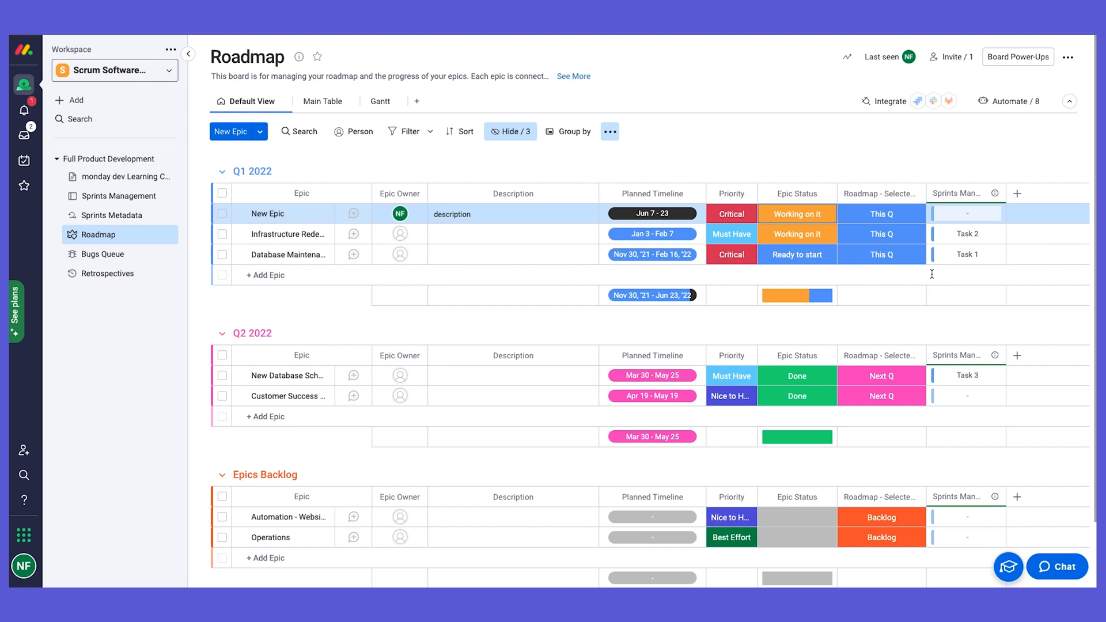
mouse_move(926, 272)
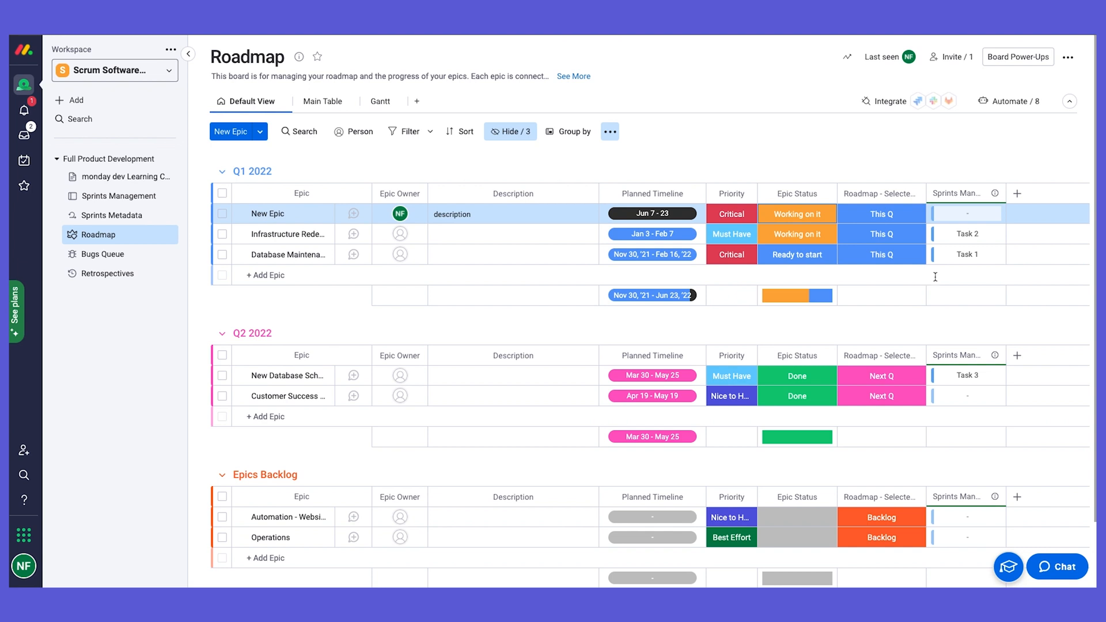
mouse_move(956, 192)
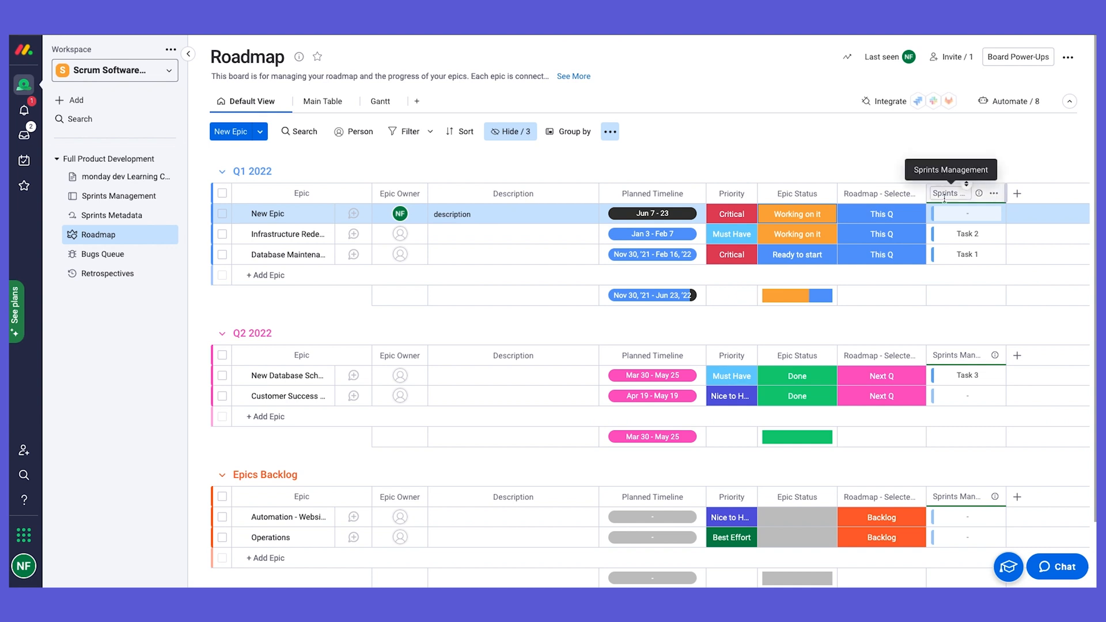
mouse_move(955, 265)
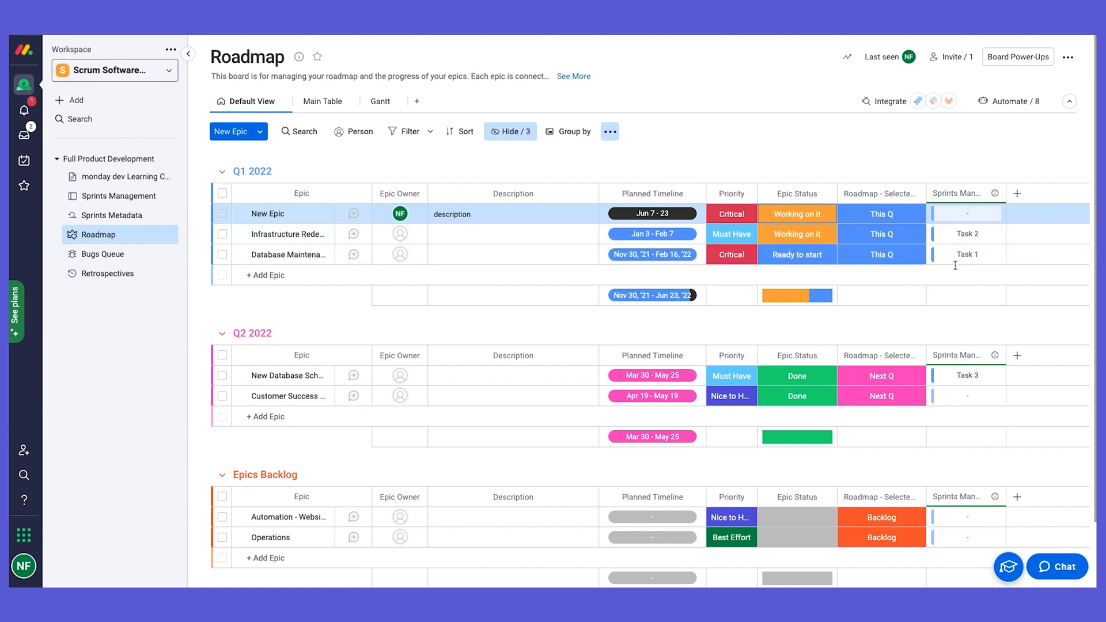
mouse_move(80, 234)
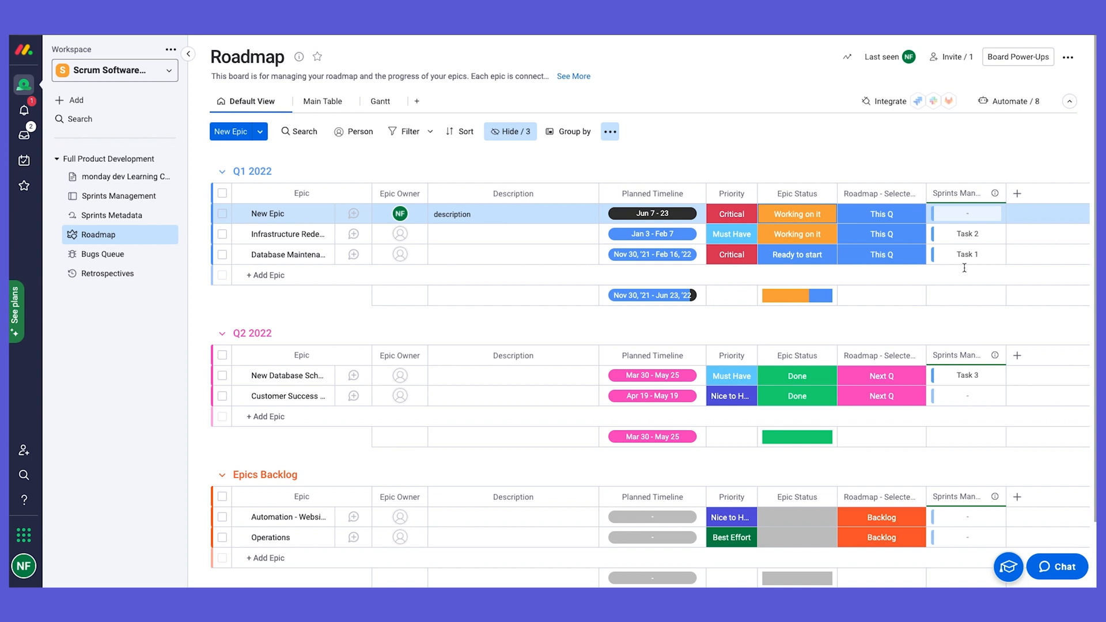
mouse_move(952, 178)
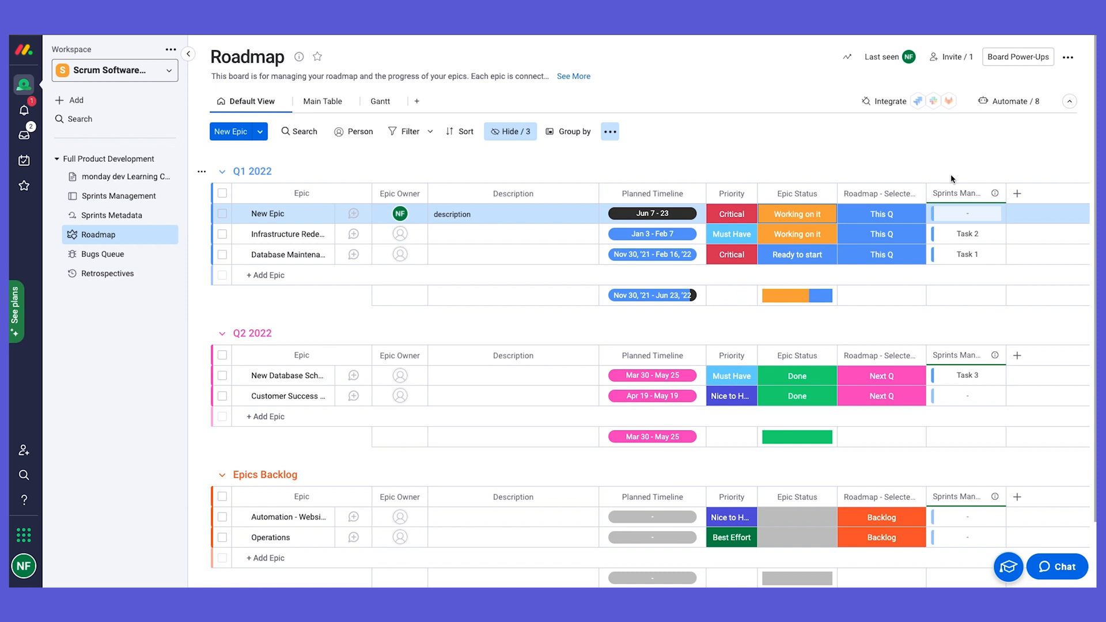
mouse_move(935, 177)
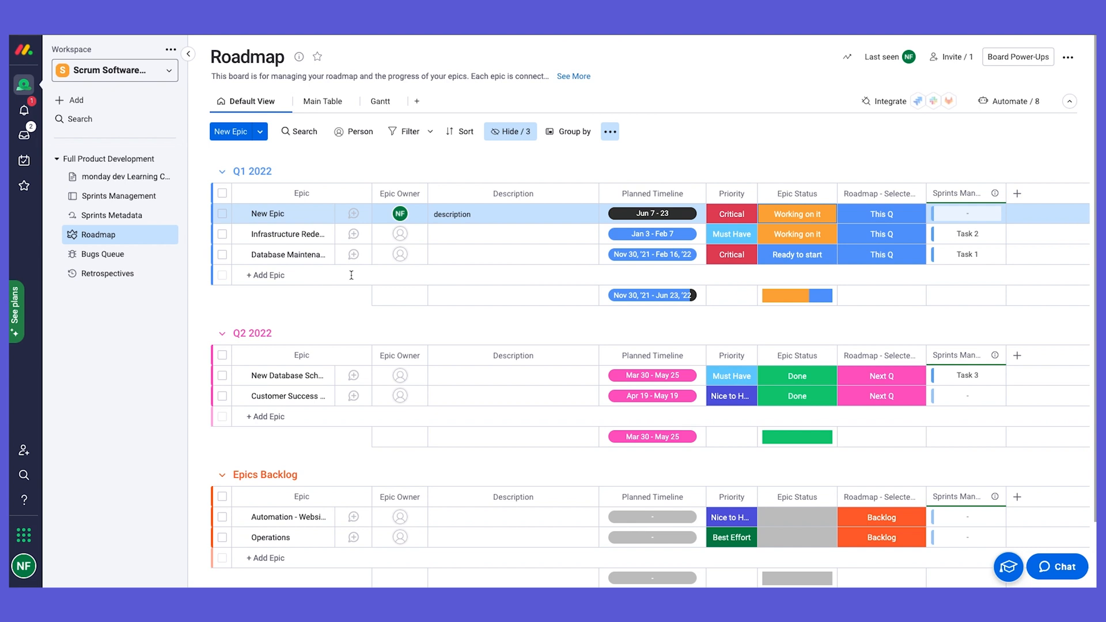
mouse_move(399, 215)
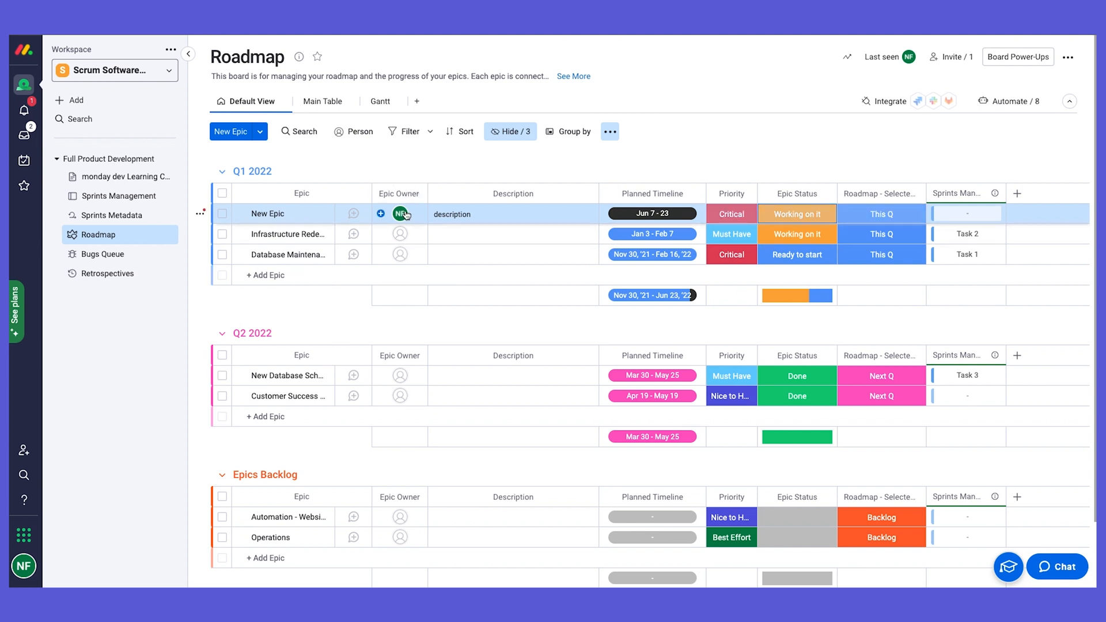
mouse_move(340, 301)
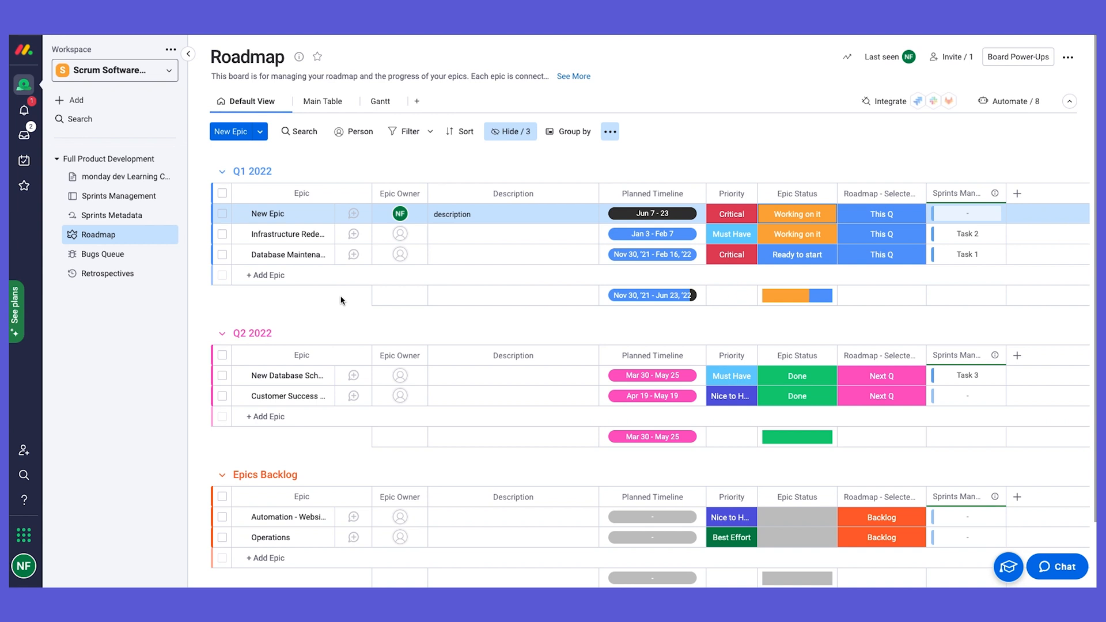
mouse_move(452, 316)
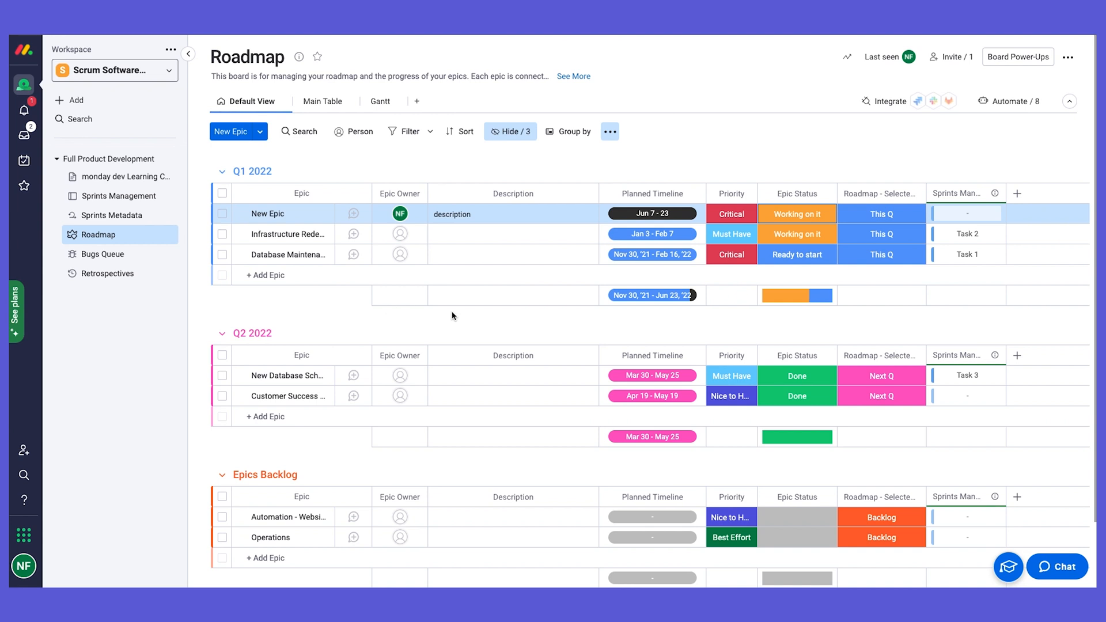
mouse_move(281, 492)
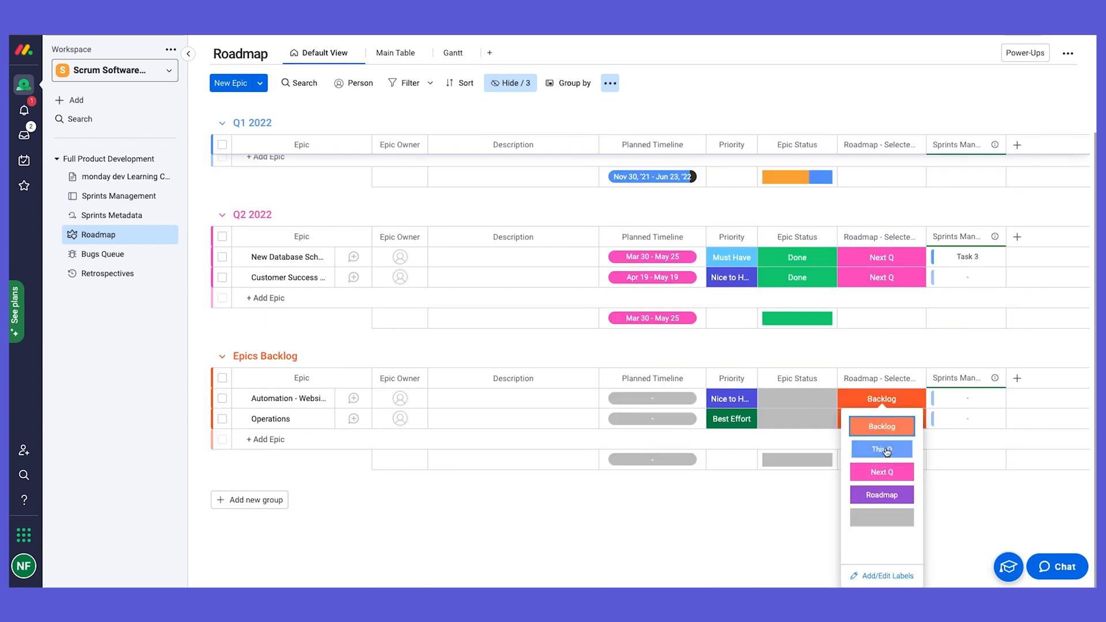
Mark the Automation - Website backlog epic as This Q so it moves into Q1 2022
click(881, 449)
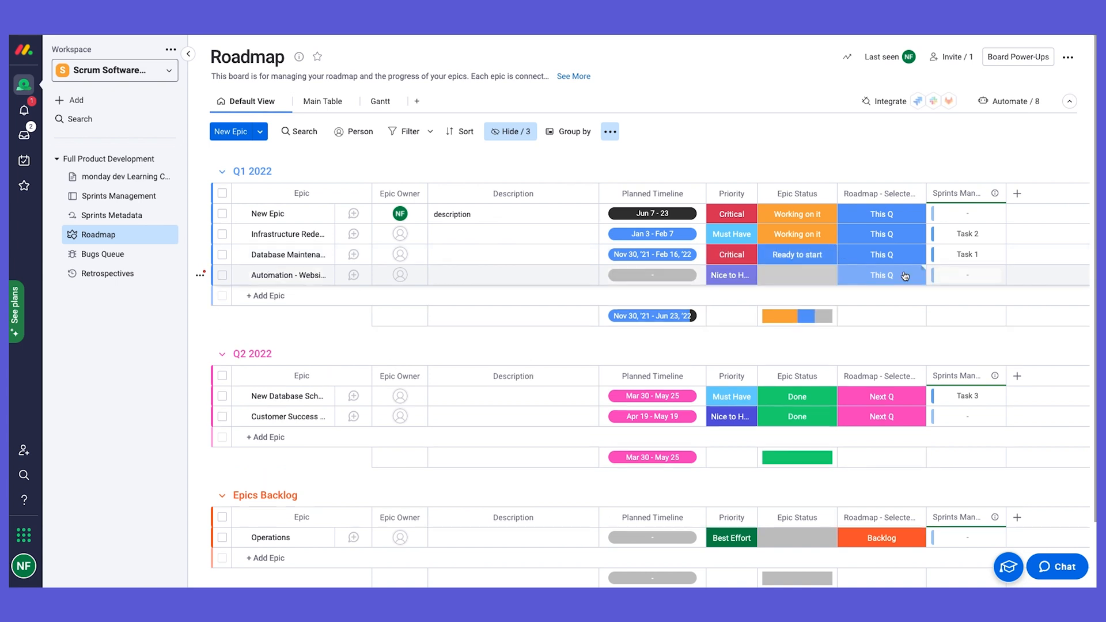
mouse_move(879, 275)
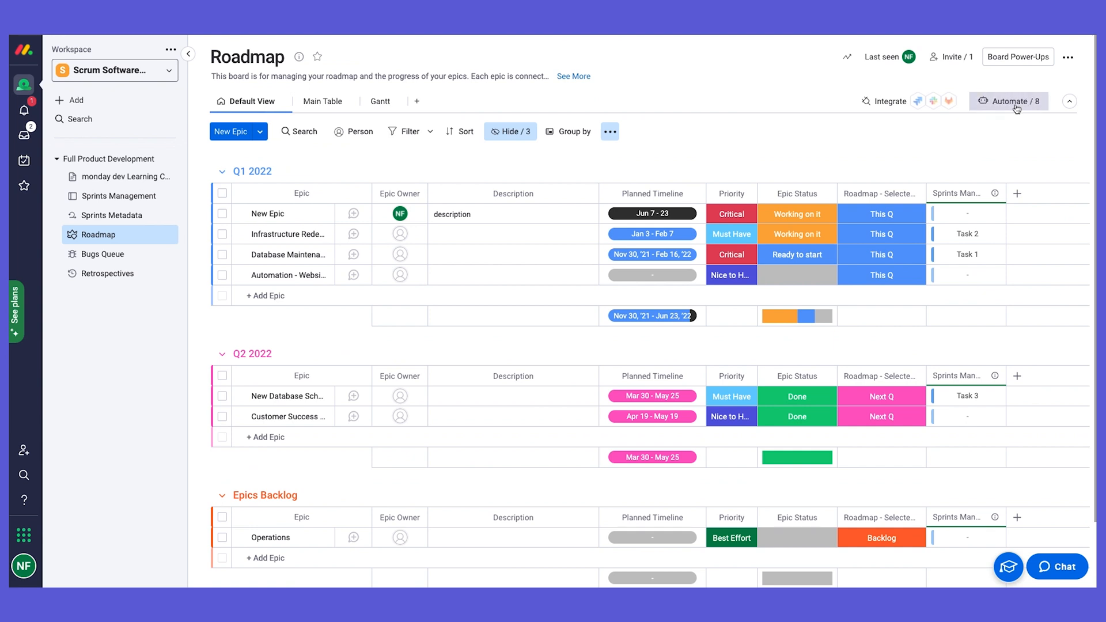
Show the Roadmap board's 8 active automation rules via Automate / 8
click(1007, 101)
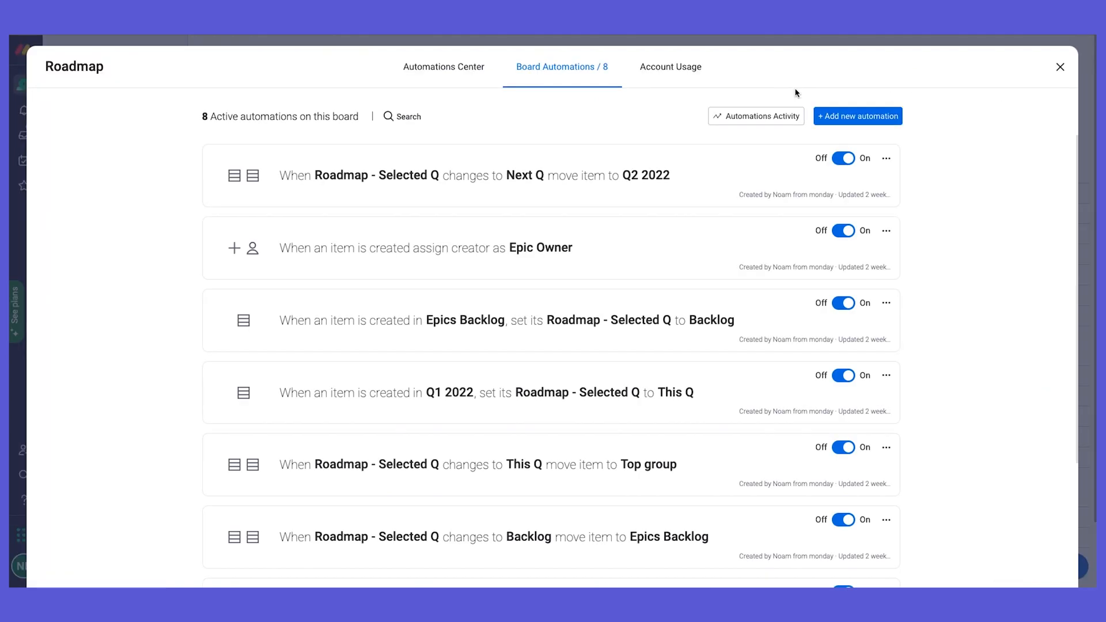
scroll(down, 3)
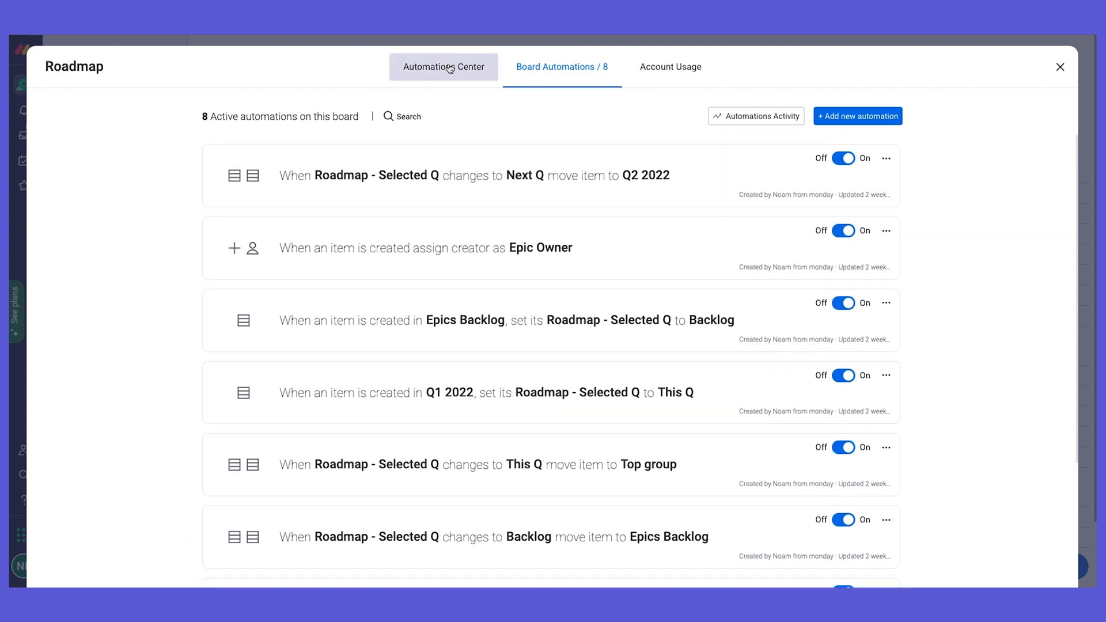
Browse the Automations Center templates and start a custom automation triggered on item created
click(443, 66)
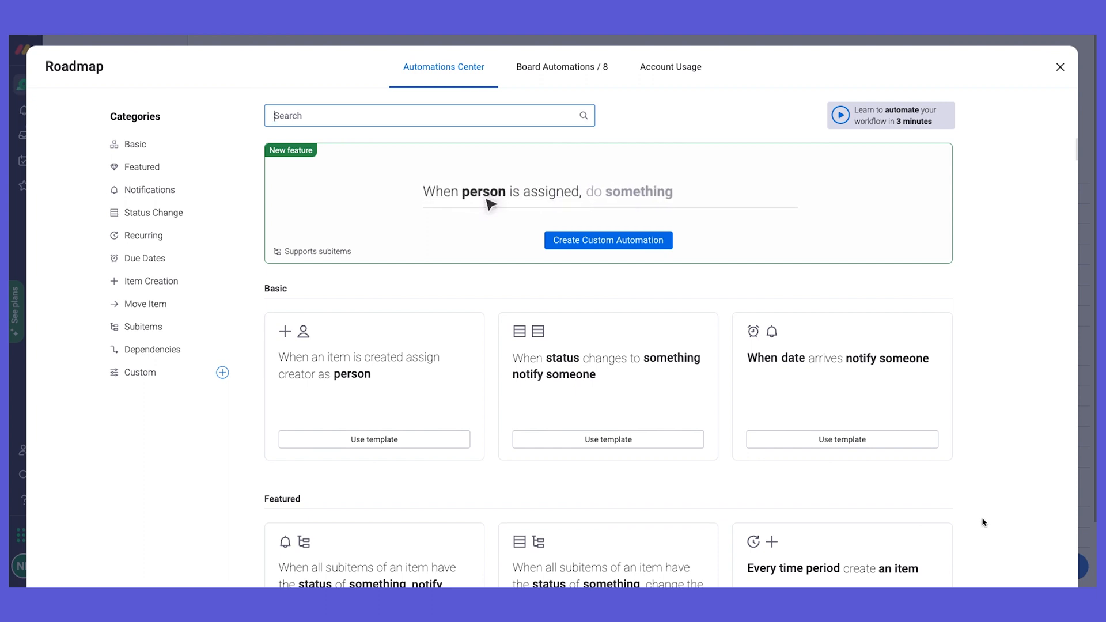
click(630, 192)
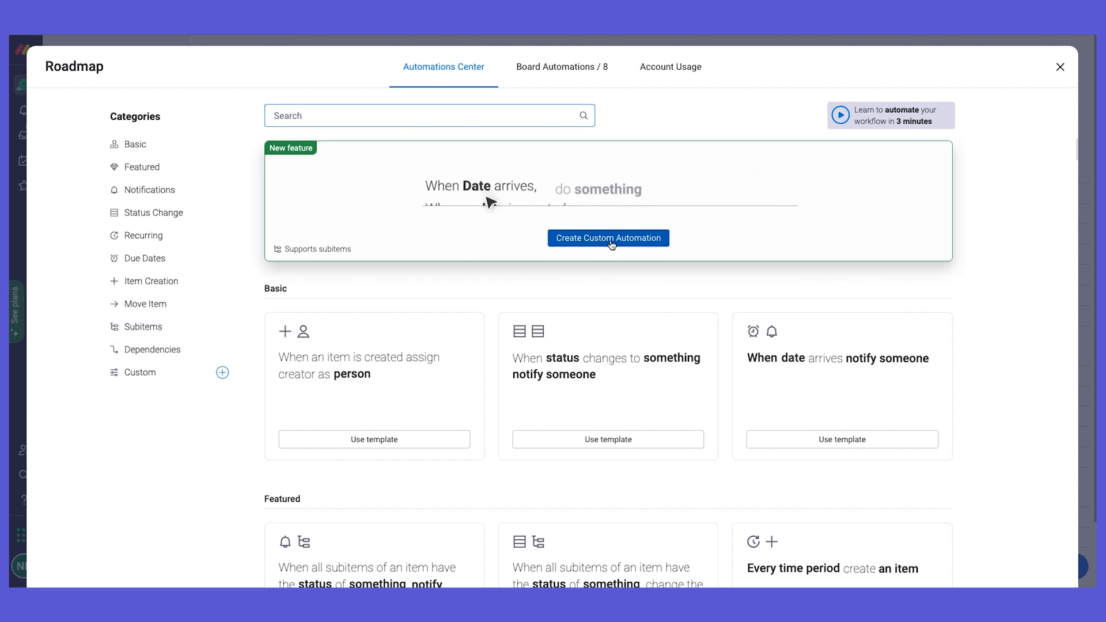
click(607, 237)
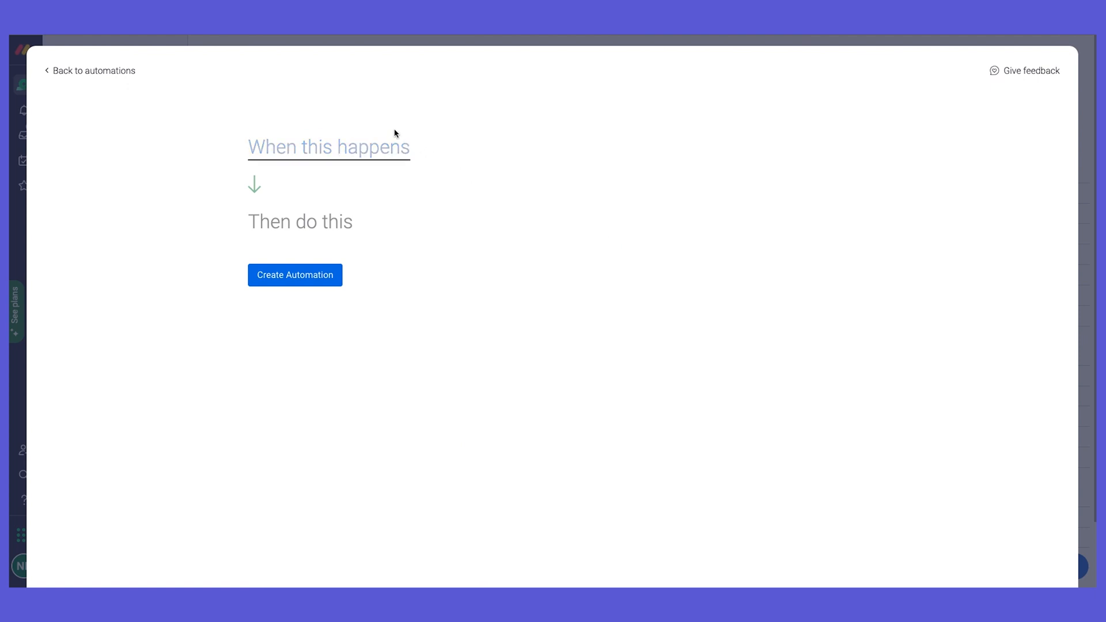
click(328, 146)
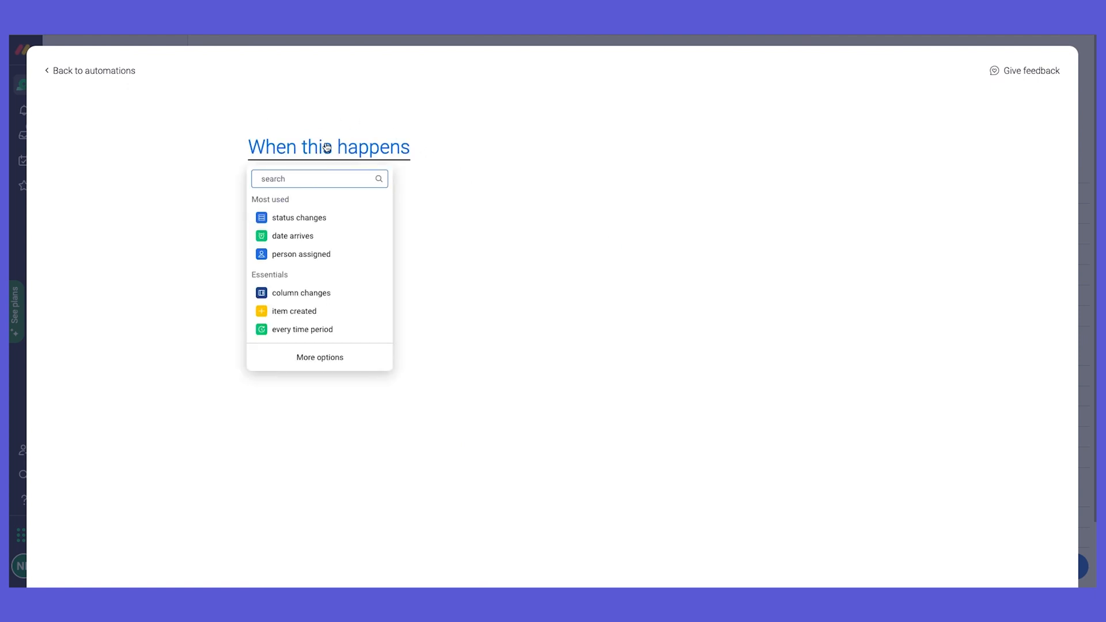
click(294, 311)
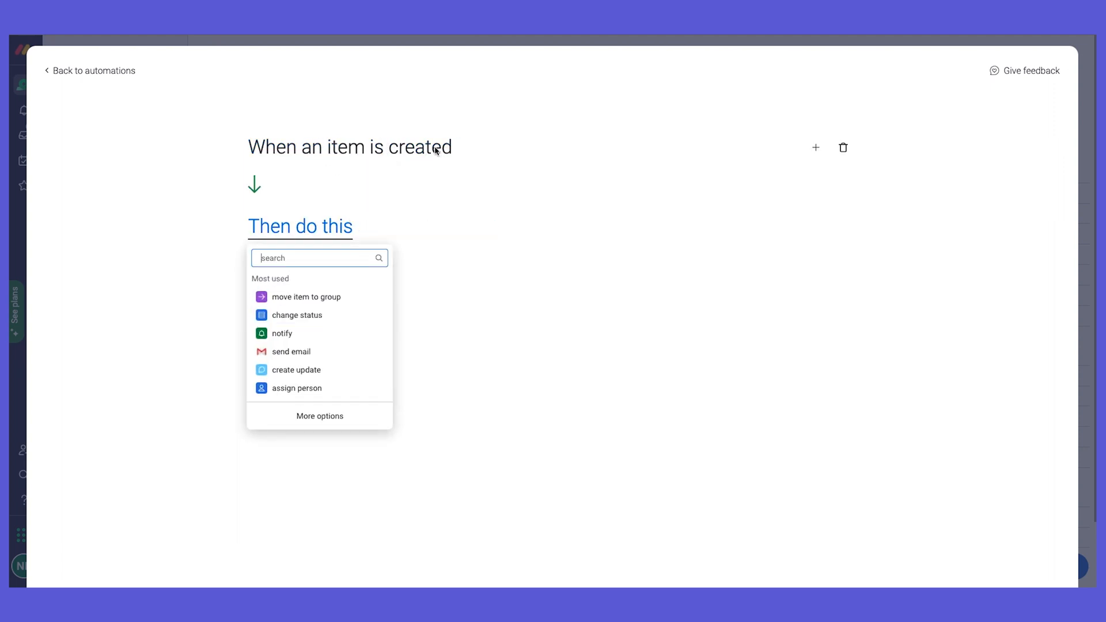
Try create update, assign person and change status actions, then return to the template gallery
click(296, 368)
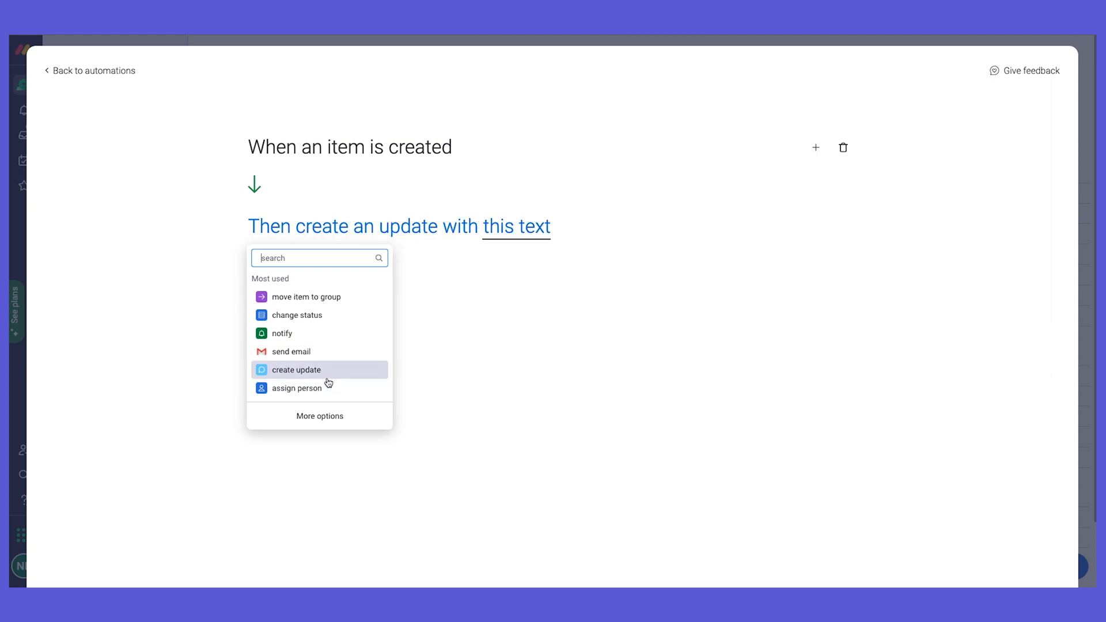
click(296, 388)
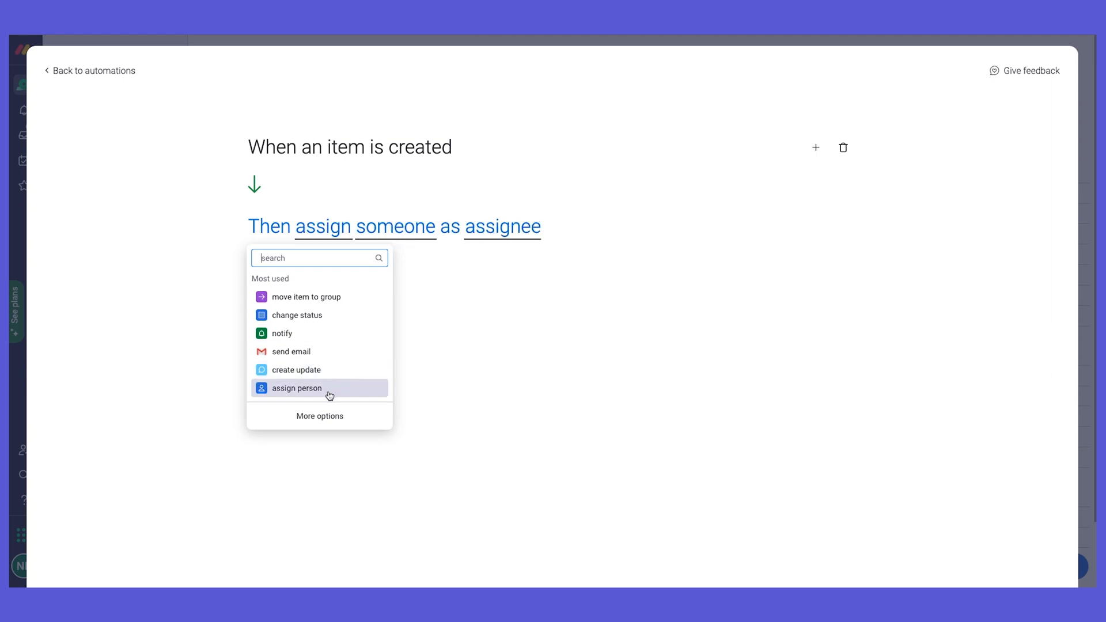
mouse_move(339, 394)
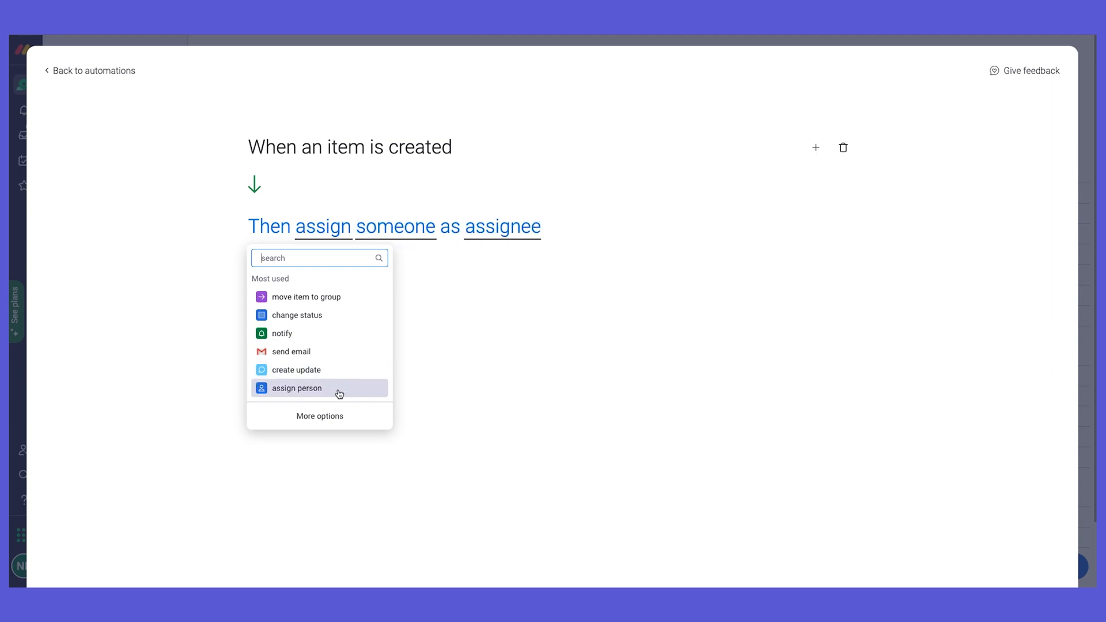
click(296, 314)
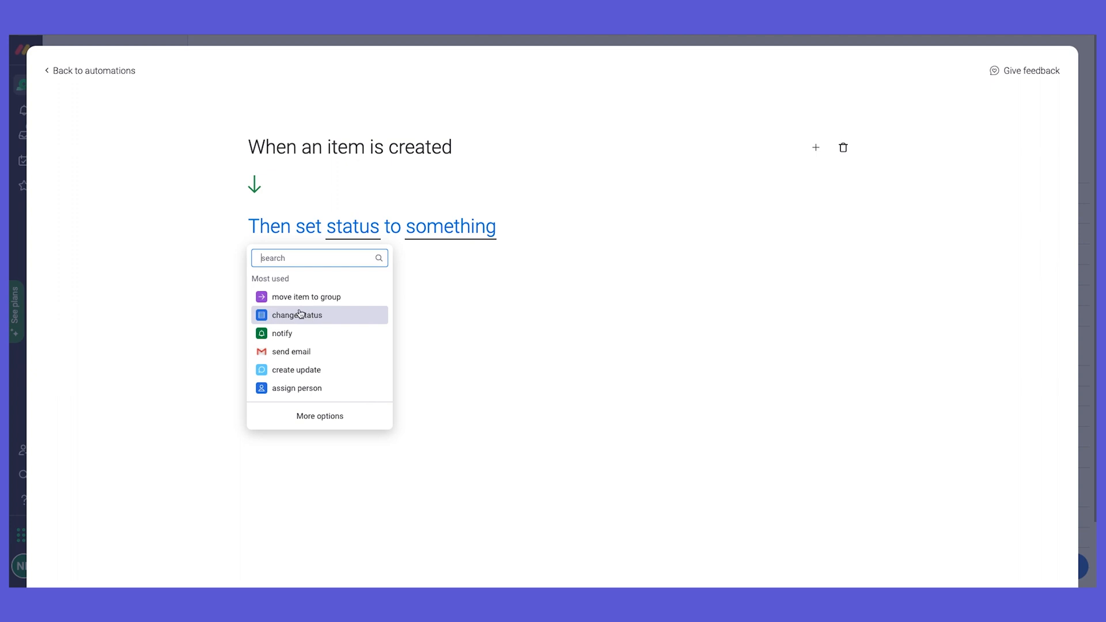
mouse_move(404, 295)
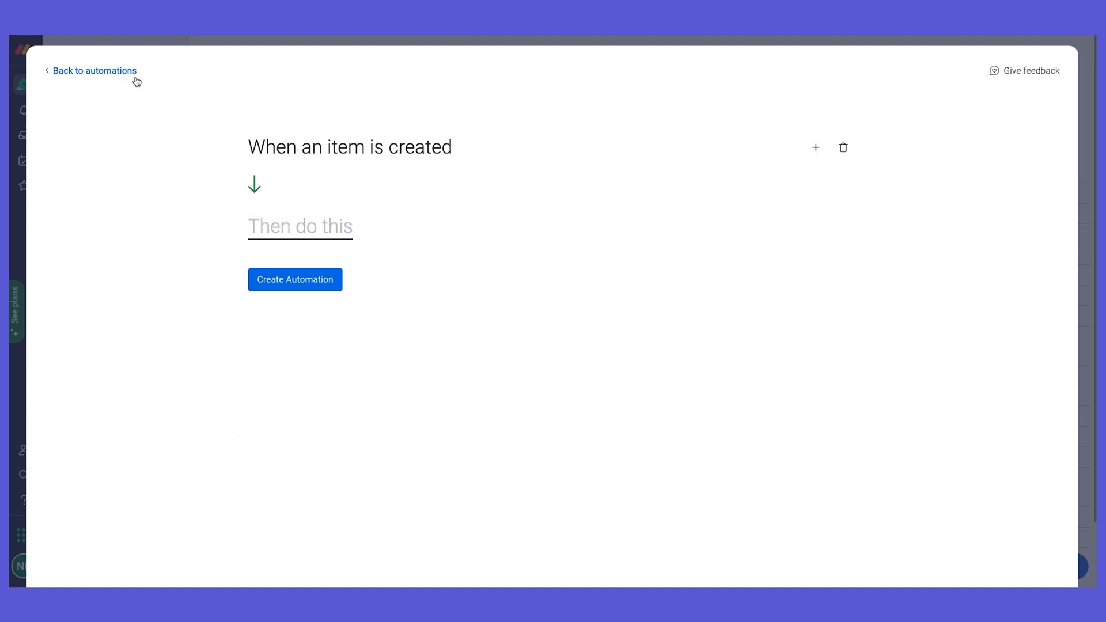
click(94, 70)
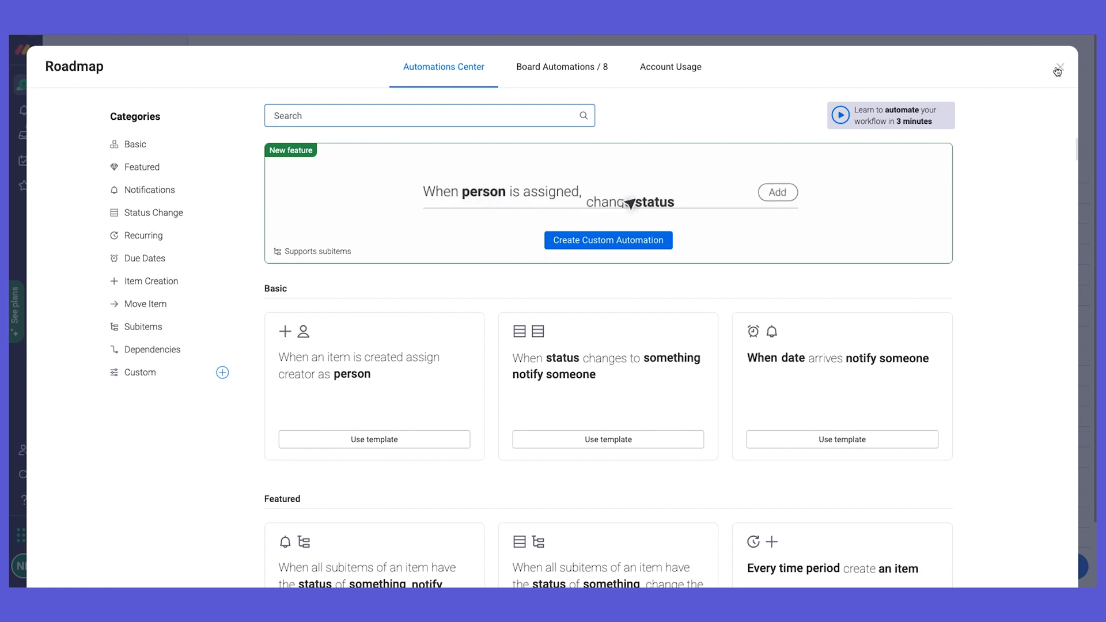
Return to the board, browse the Column Center's full catalogue of column types, then close it
click(1056, 70)
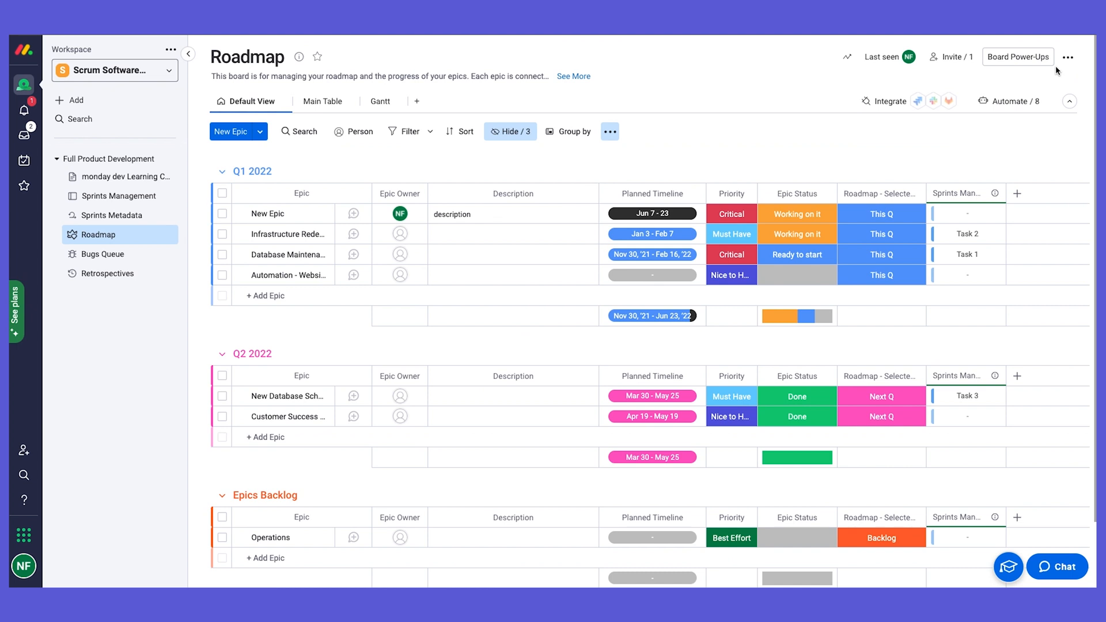
mouse_move(977, 146)
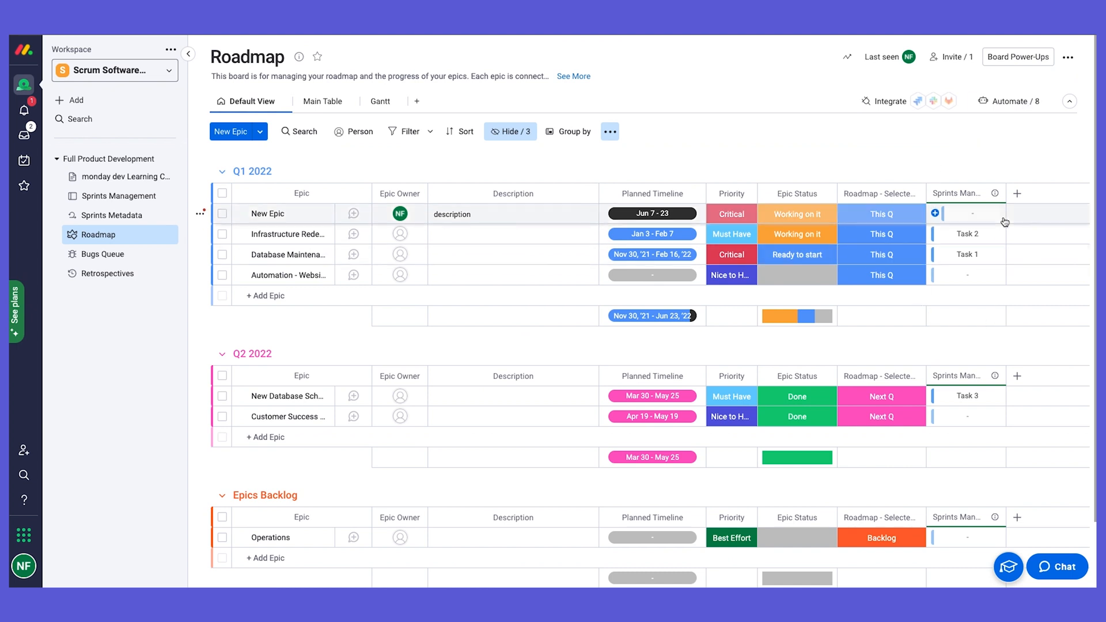
mouse_move(968, 177)
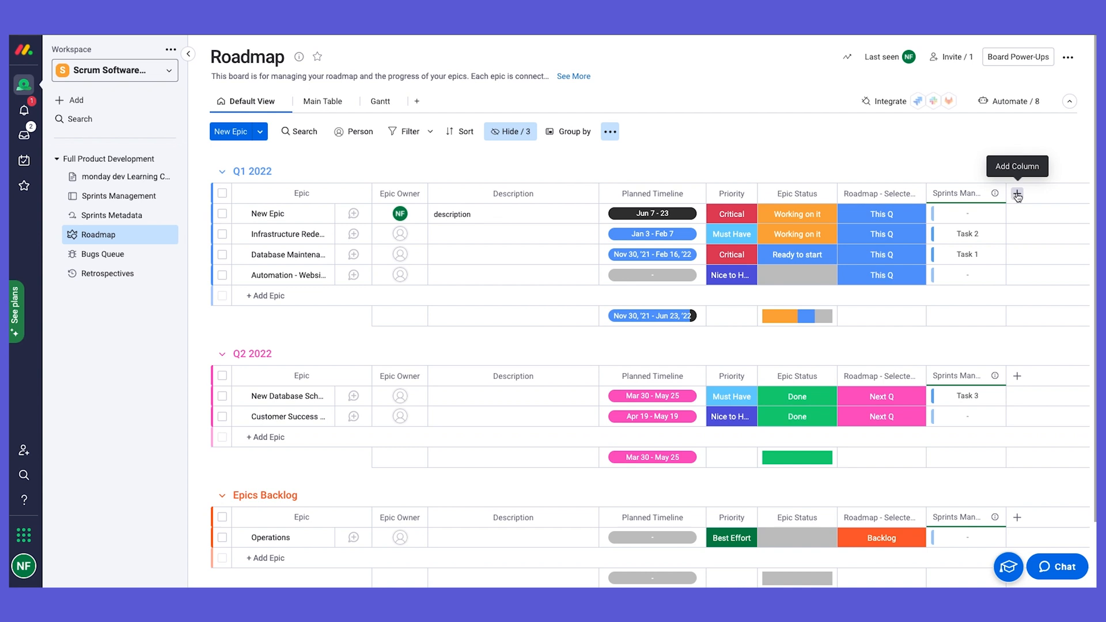
click(1016, 196)
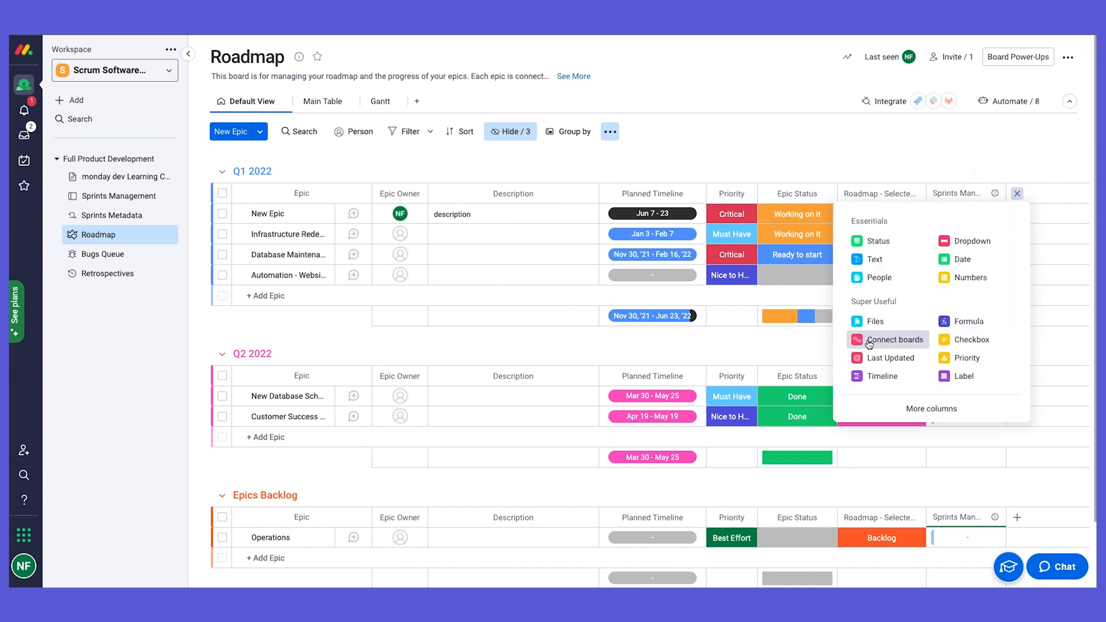
mouse_move(972, 339)
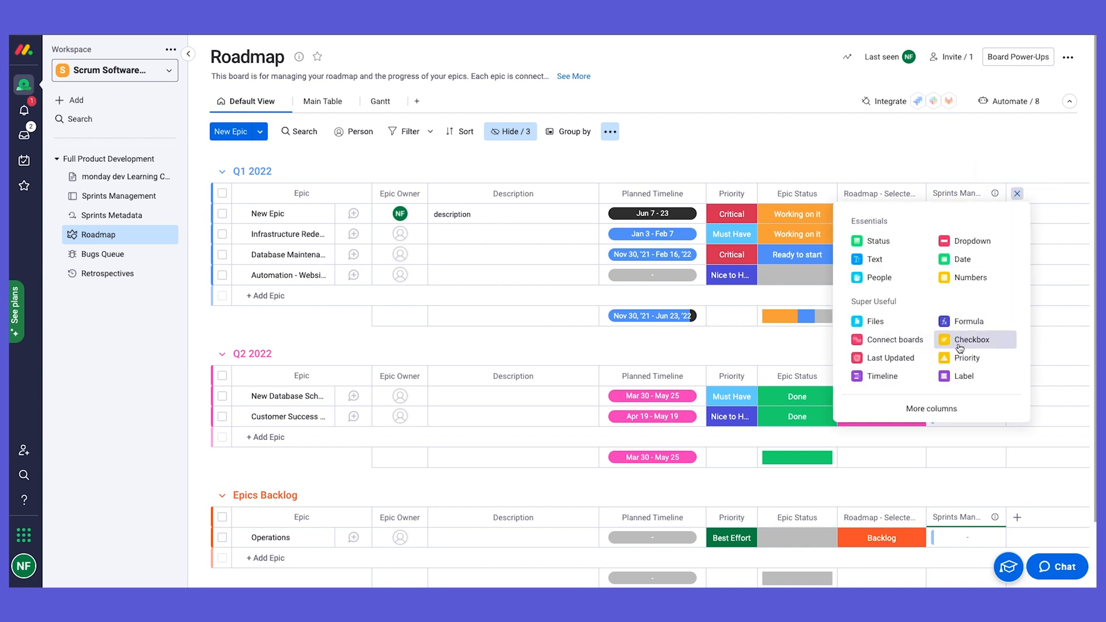
mouse_move(930, 409)
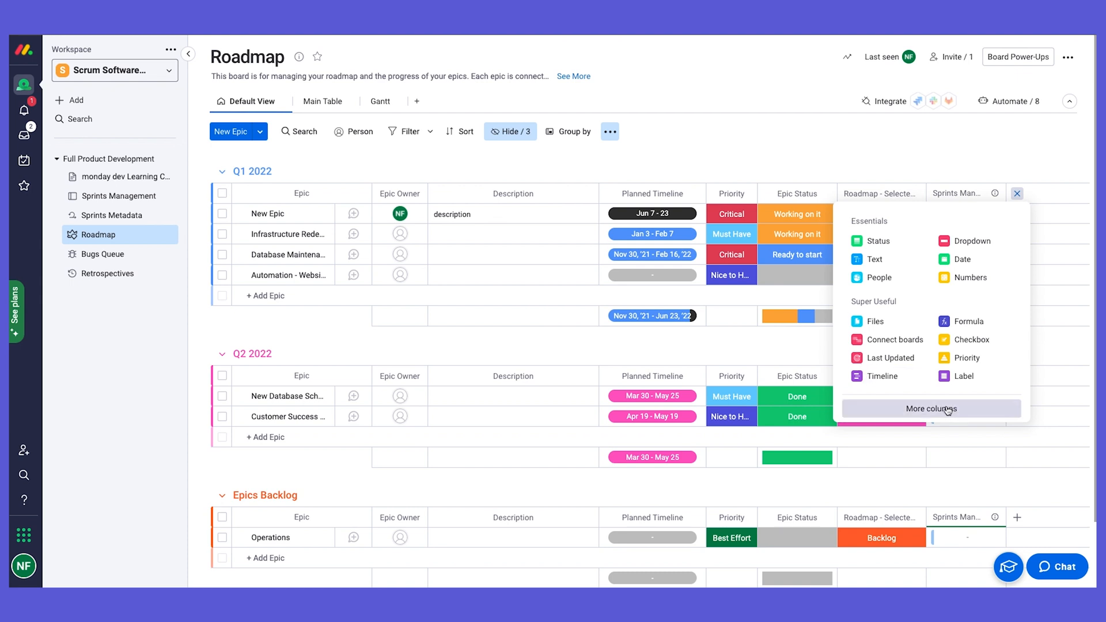
mouse_move(952, 394)
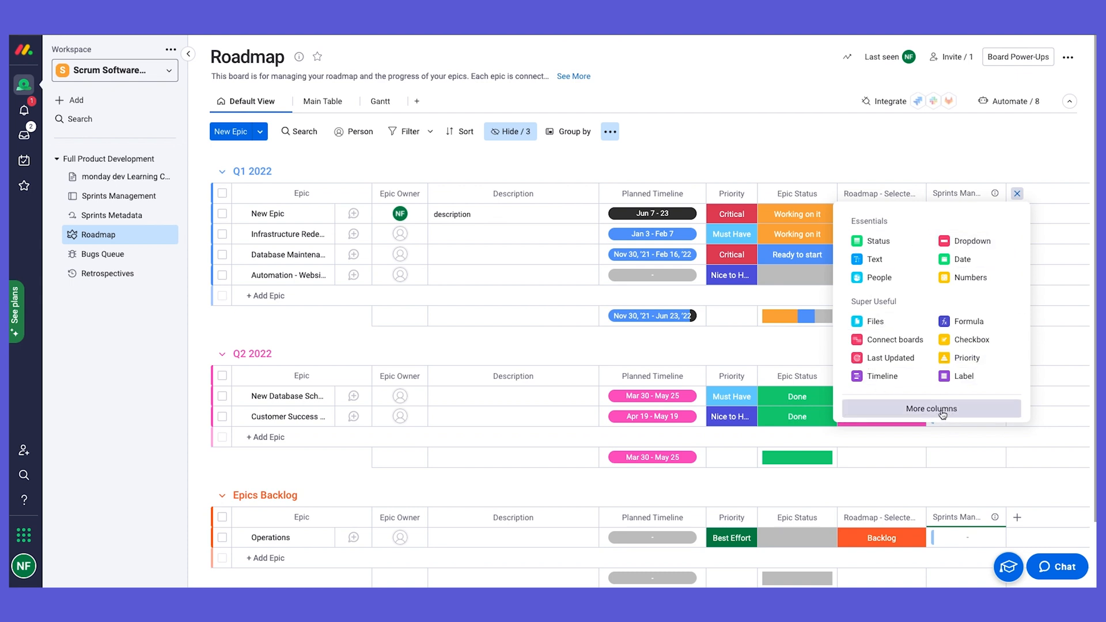
click(930, 408)
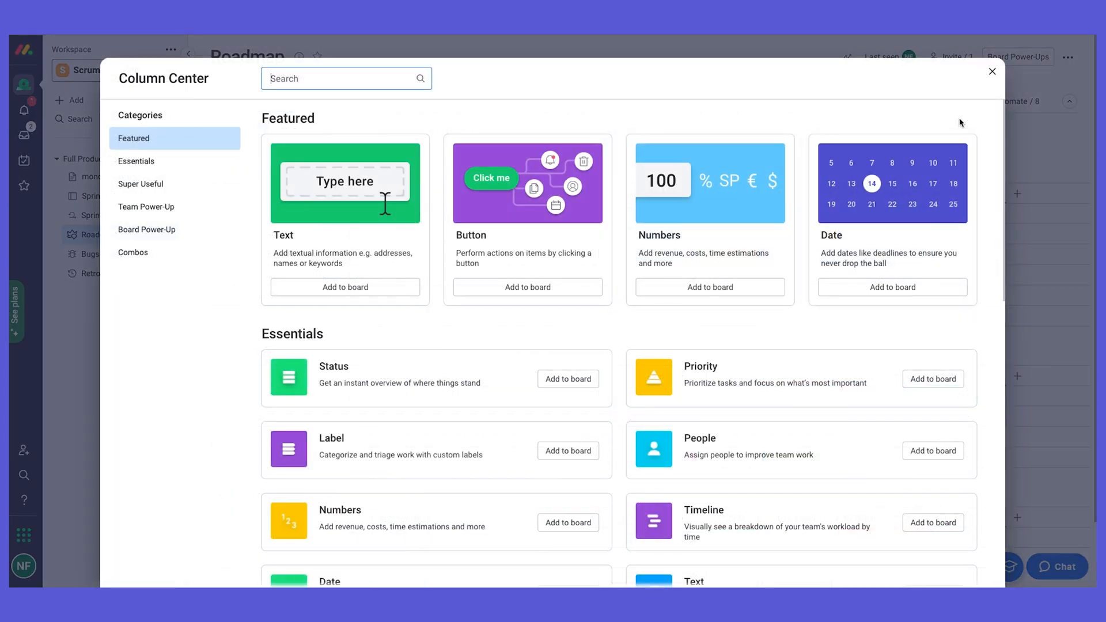
mouse_move(992, 73)
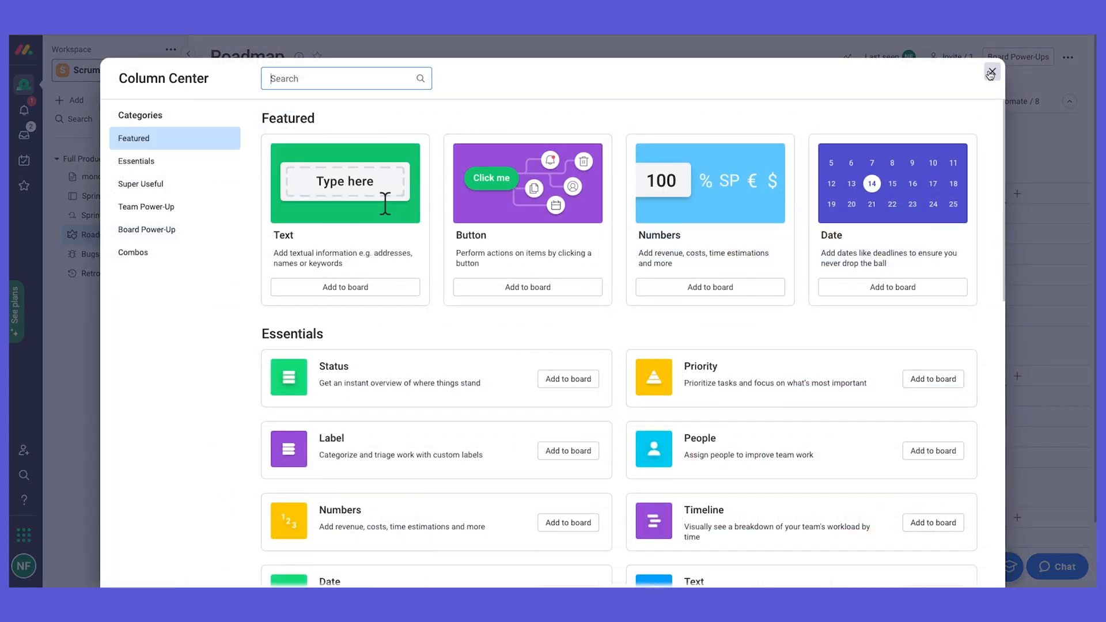
scroll(down, 3)
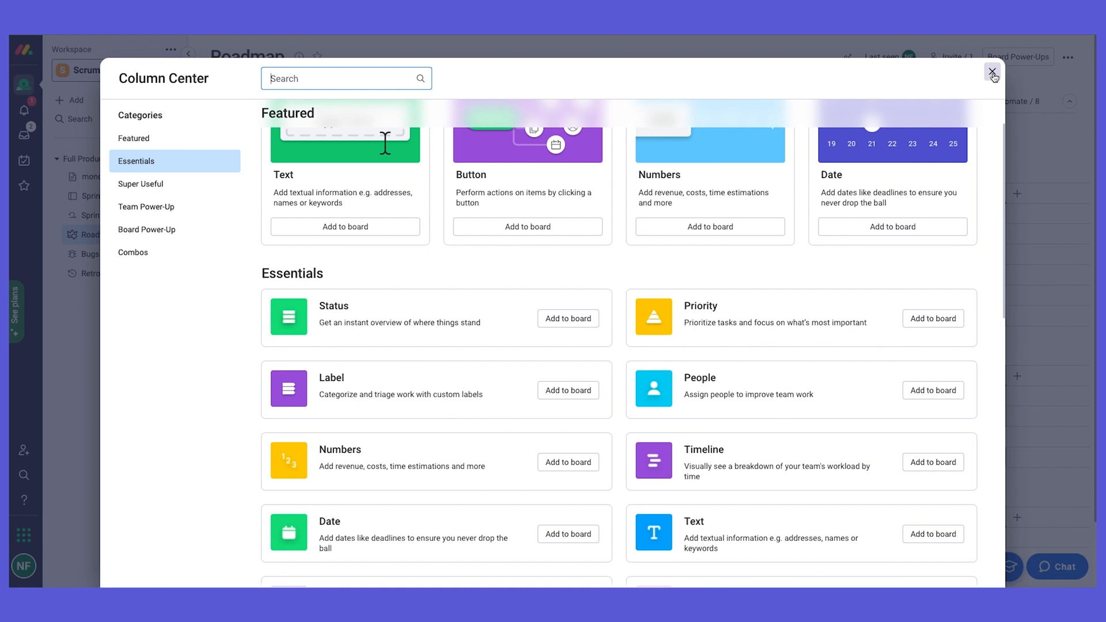
click(992, 74)
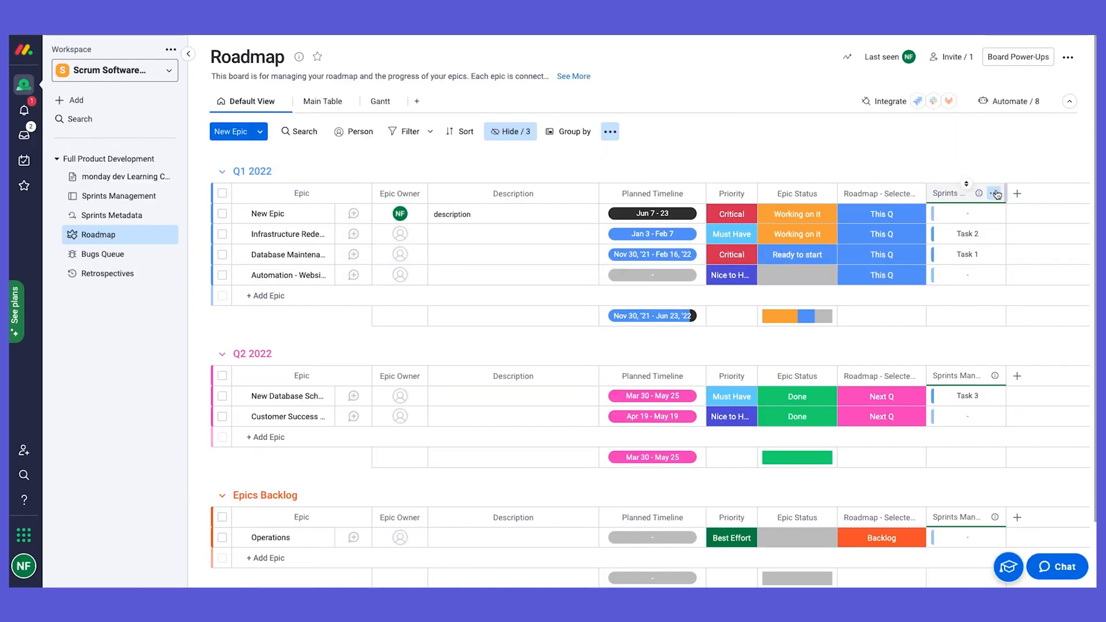
Link Task 1 and Task 2 to the Automation - Website epic's Sprints Management cell
click(994, 194)
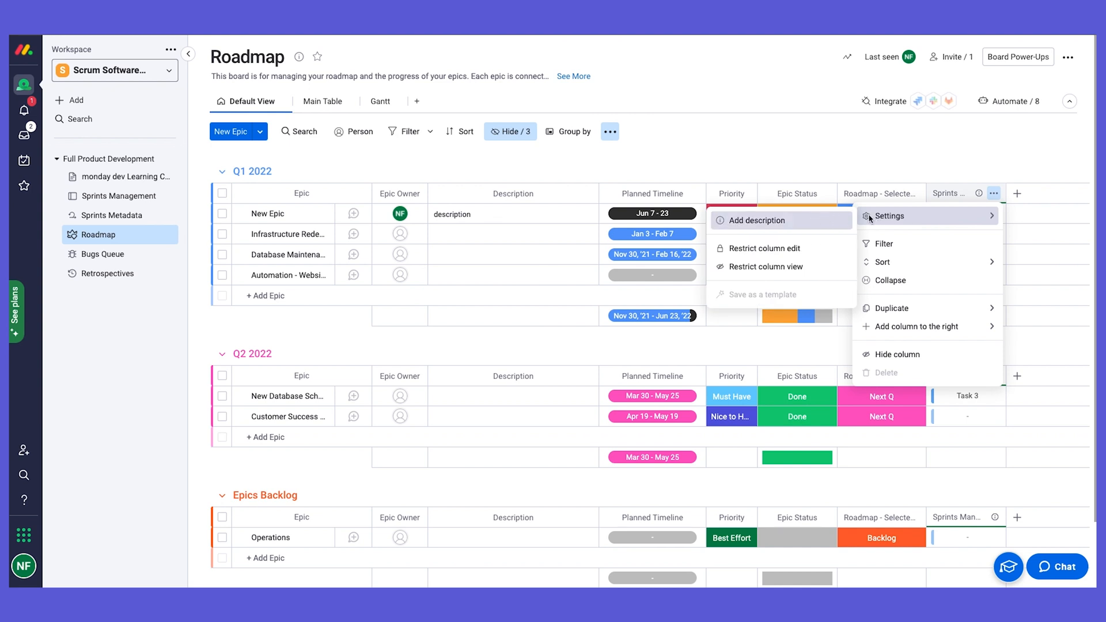
mouse_move(116, 196)
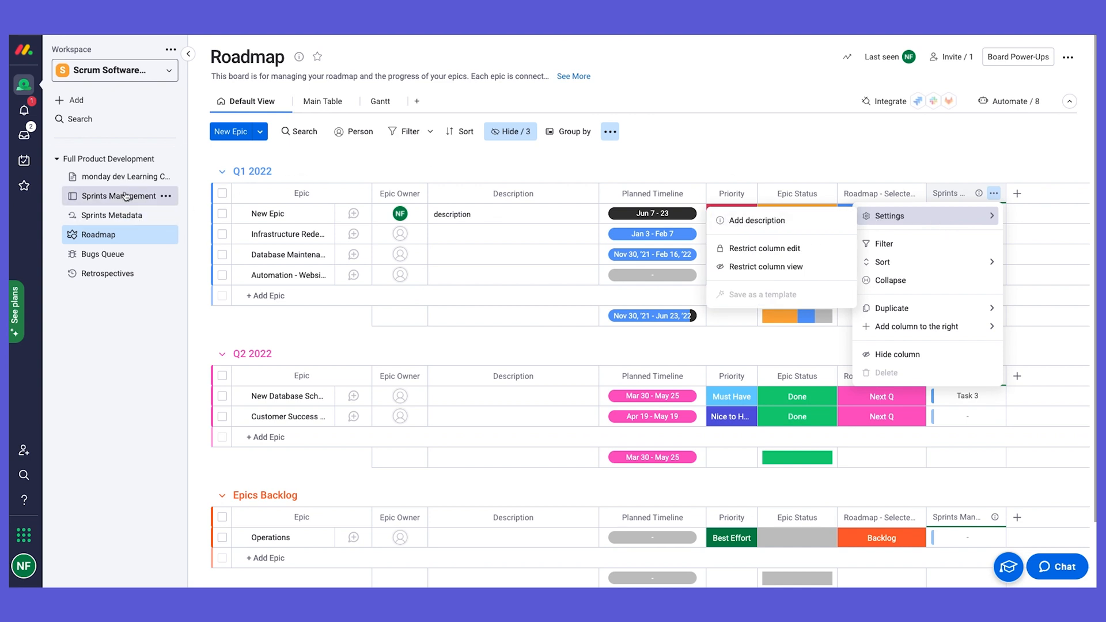
mouse_move(809, 163)
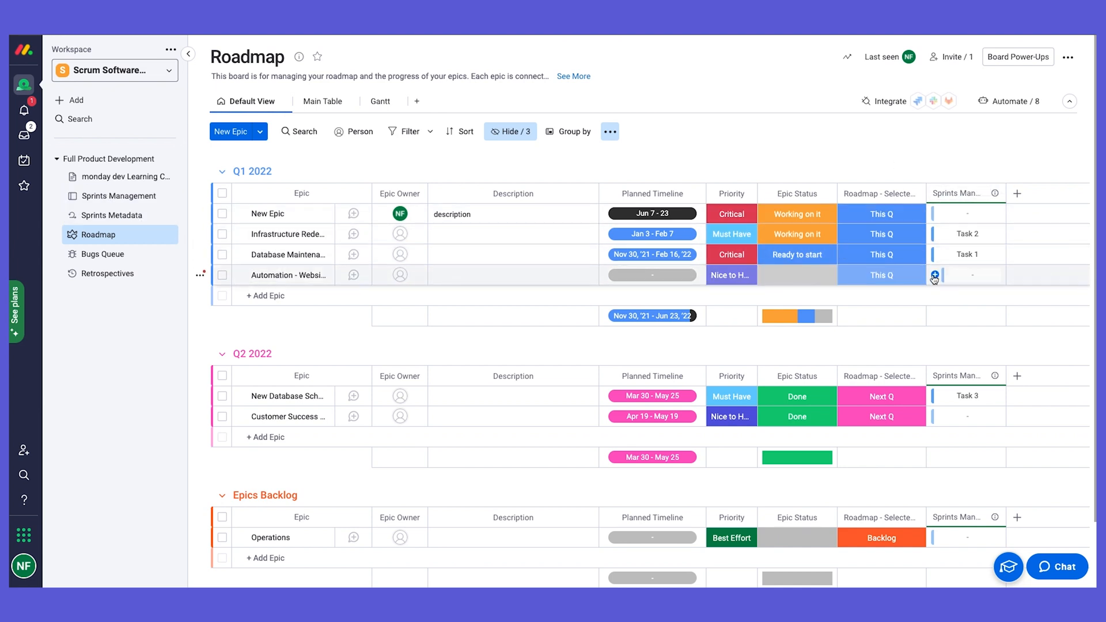
click(932, 275)
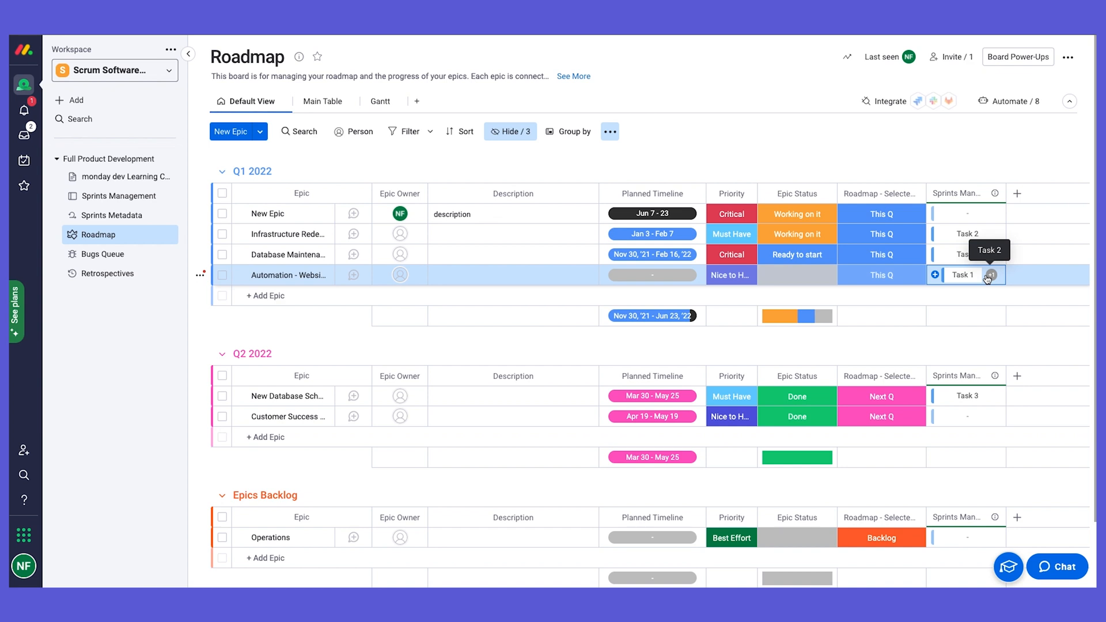
mouse_move(353, 275)
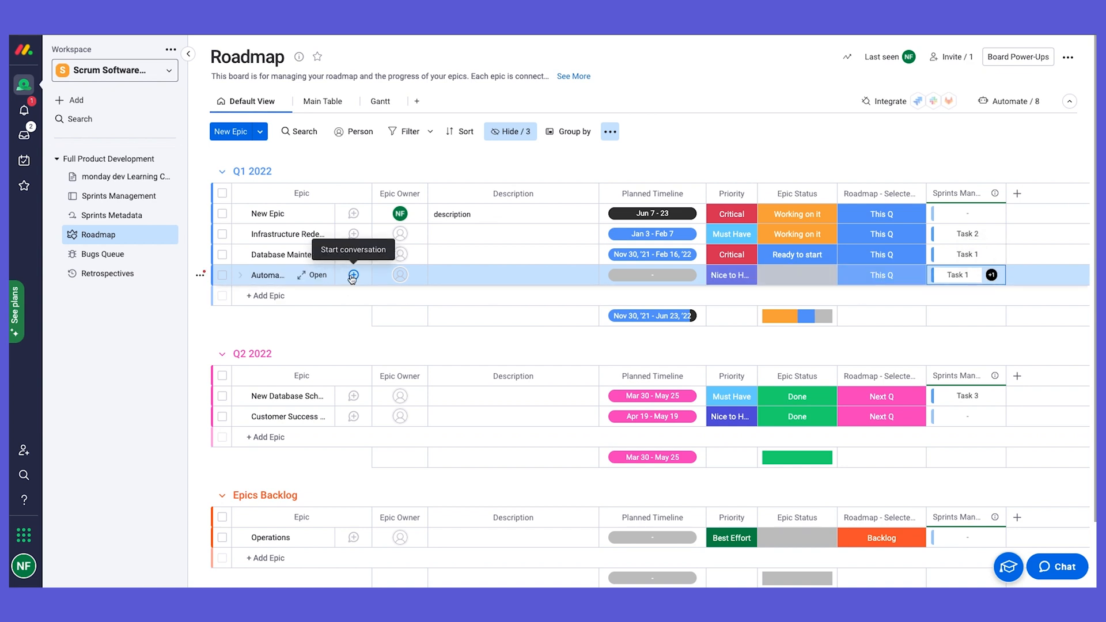
click(315, 275)
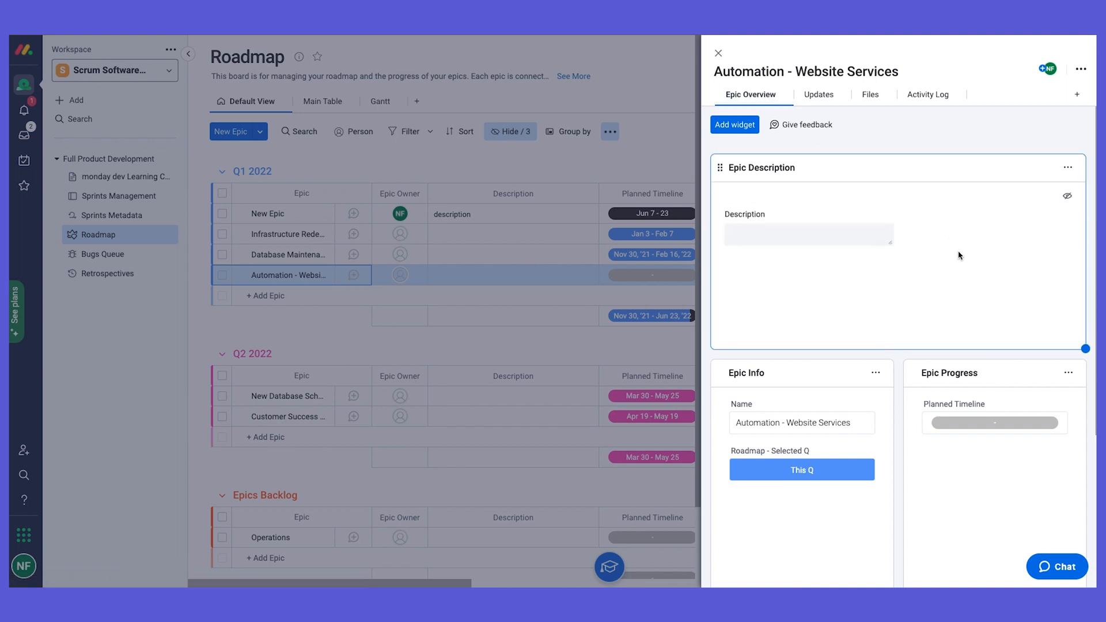
mouse_move(891, 246)
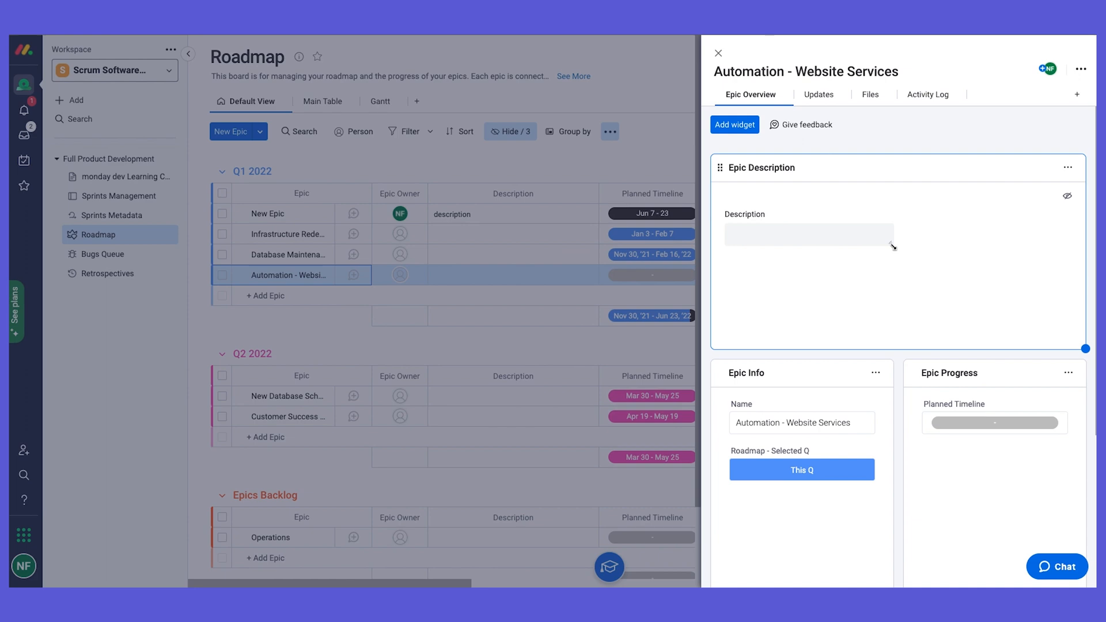
scroll(down, 3)
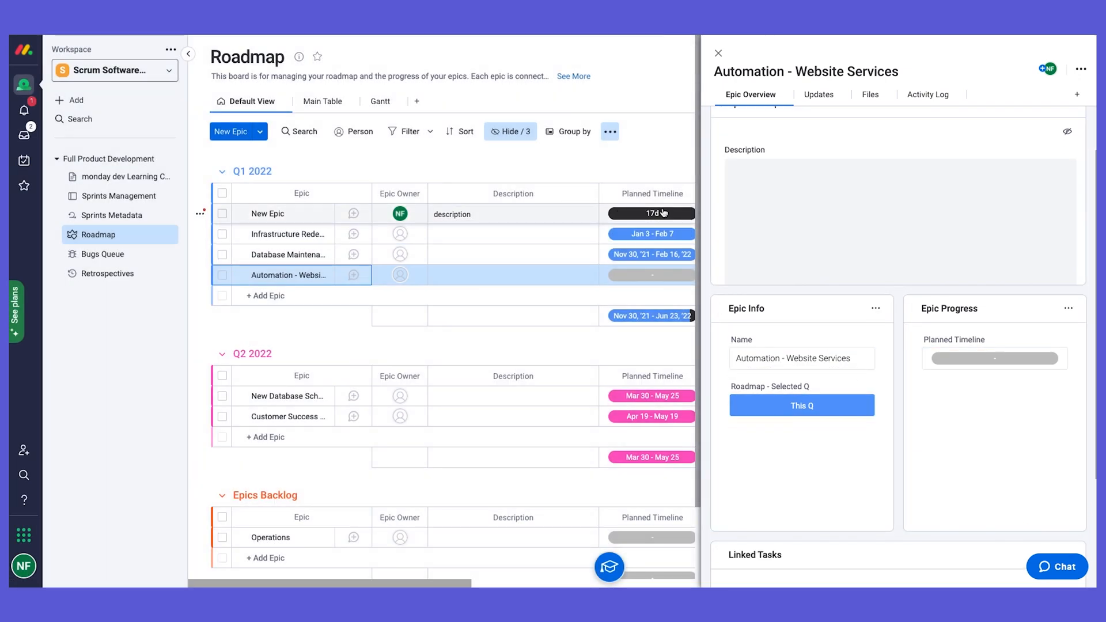
scroll(down, 3)
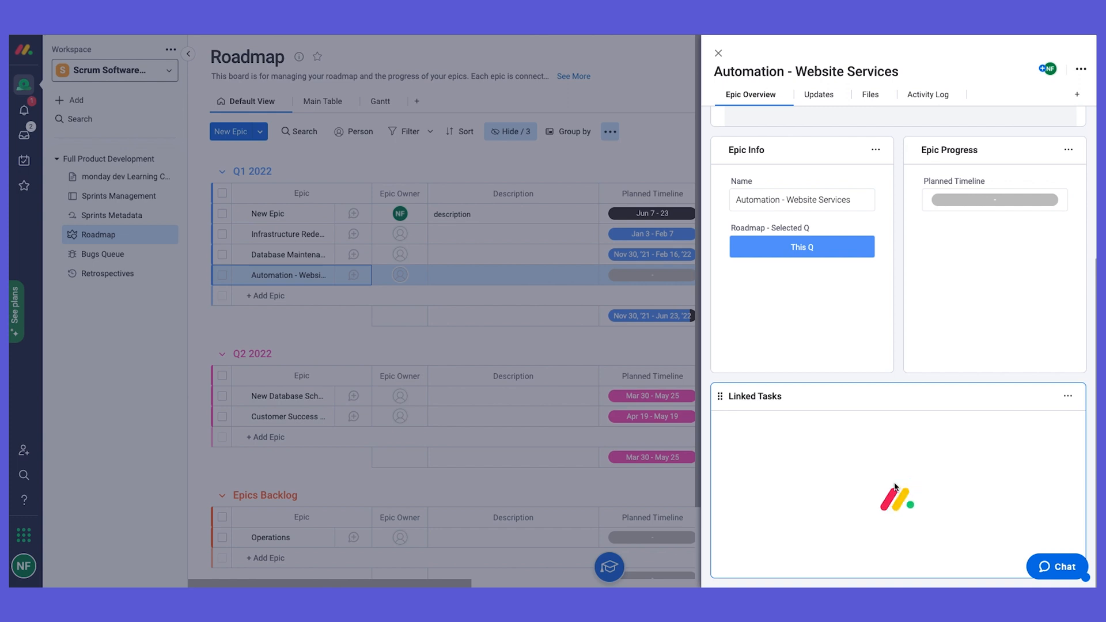
mouse_move(880, 498)
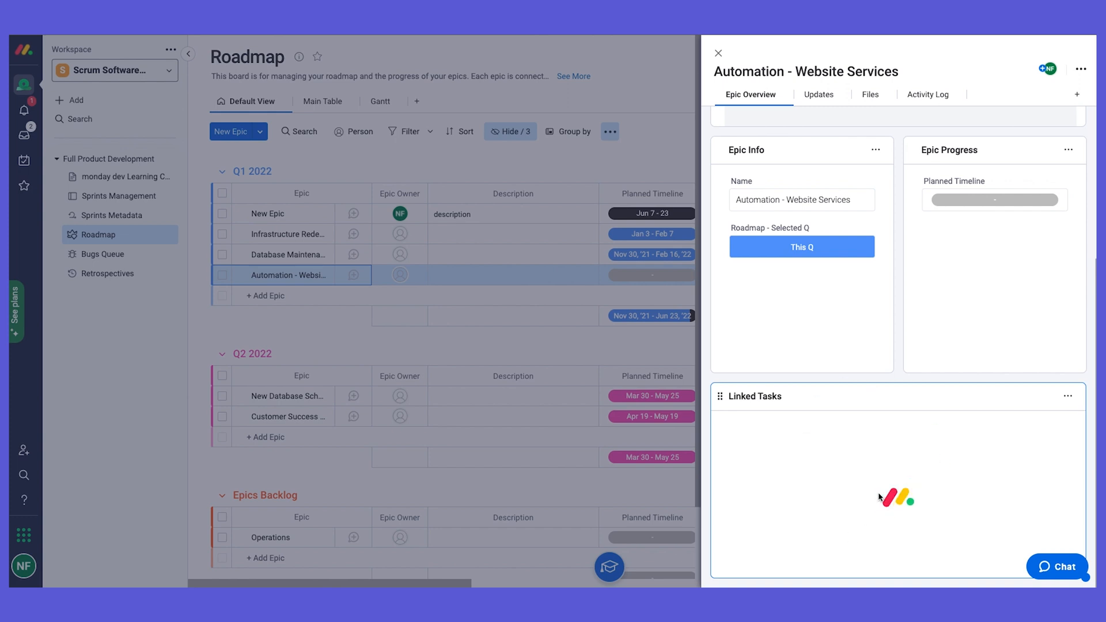
mouse_move(909, 409)
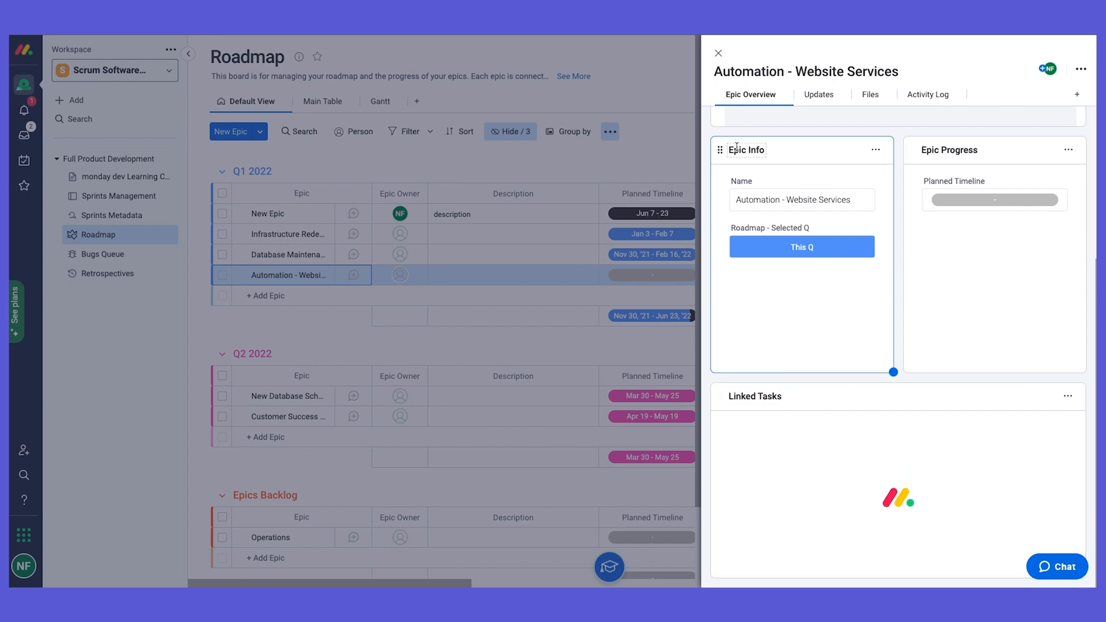
click(717, 52)
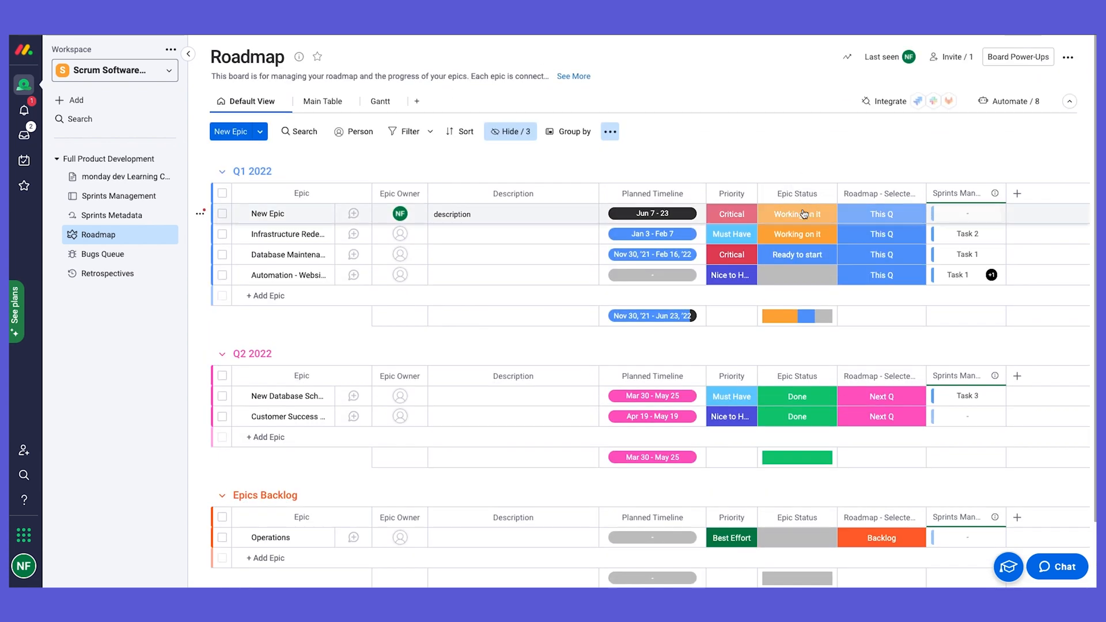
Change Working on it epic status to In Progress and switch to the Main Table view
click(796, 215)
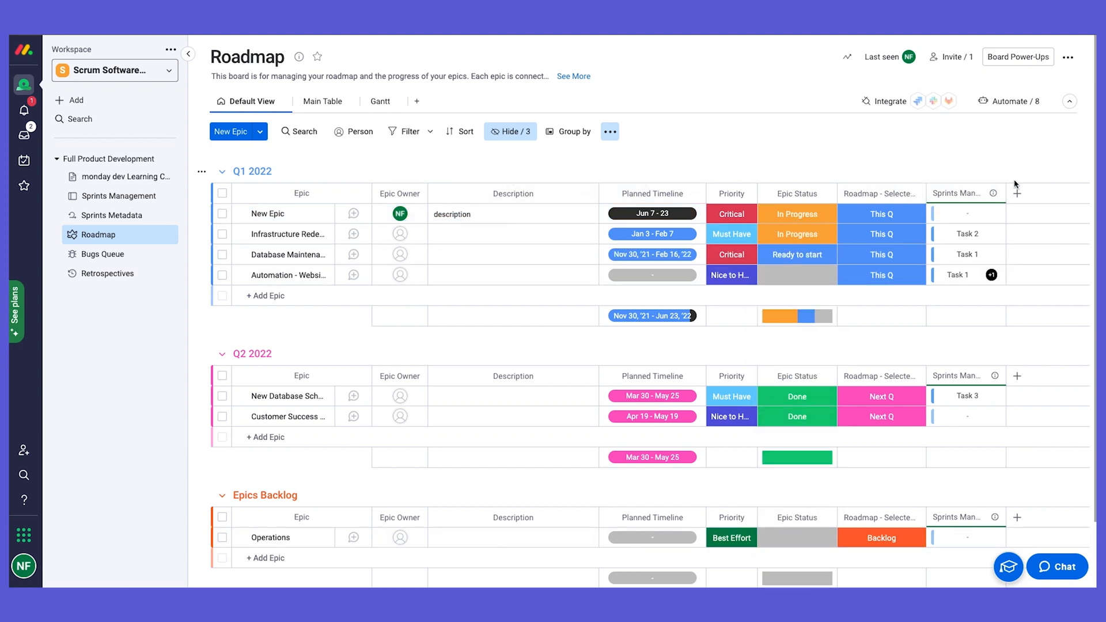
mouse_move(1016, 195)
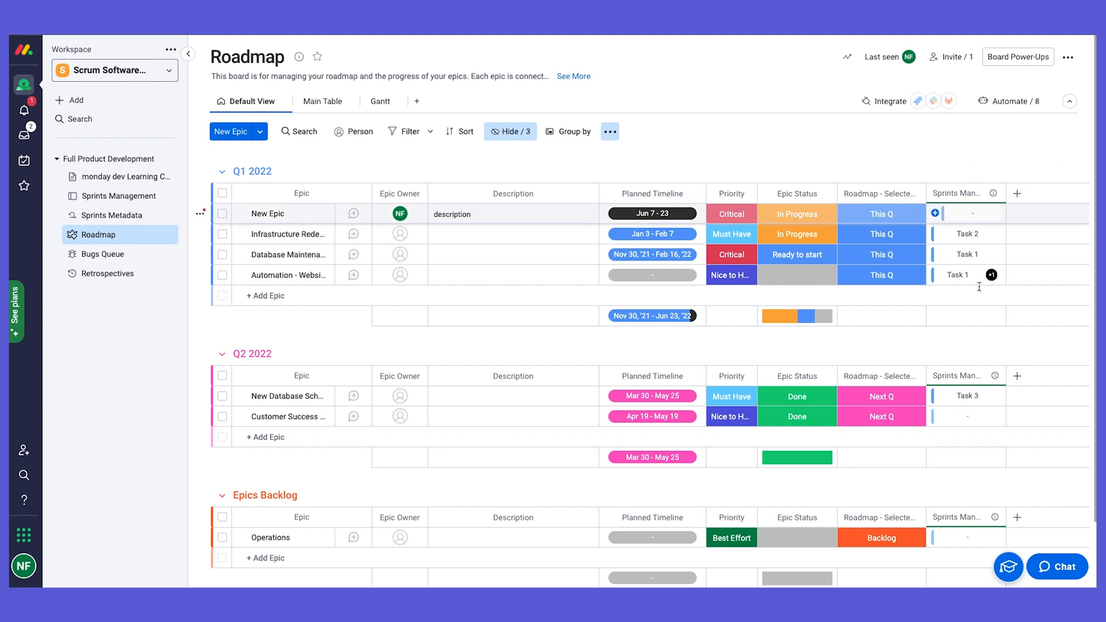
mouse_move(1016, 195)
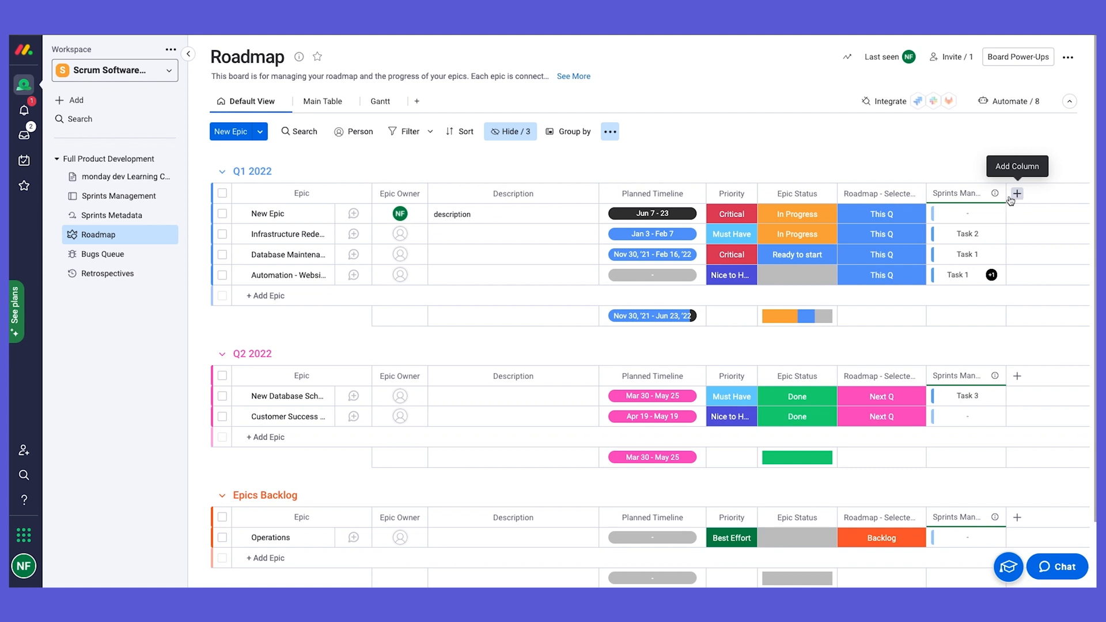
click(322, 102)
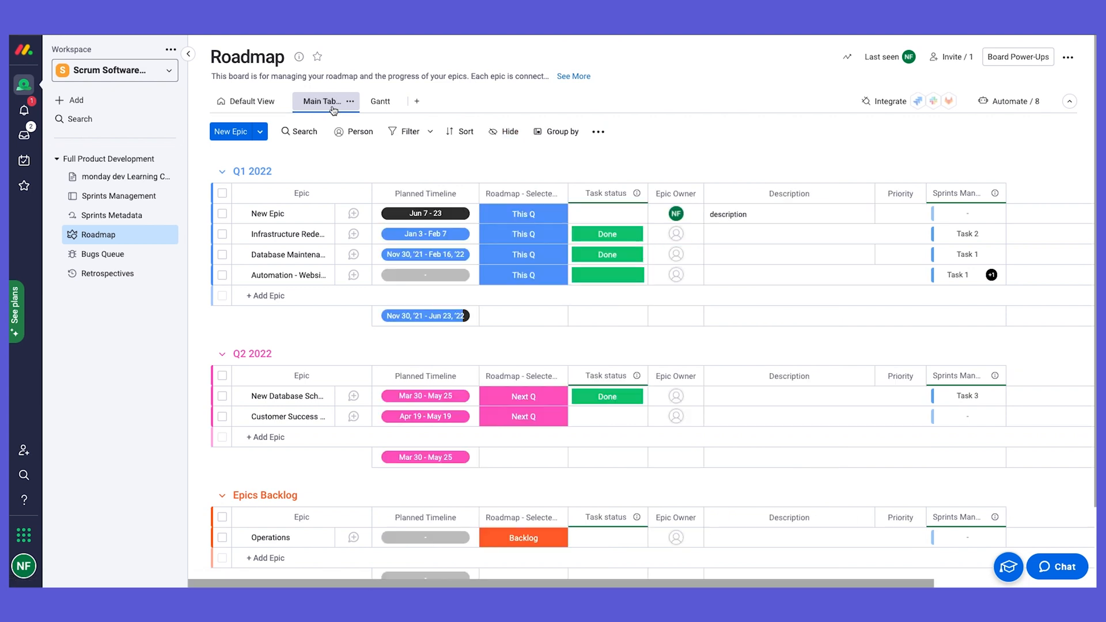
Scroll the Main Table right to reveal the Actual SP and Estimated SP mirror columns
scroll(right, 3)
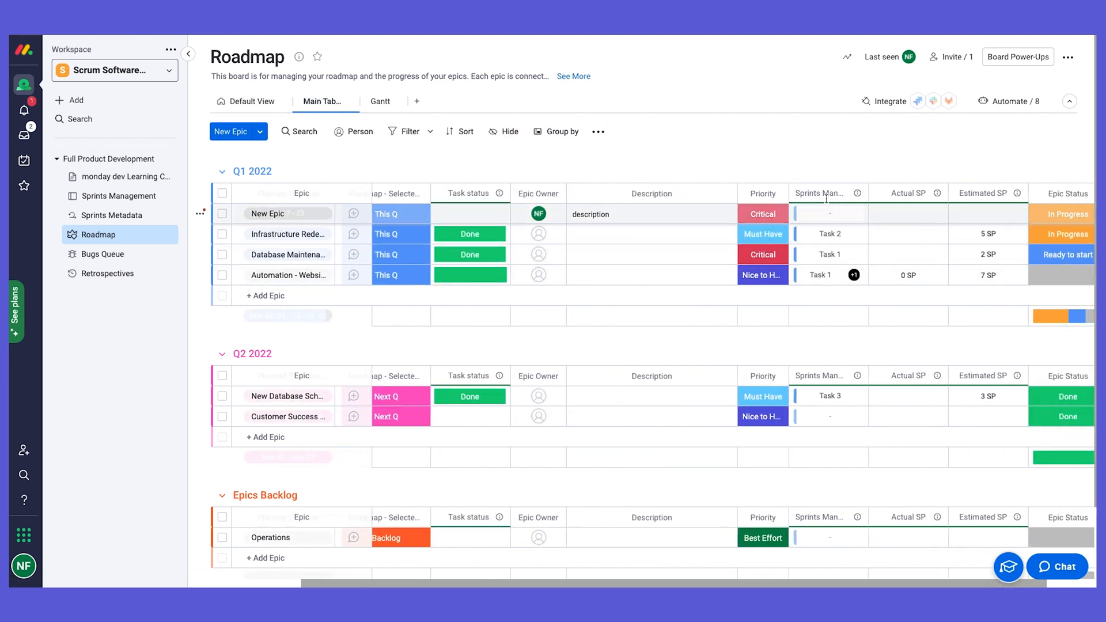
mouse_move(877, 331)
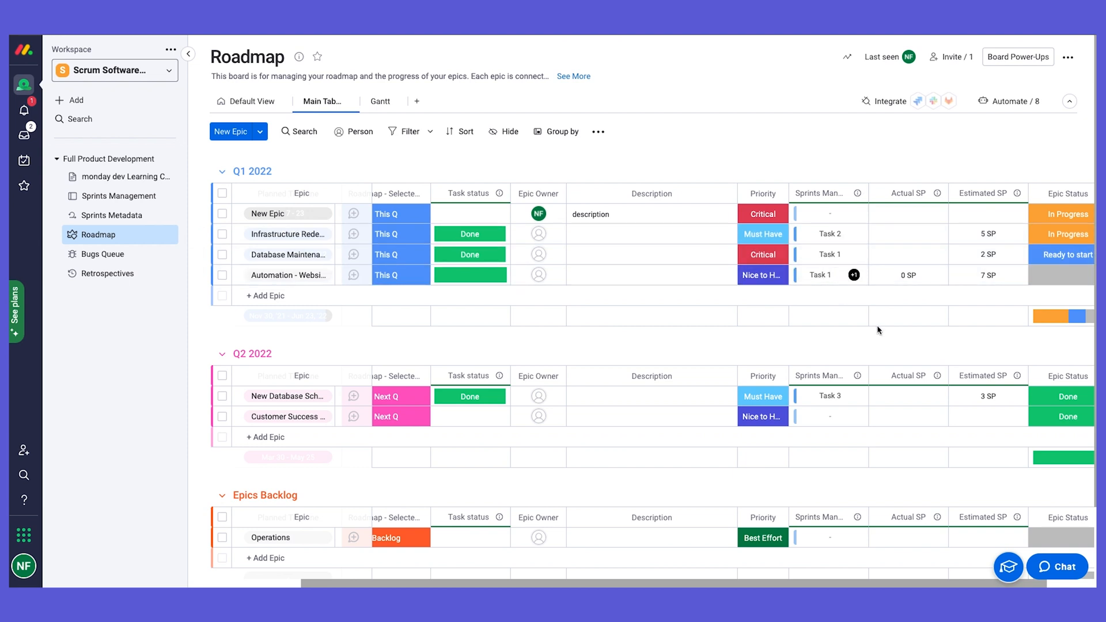
mouse_move(908, 184)
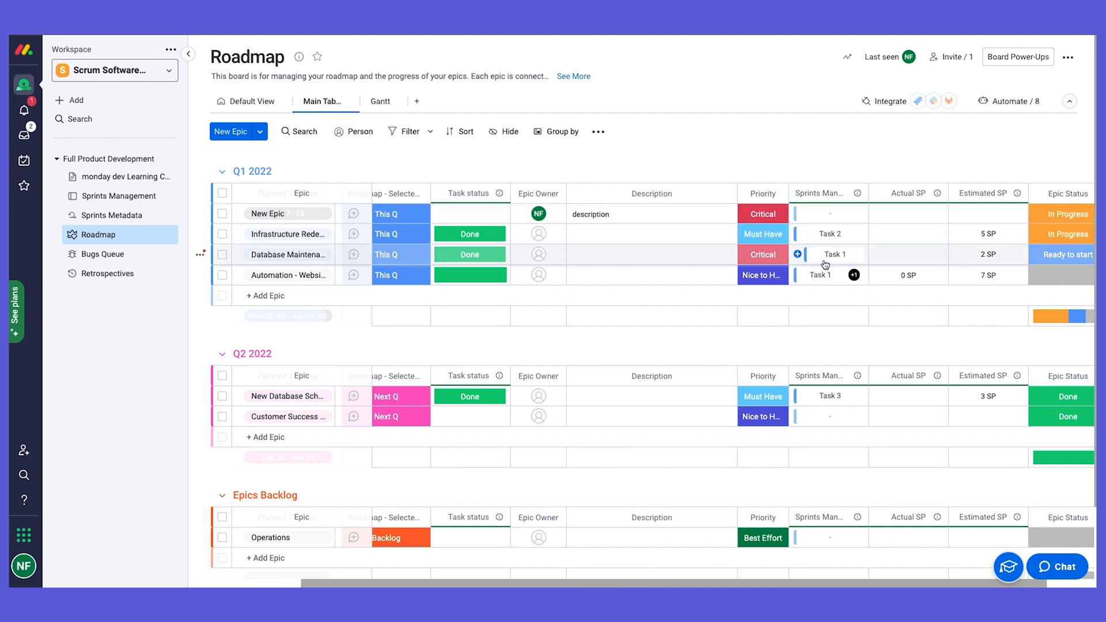
mouse_move(820, 274)
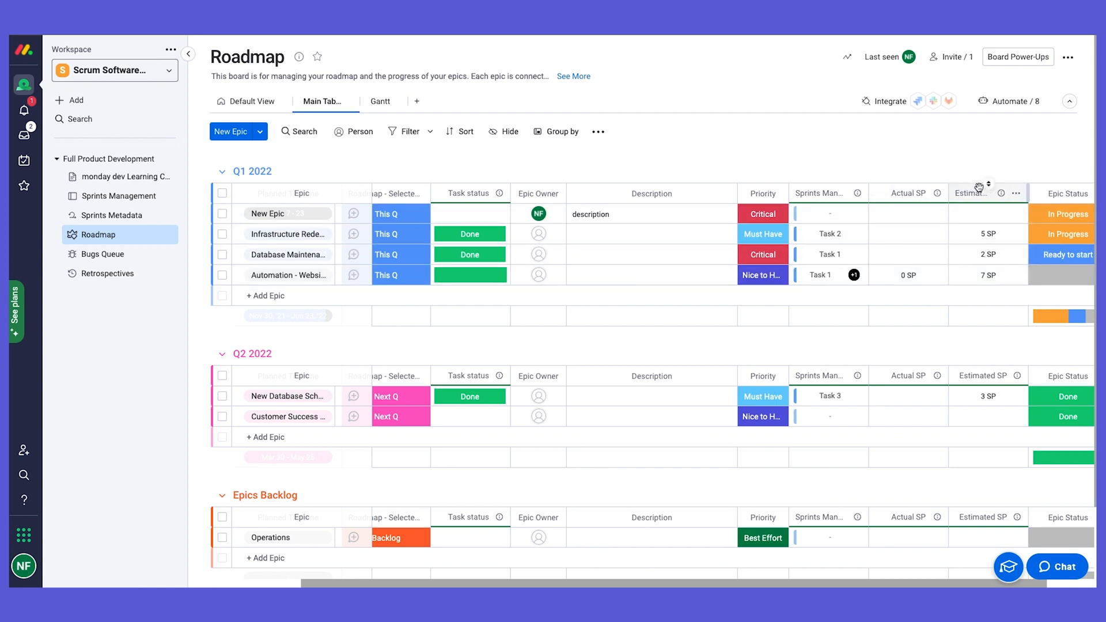
mouse_move(118, 196)
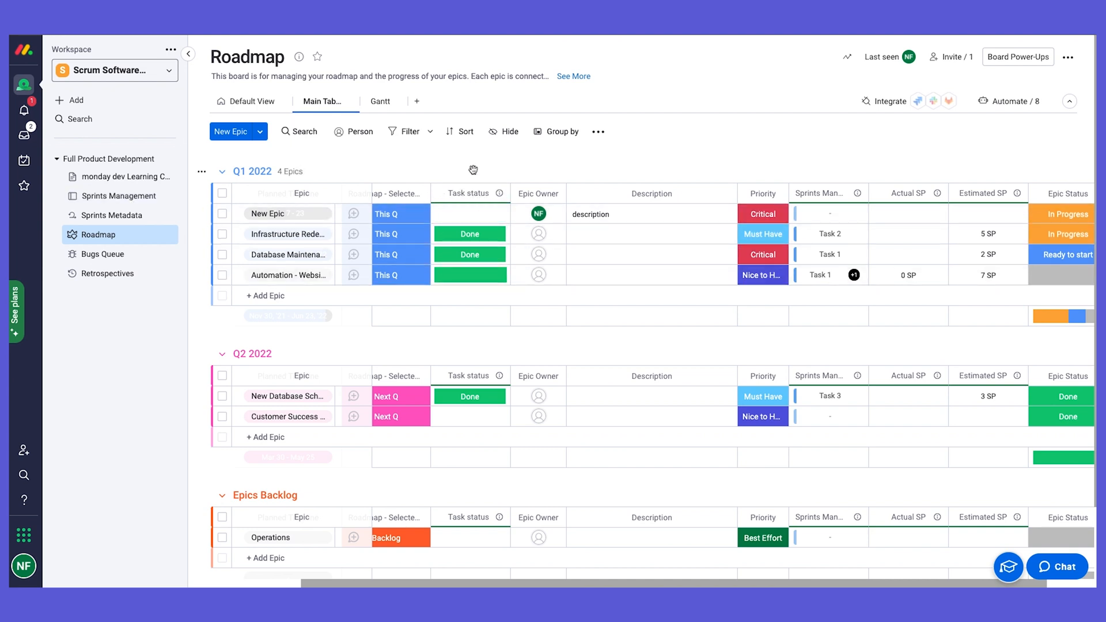
mouse_move(914, 193)
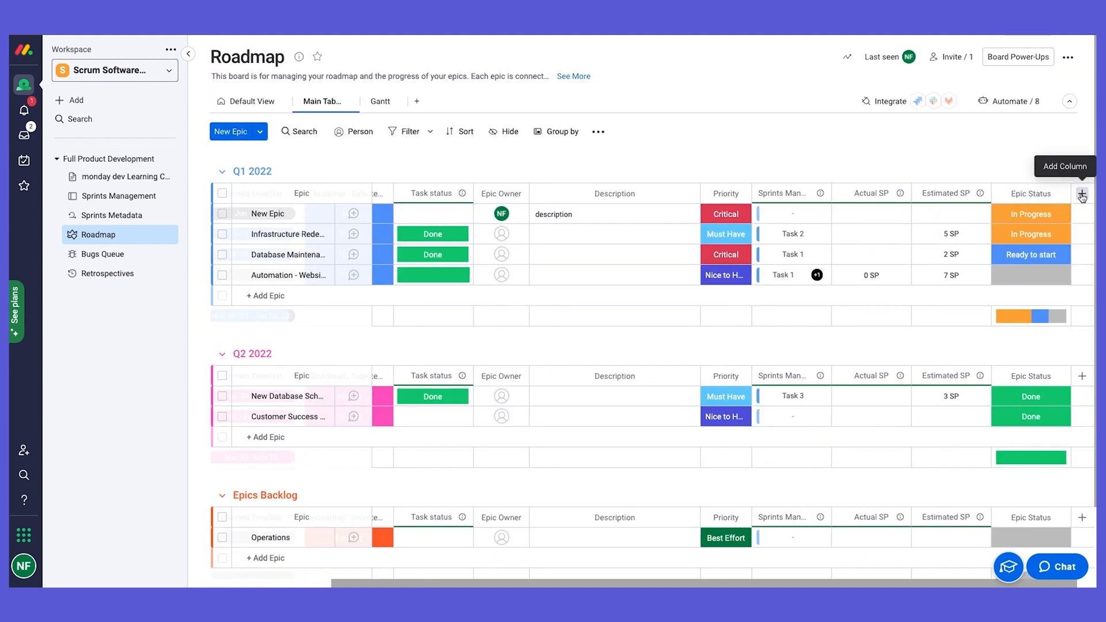
mouse_move(900, 197)
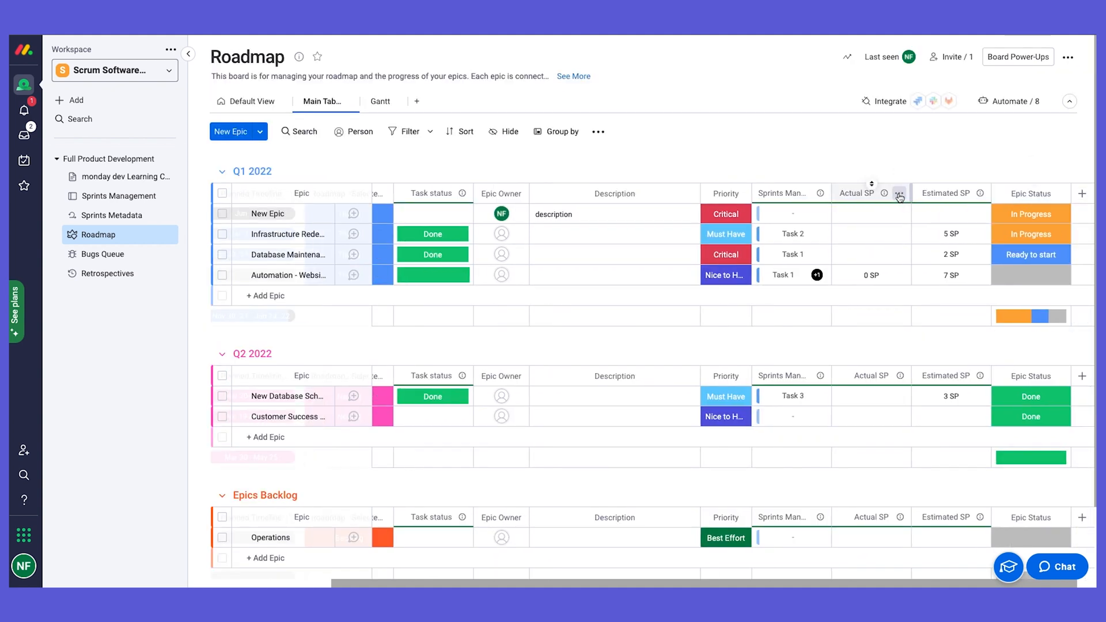
Keep Actual SP from Sprints Management as the mirrored column, summarized as Sum
click(899, 196)
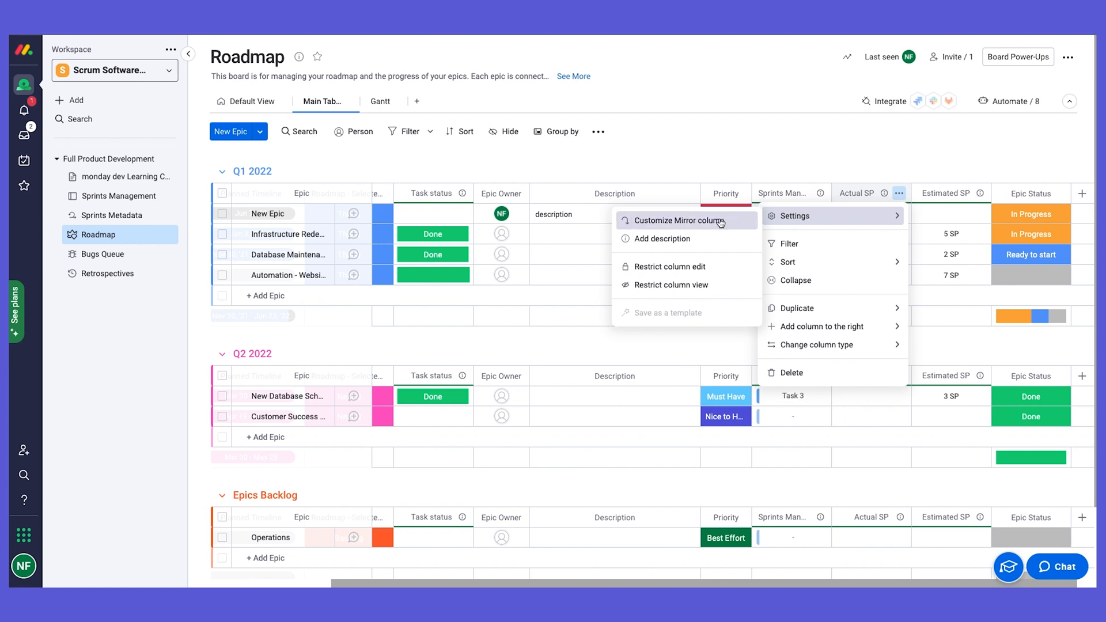
click(683, 220)
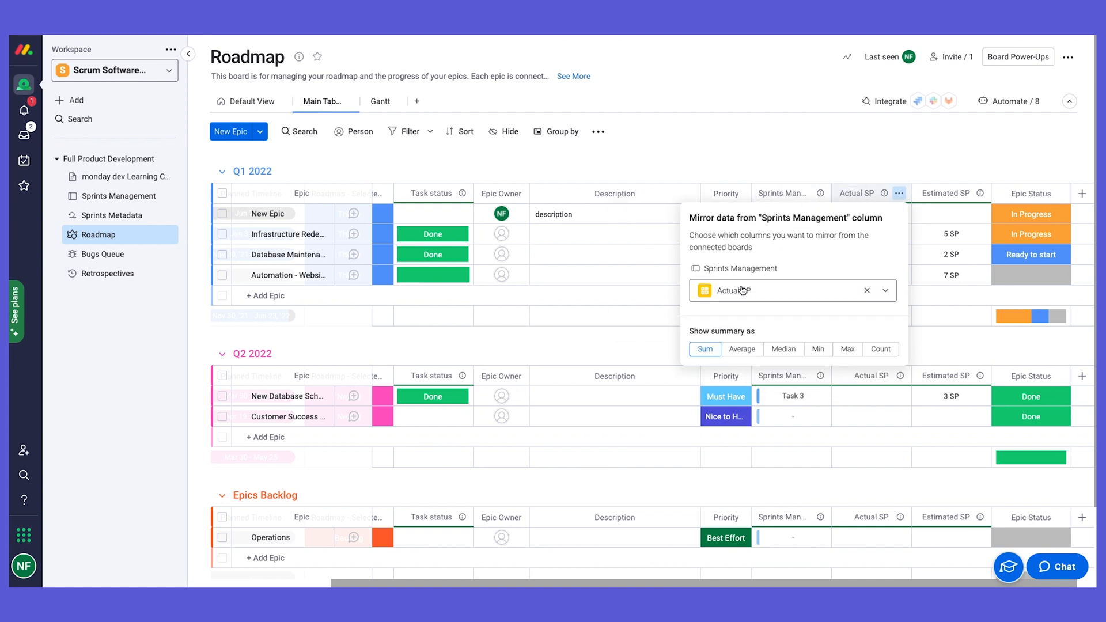
click(882, 290)
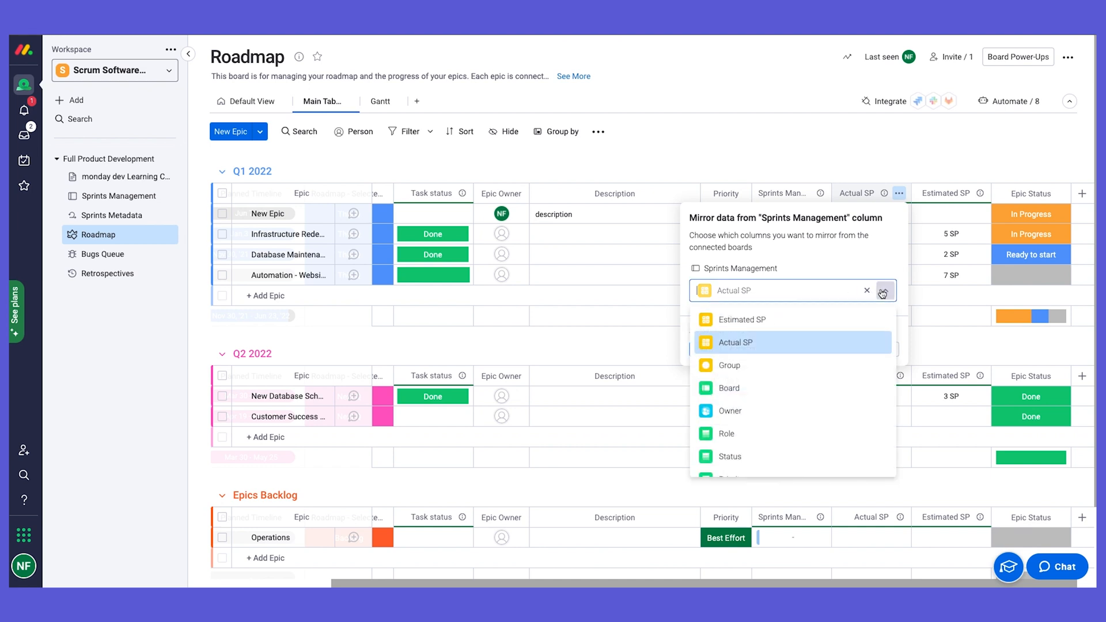
mouse_move(863, 350)
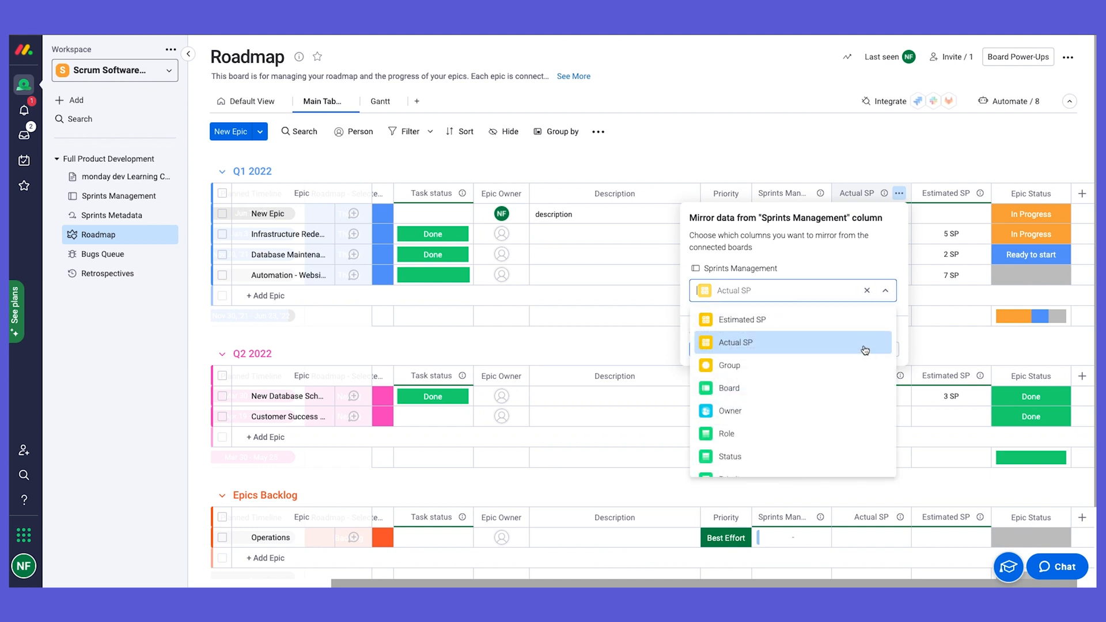
click(734, 342)
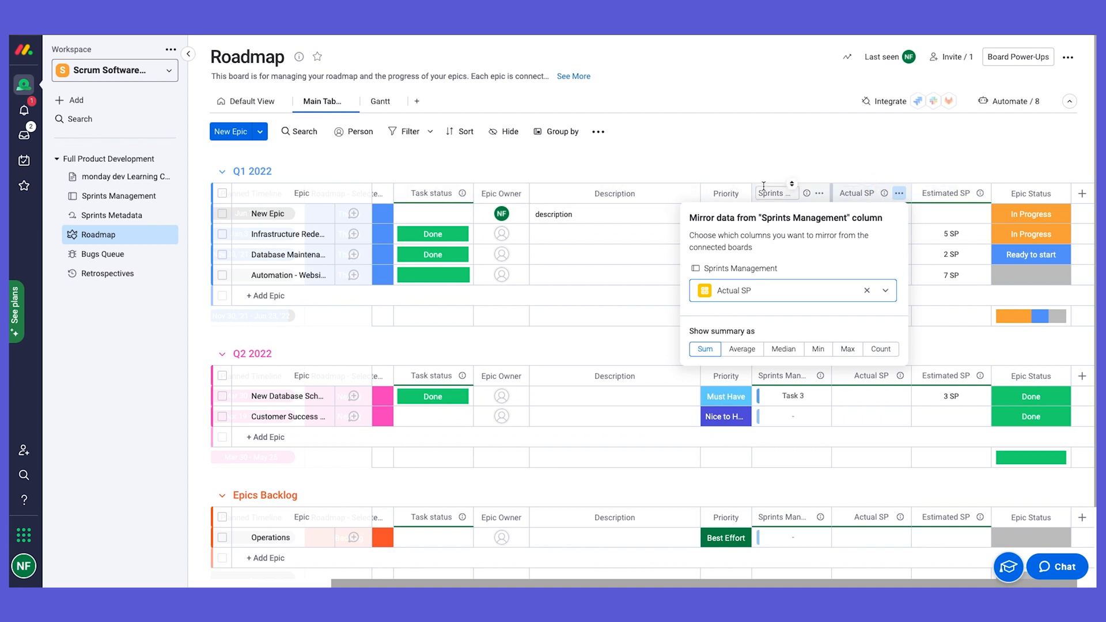
mouse_move(775, 152)
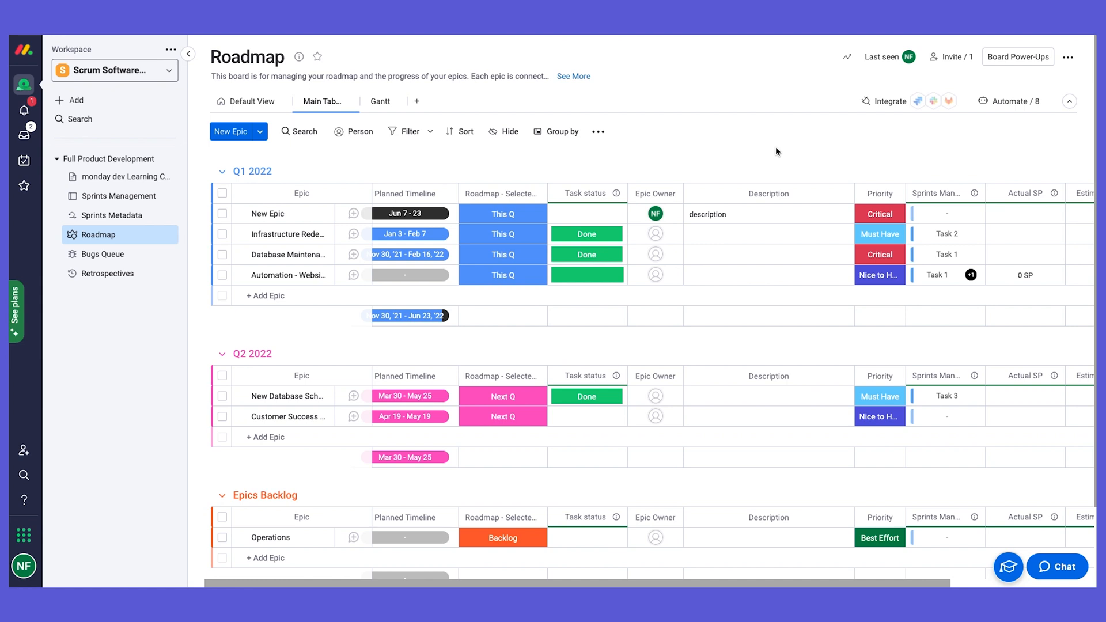
mouse_move(119, 196)
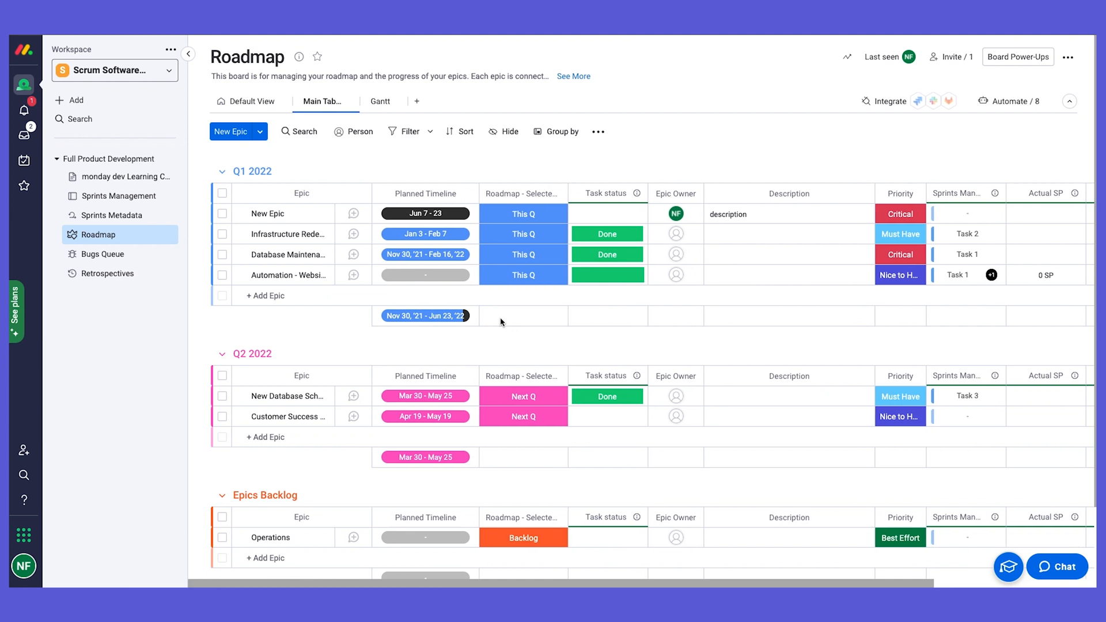
mouse_move(968, 290)
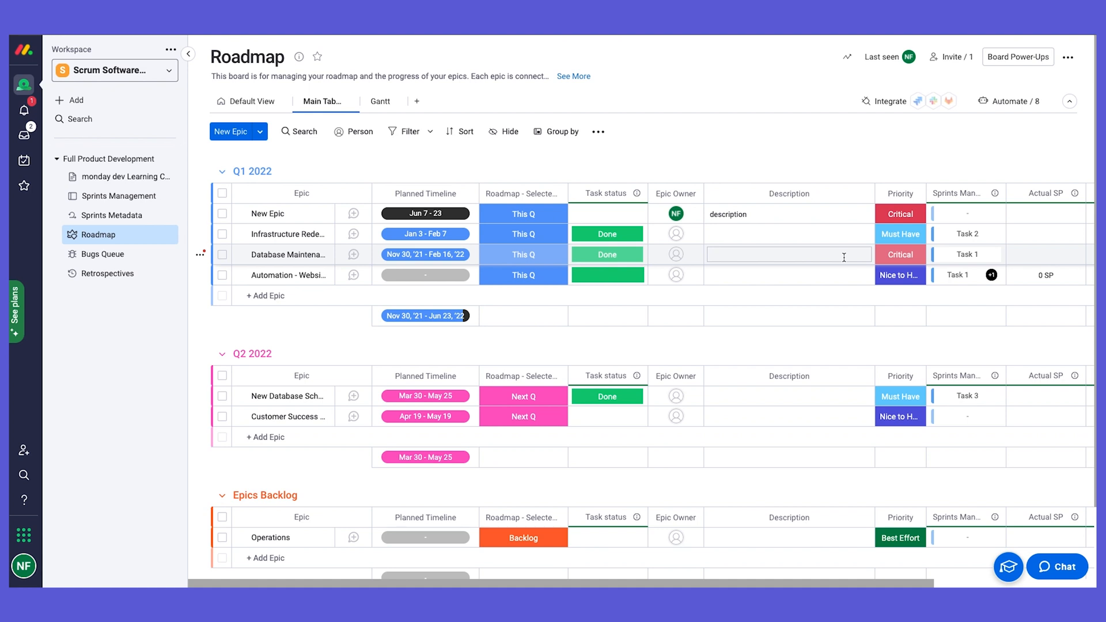
mouse_move(246, 106)
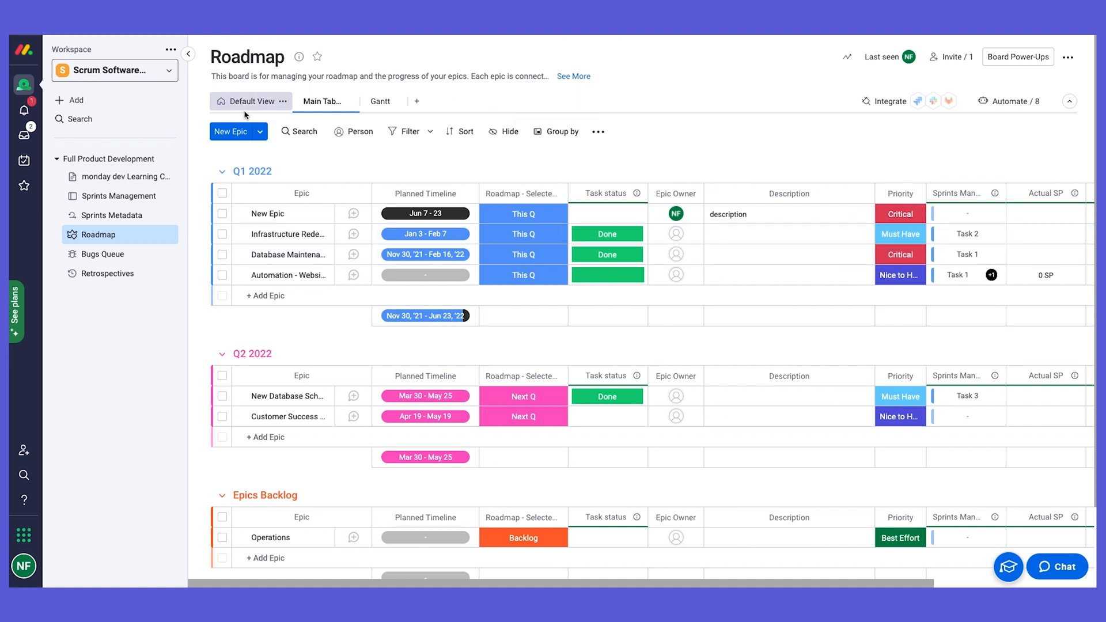
Show the Roadmap's add-view list with Table, Dashboard, Chart, Kanban, Gantt, Cards and Form
click(416, 101)
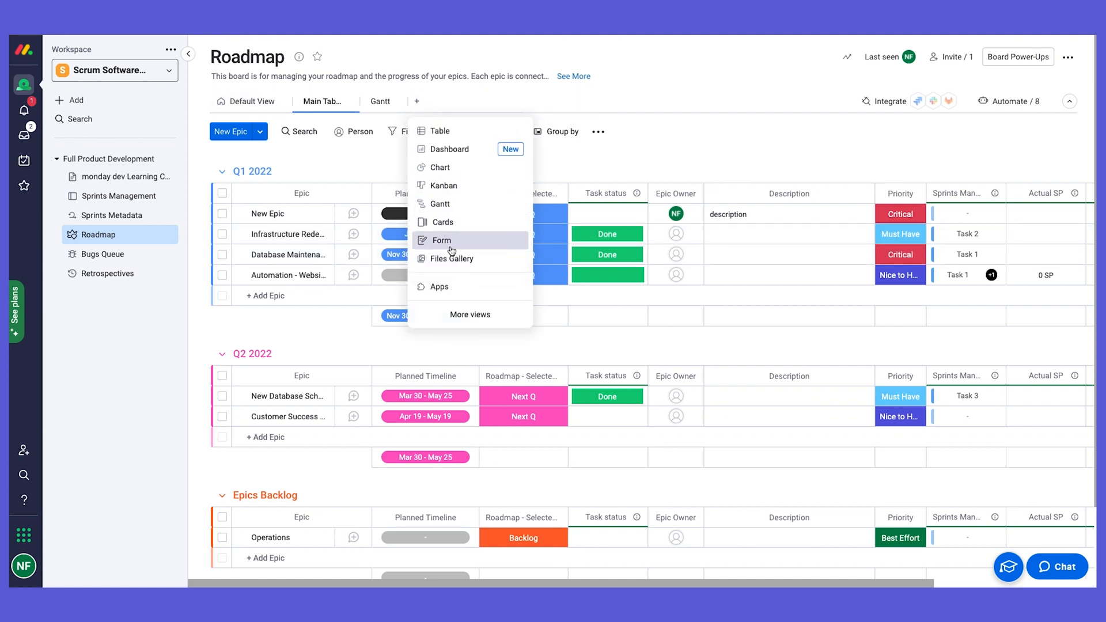
mouse_move(442, 221)
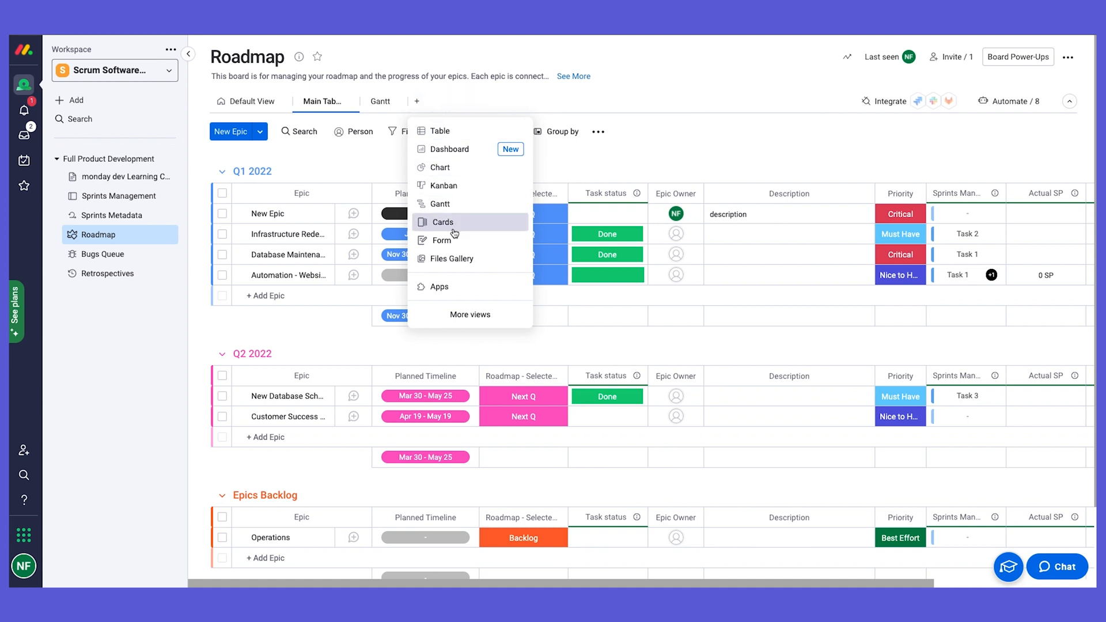
mouse_move(460, 234)
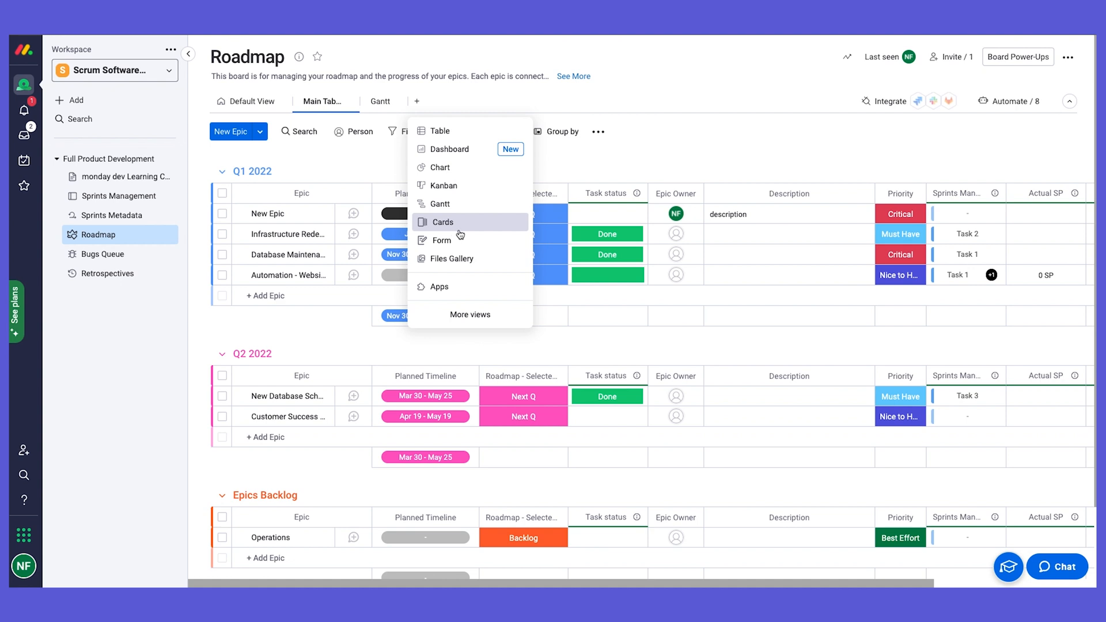
click(696, 162)
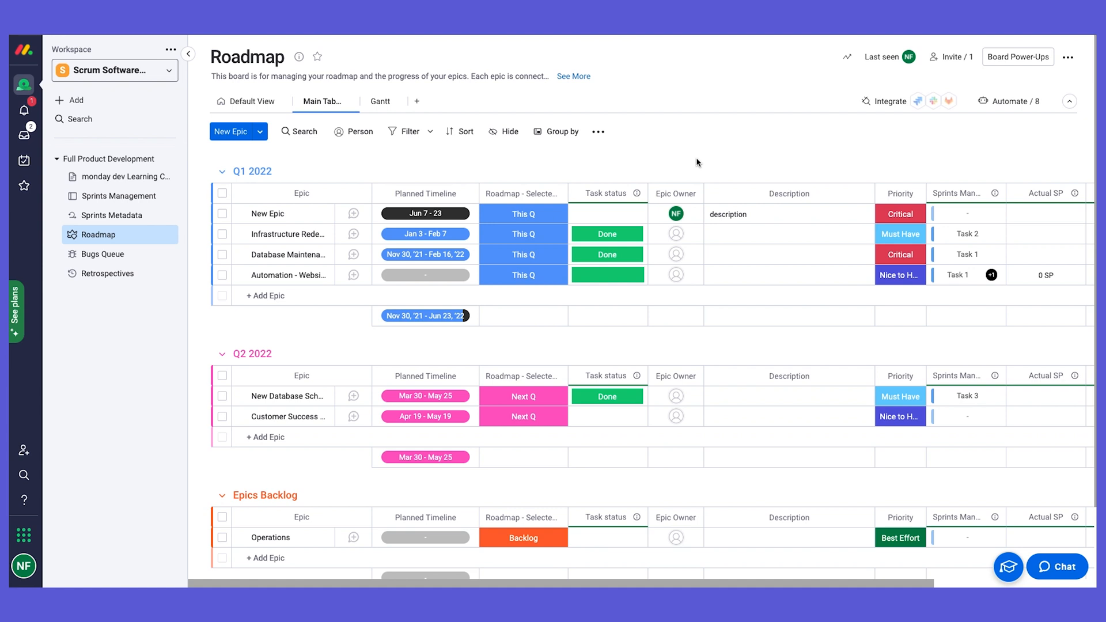
click(416, 101)
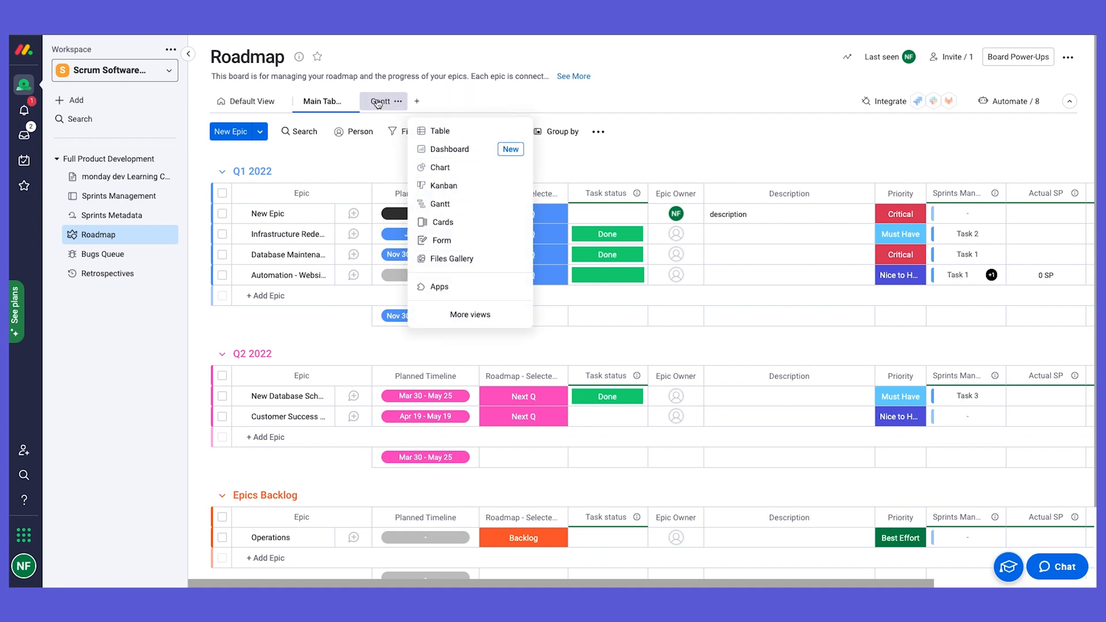
View Q1 and Q2 2022 epics as Gantt timeline bars and review the Gantt settings panel
click(439, 204)
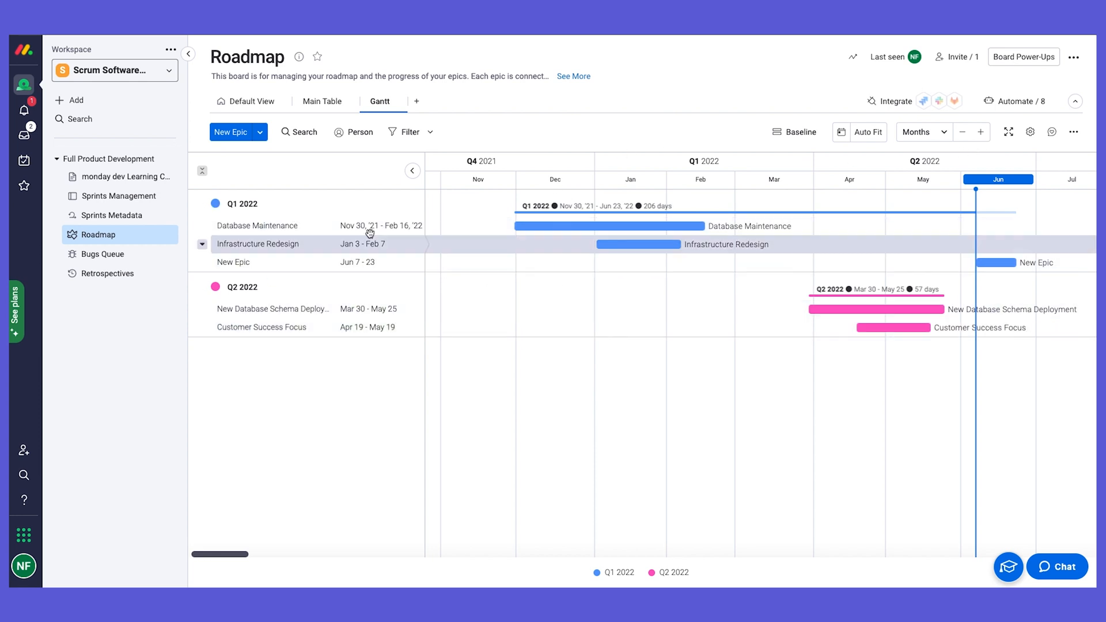
mouse_move(1030, 131)
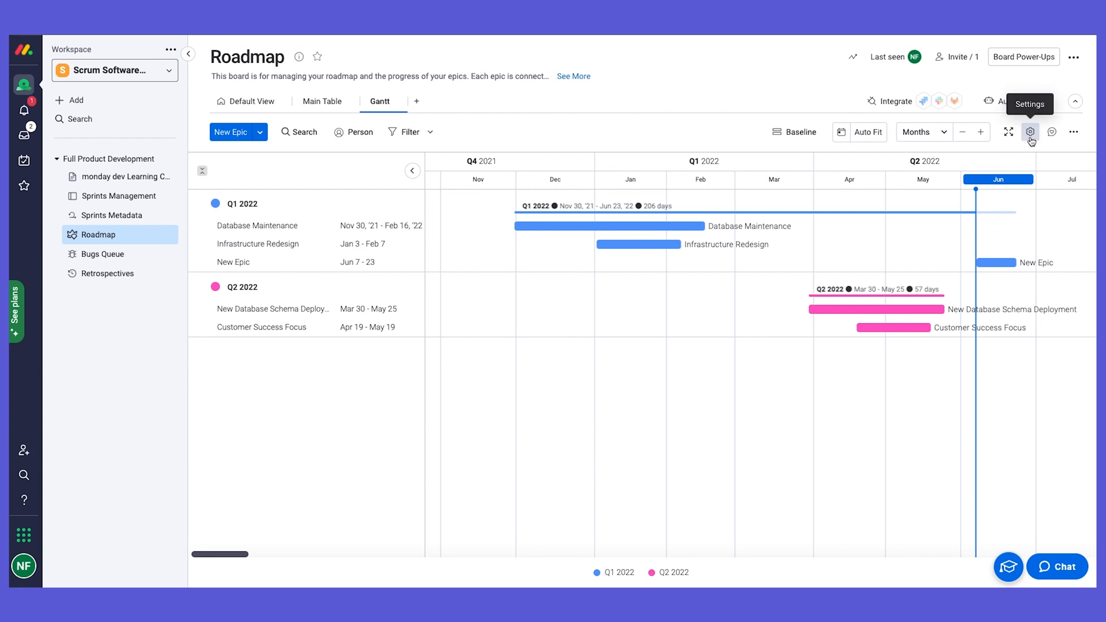
click(1030, 131)
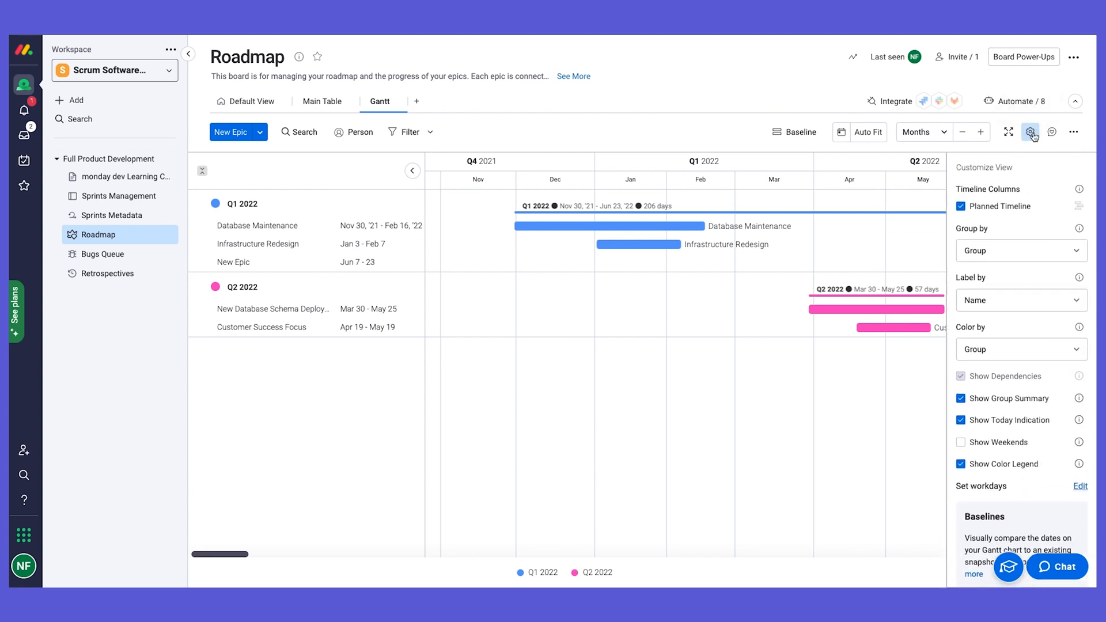
click(1030, 131)
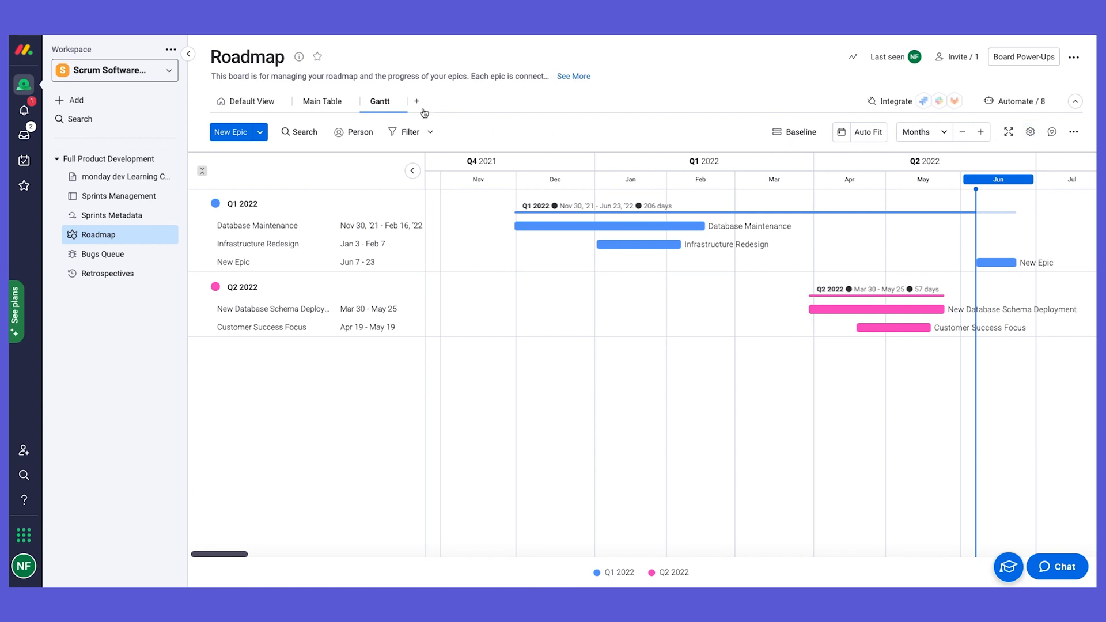
mouse_move(416, 101)
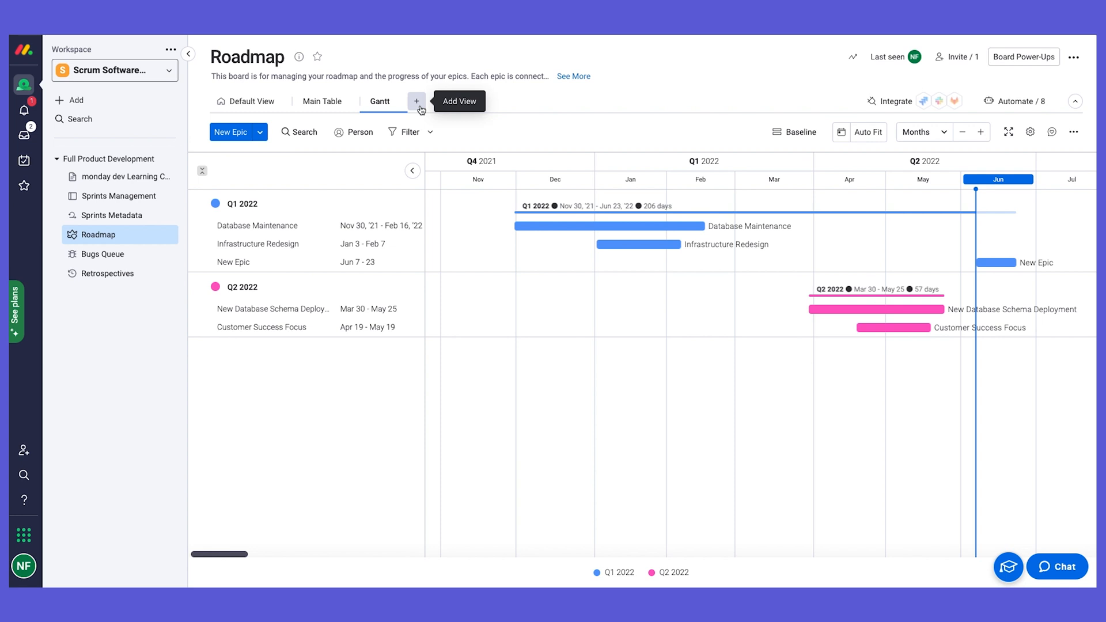
Return to the Roadmap's Main Table of epics with timelines, quarters and story points
click(322, 101)
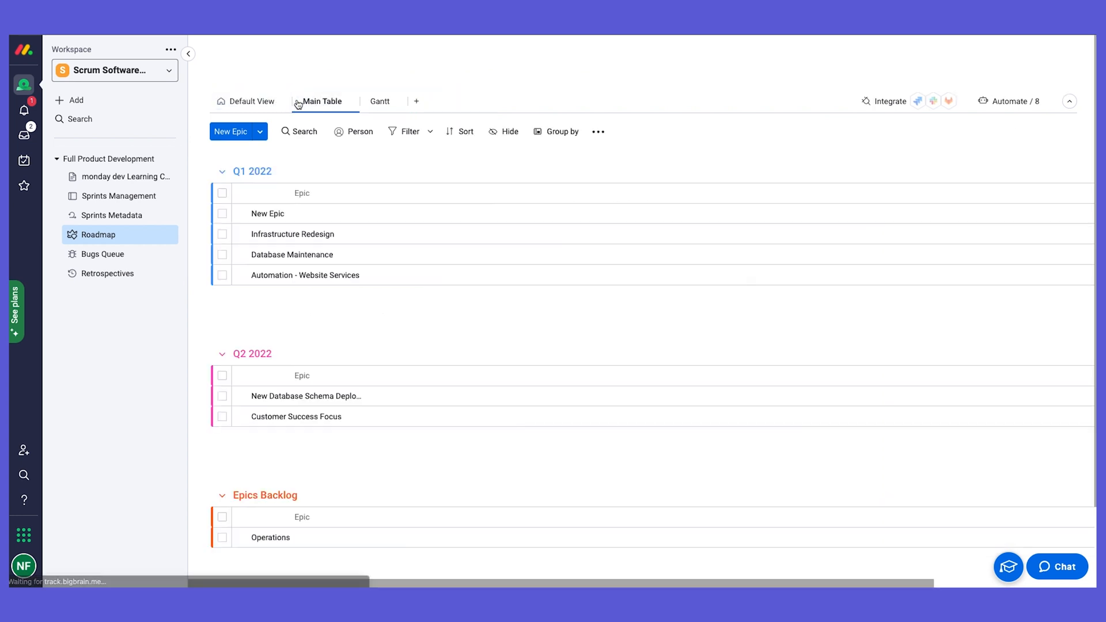
click(322, 101)
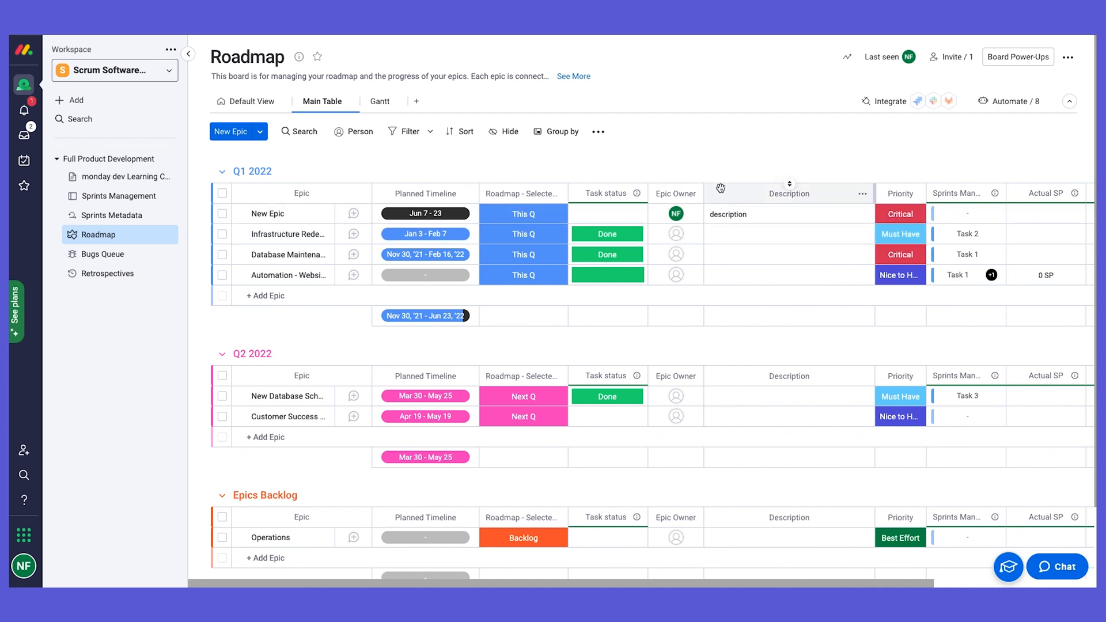
mouse_move(525, 313)
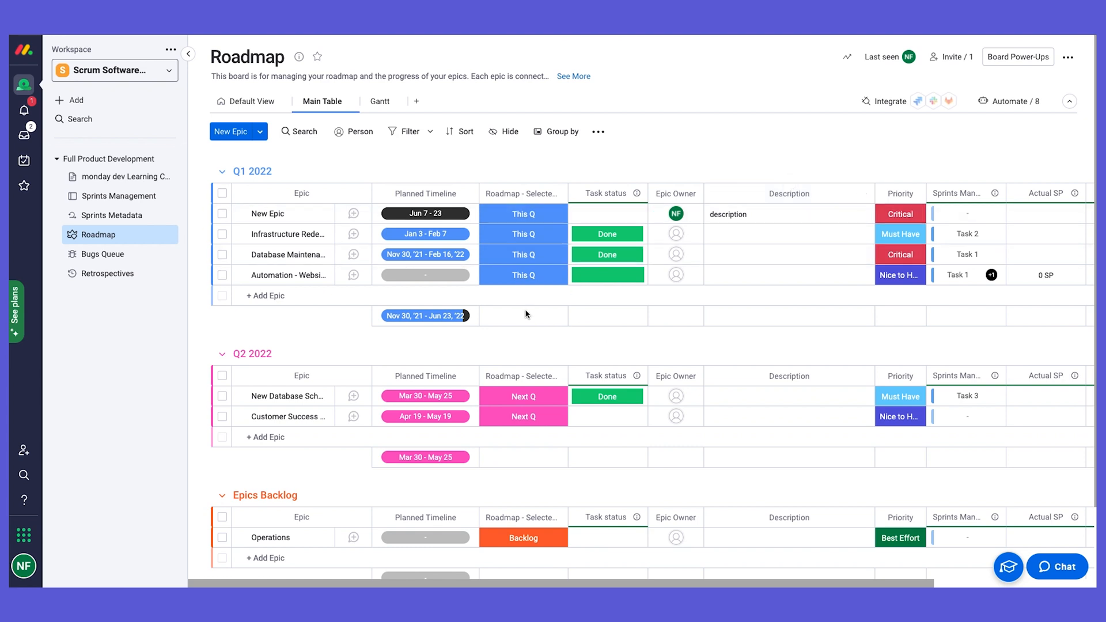
mouse_move(75, 195)
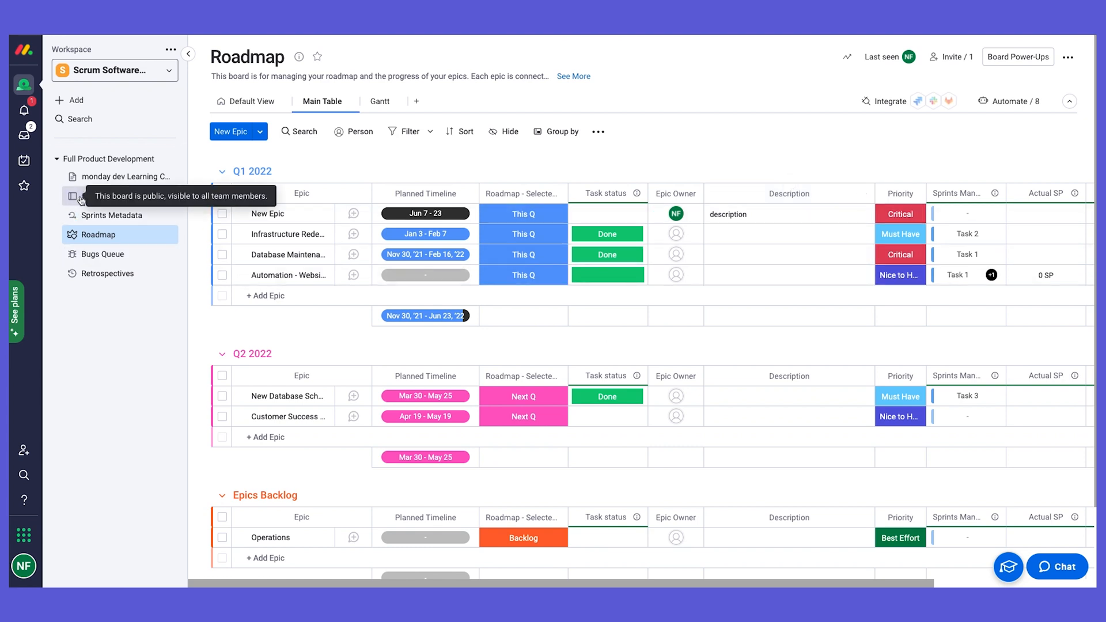
mouse_move(118, 196)
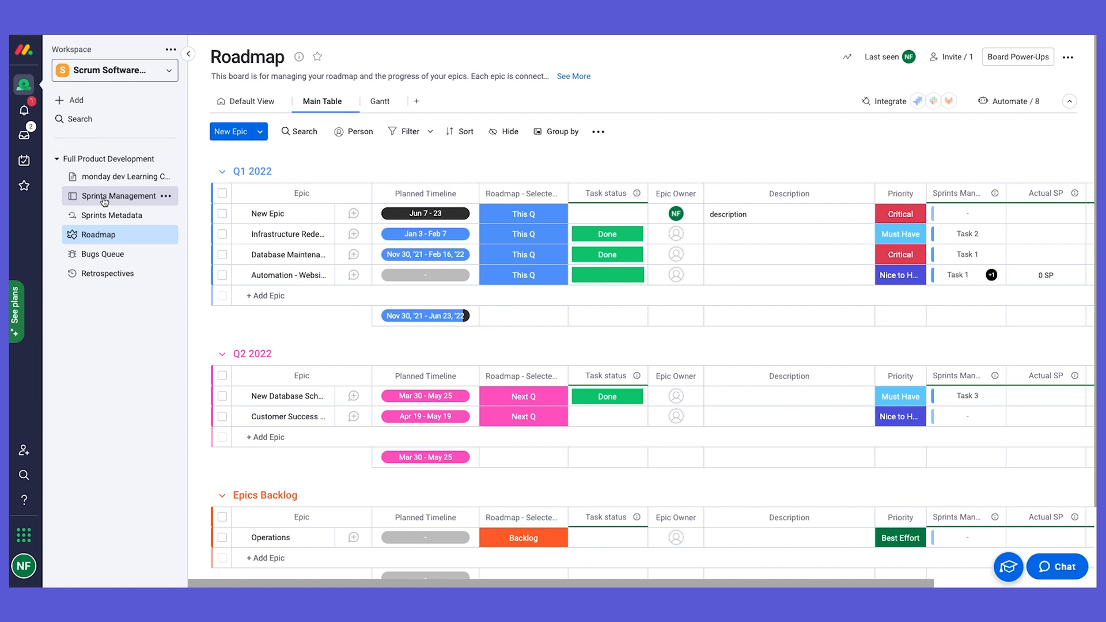